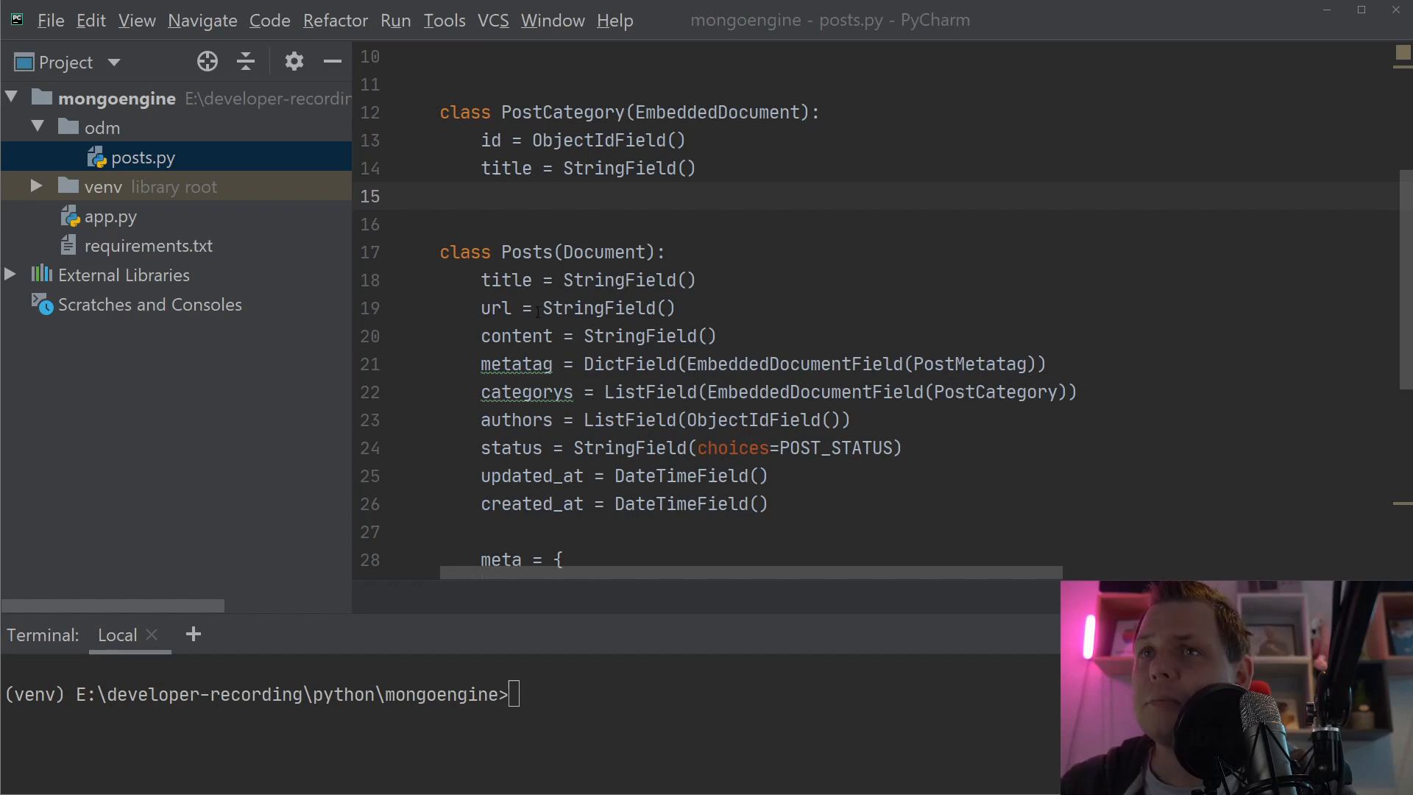
- Open app.py from the Project panel and scroll through the post script
{"action": "scroll", "scroll_direction": "up", "scroll_amount": 3}
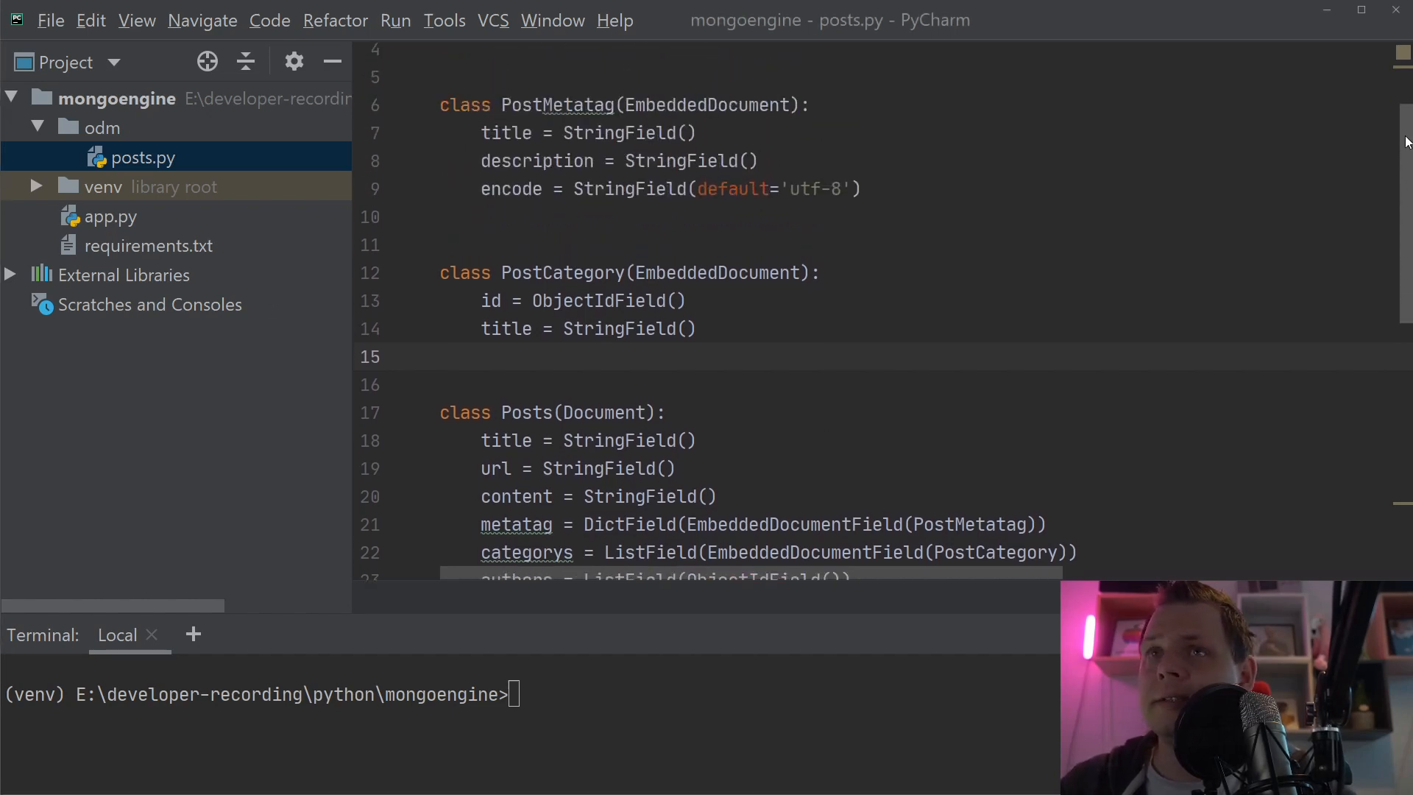
{"action": "scroll", "scroll_direction": "up", "scroll_amount": 3}
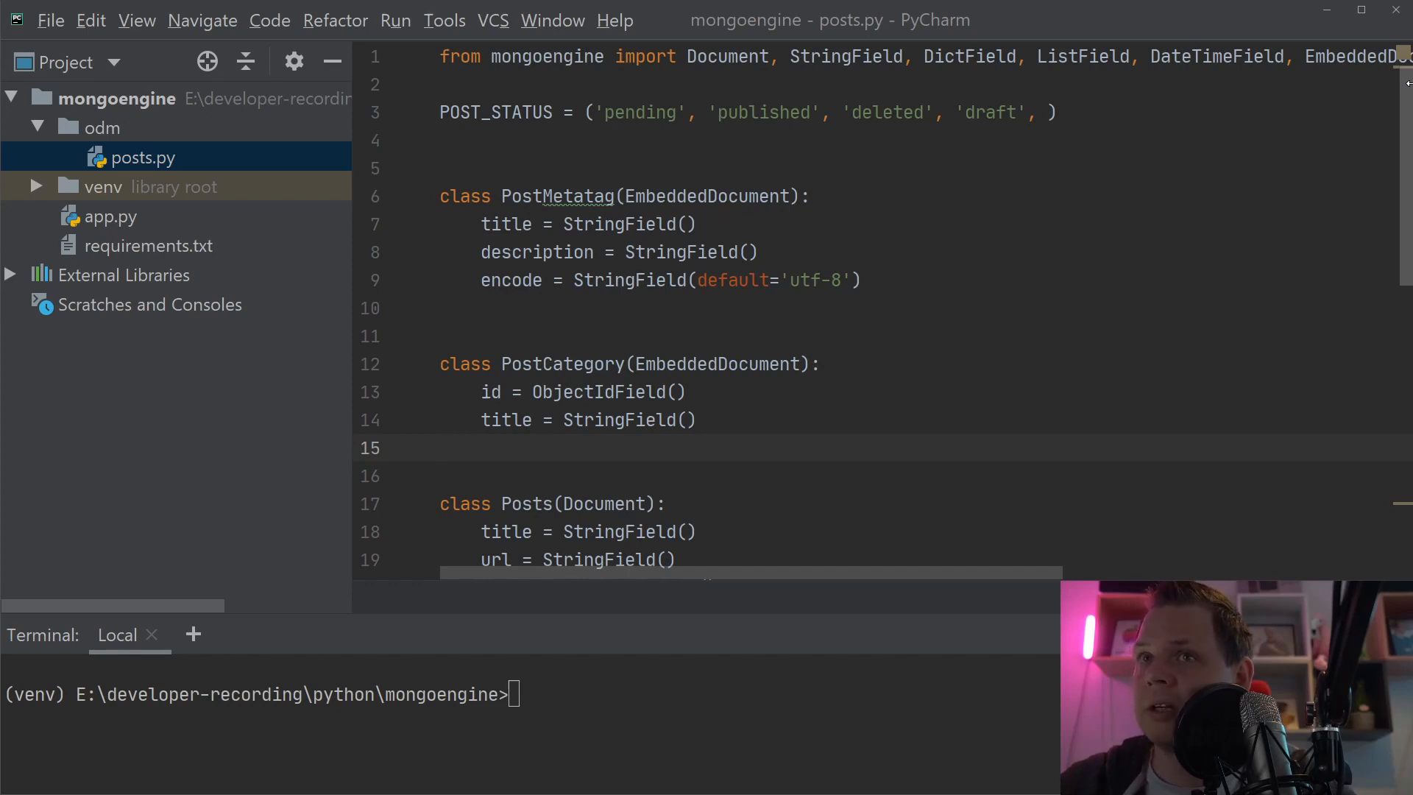
{"action": "scroll", "scroll_direction": "down", "scroll_amount": 3}
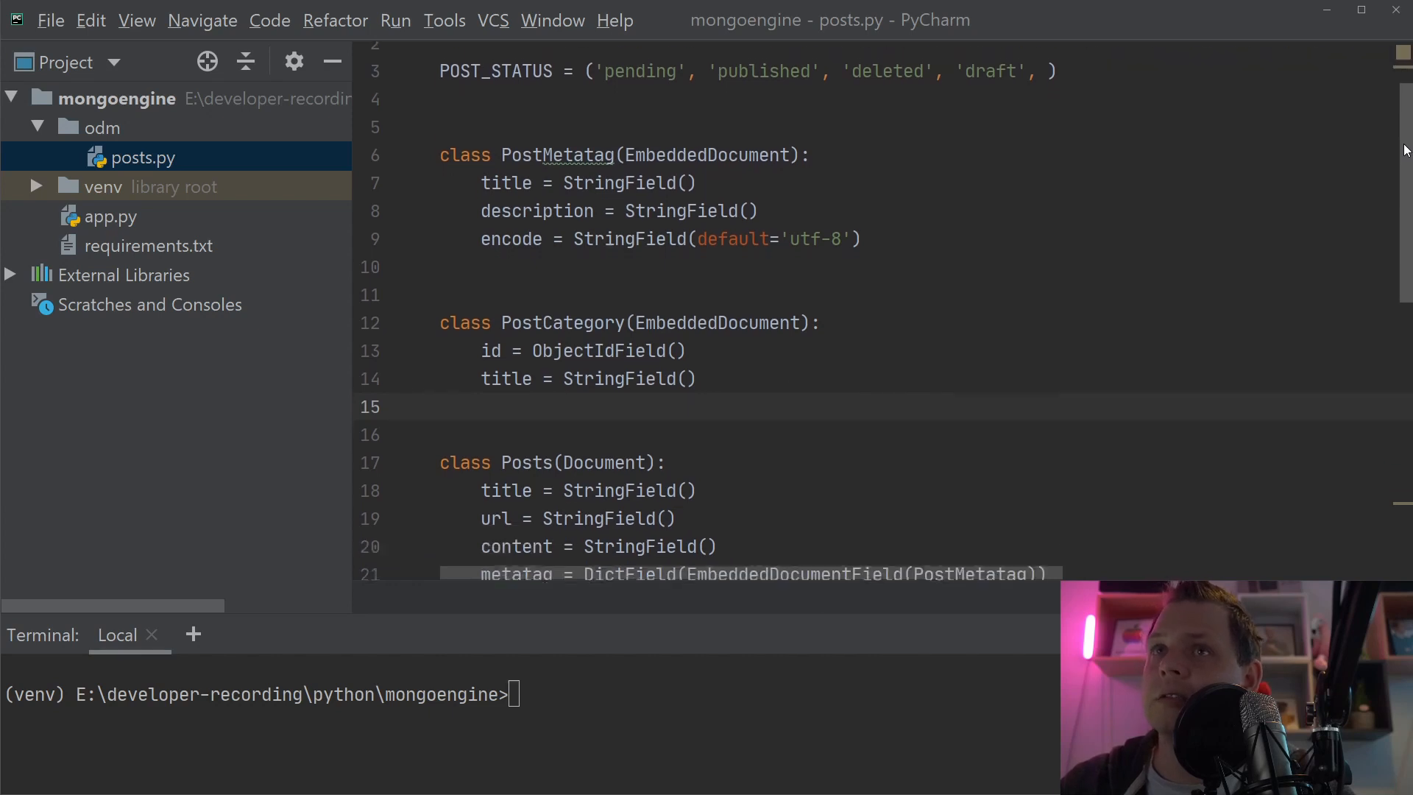
{"action": "scroll", "scroll_direction": "down", "scroll_amount": 3}
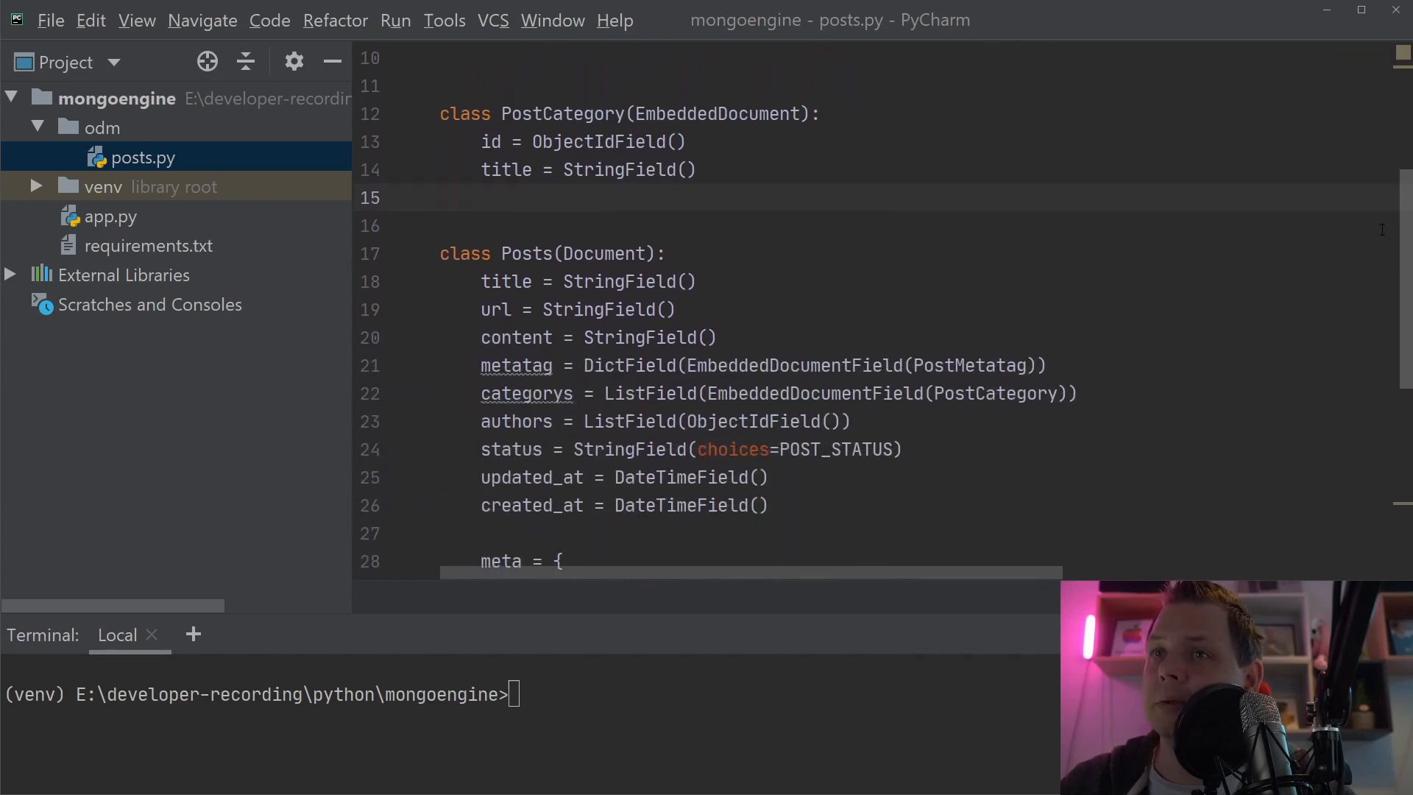
{"action": "scroll", "scroll_direction": "down", "scroll_amount": 3}
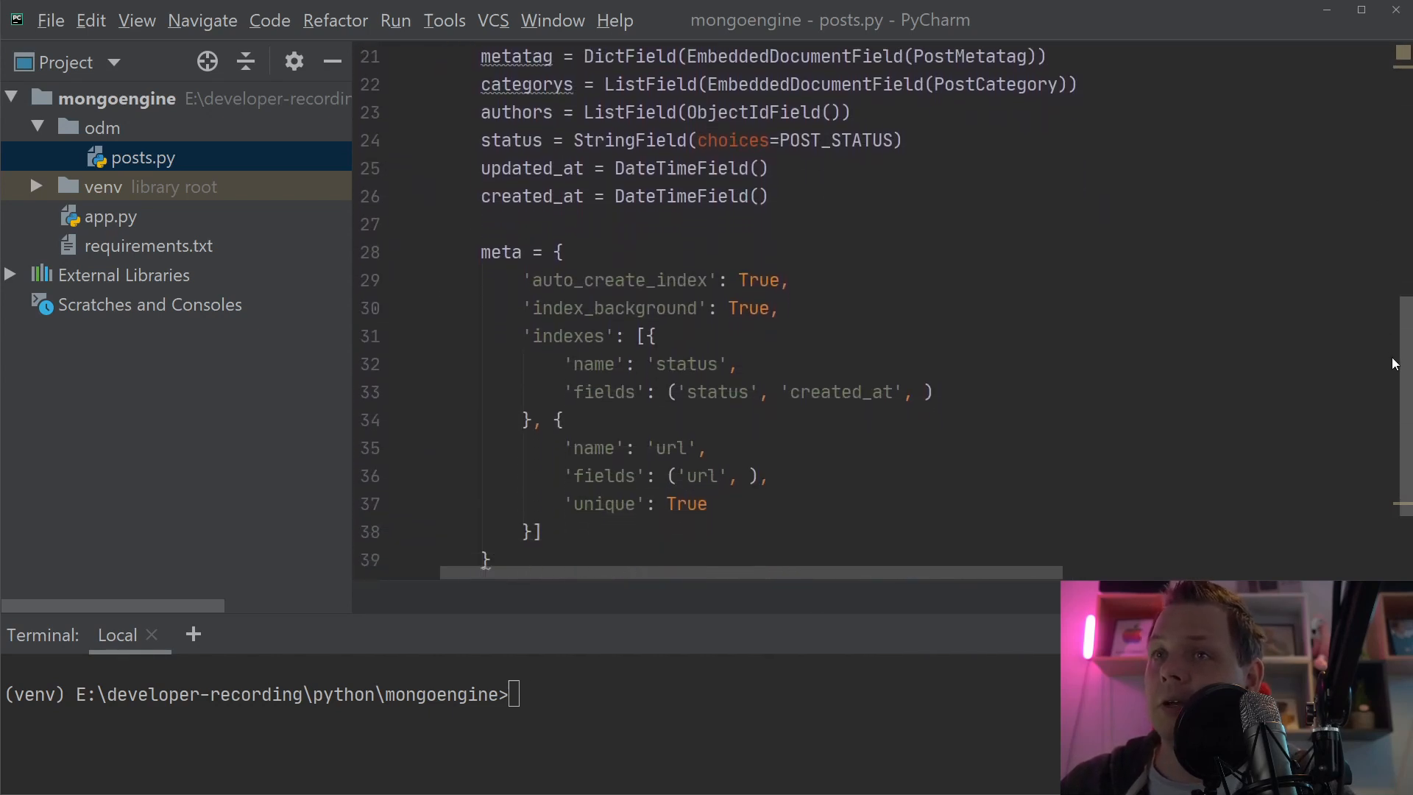
{"action": "left_click", "coordinate": [115, 216]}
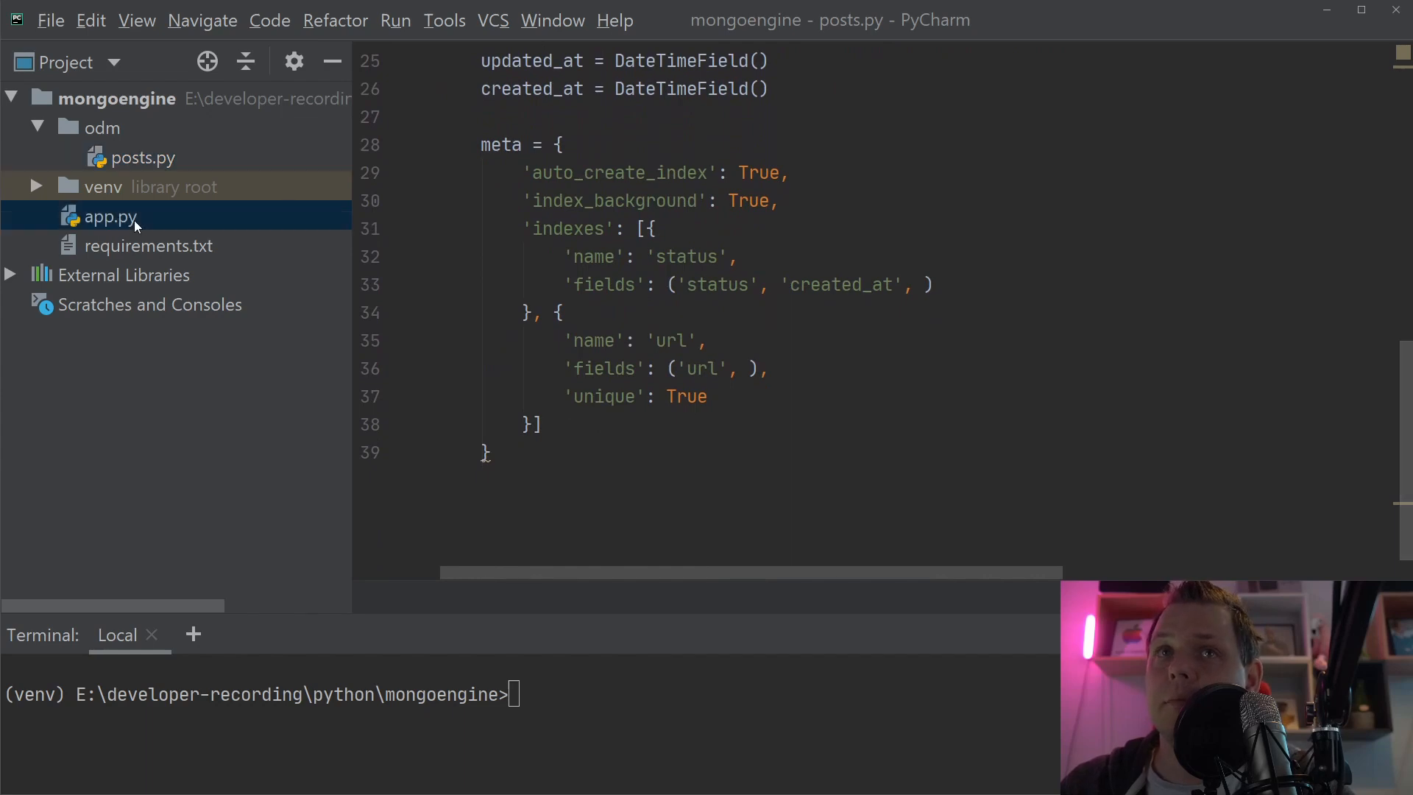
{"action": "left_click", "coordinate": [113, 217]}
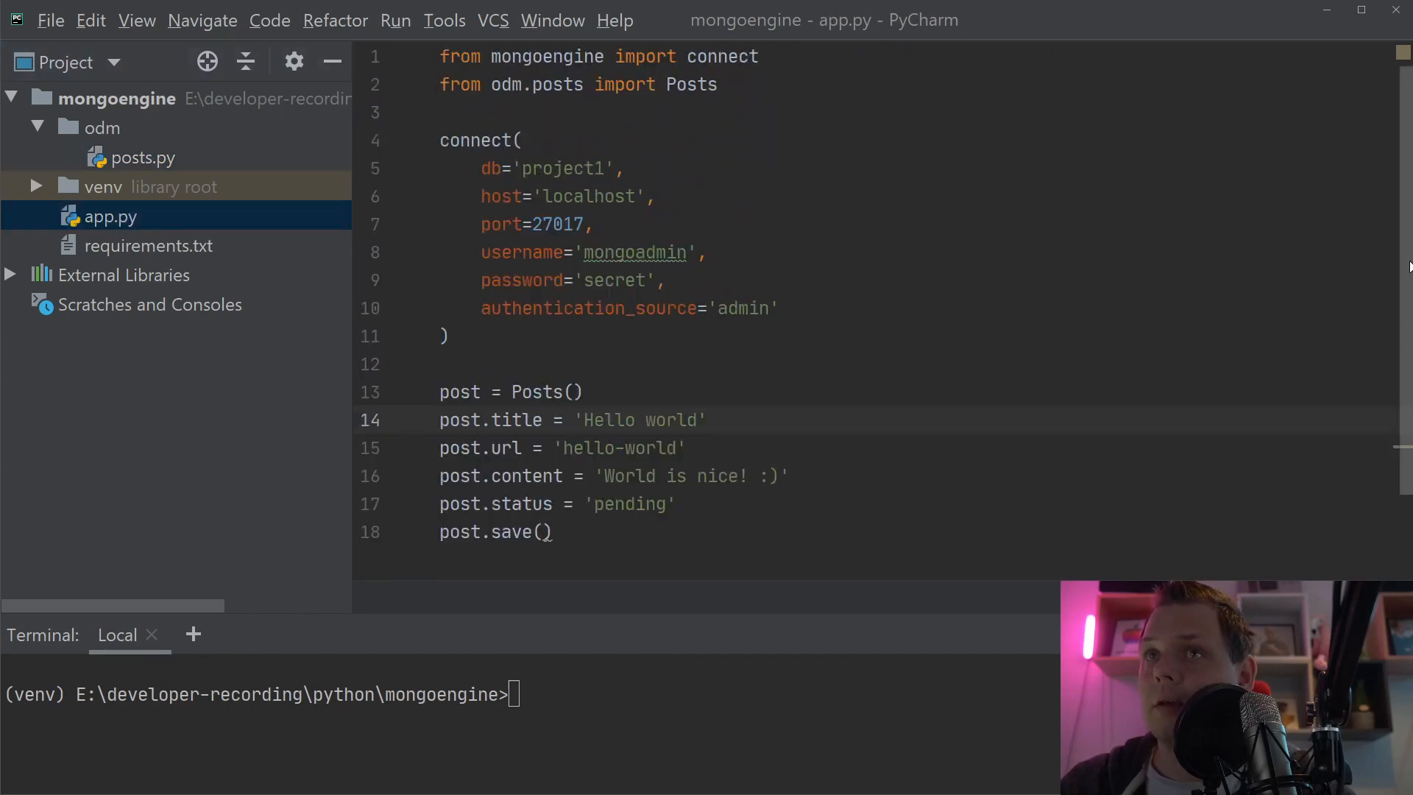
{"action": "mouse_move", "coordinate": [186, 160]}
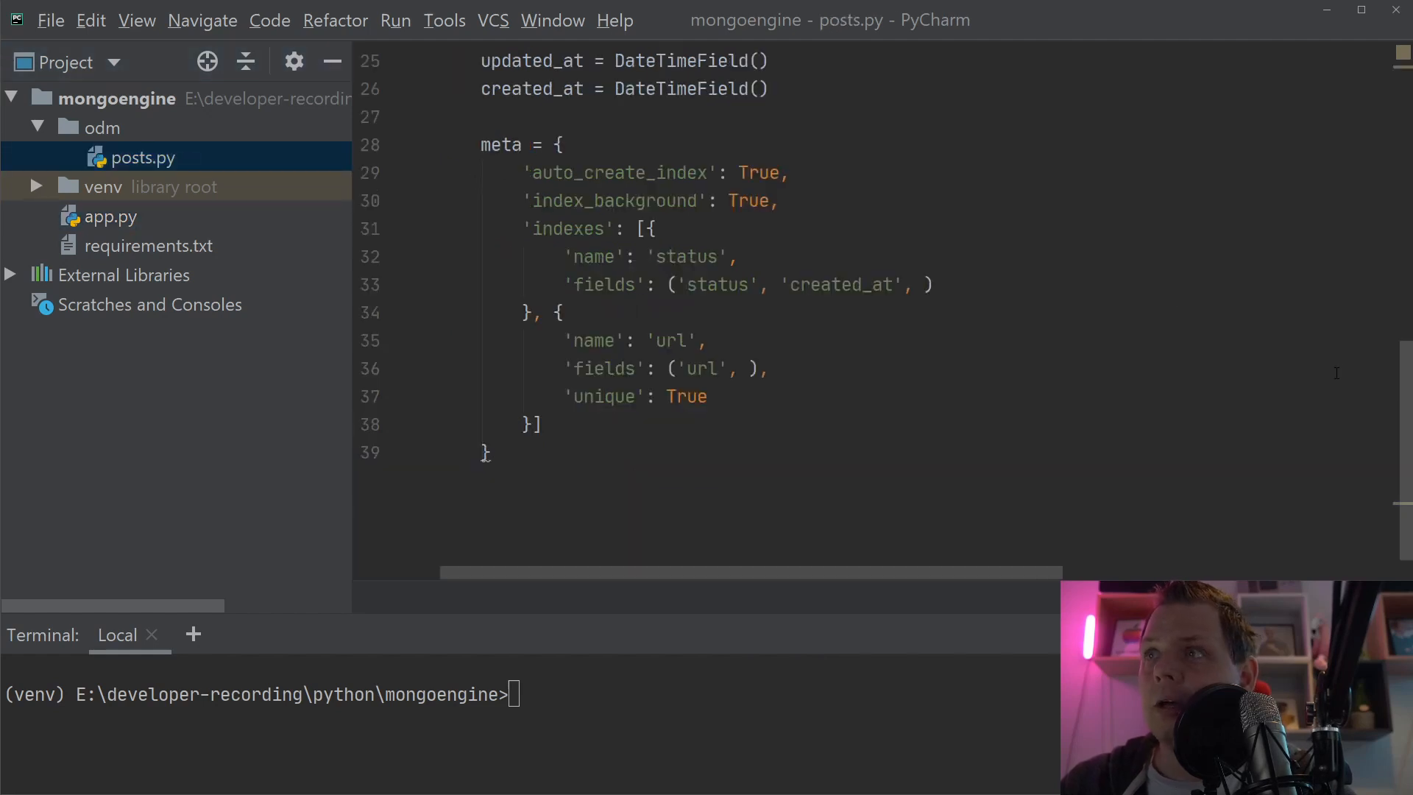
{"action": "scroll", "scroll_direction": "up", "scroll_amount": 3}
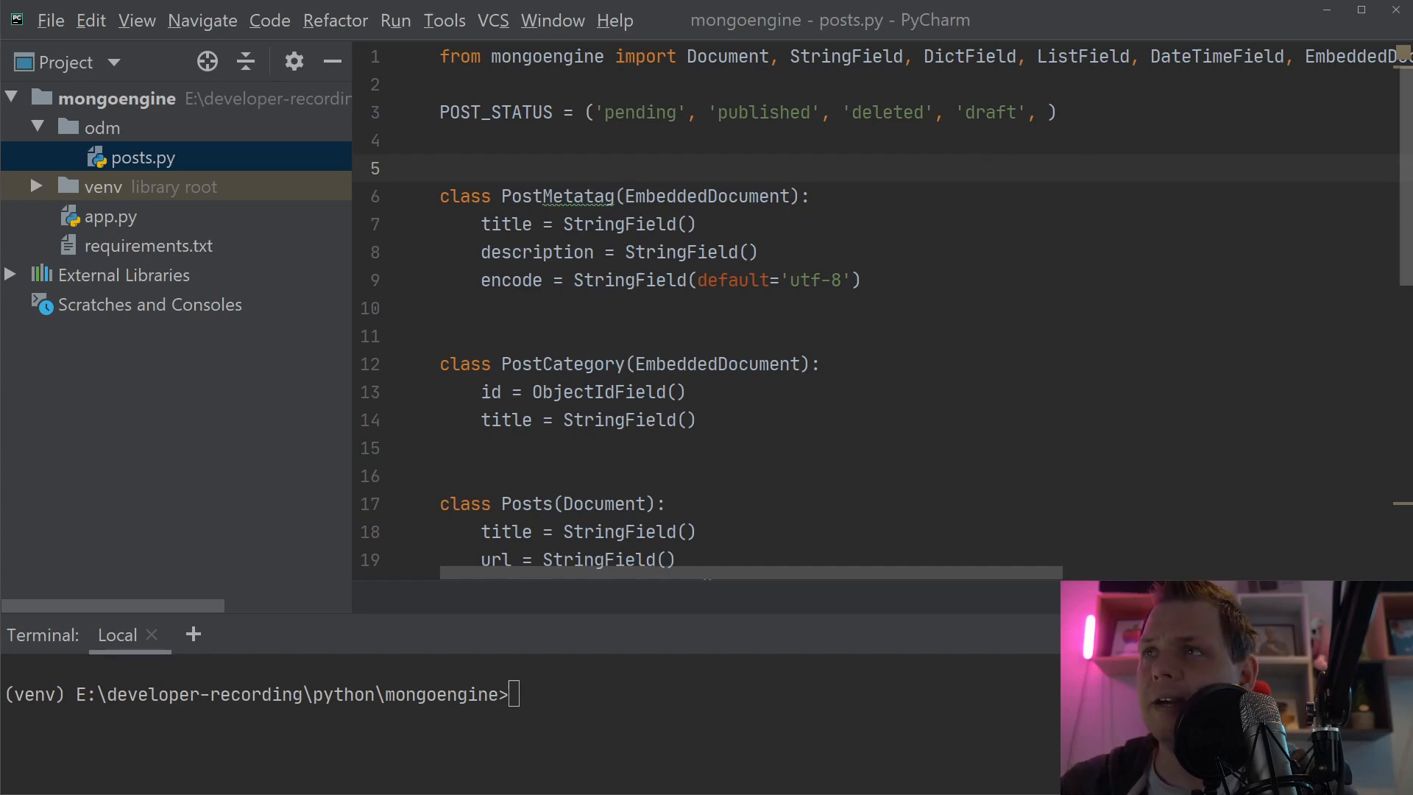
{"action": "scroll", "scroll_direction": "down", "scroll_amount": 3}
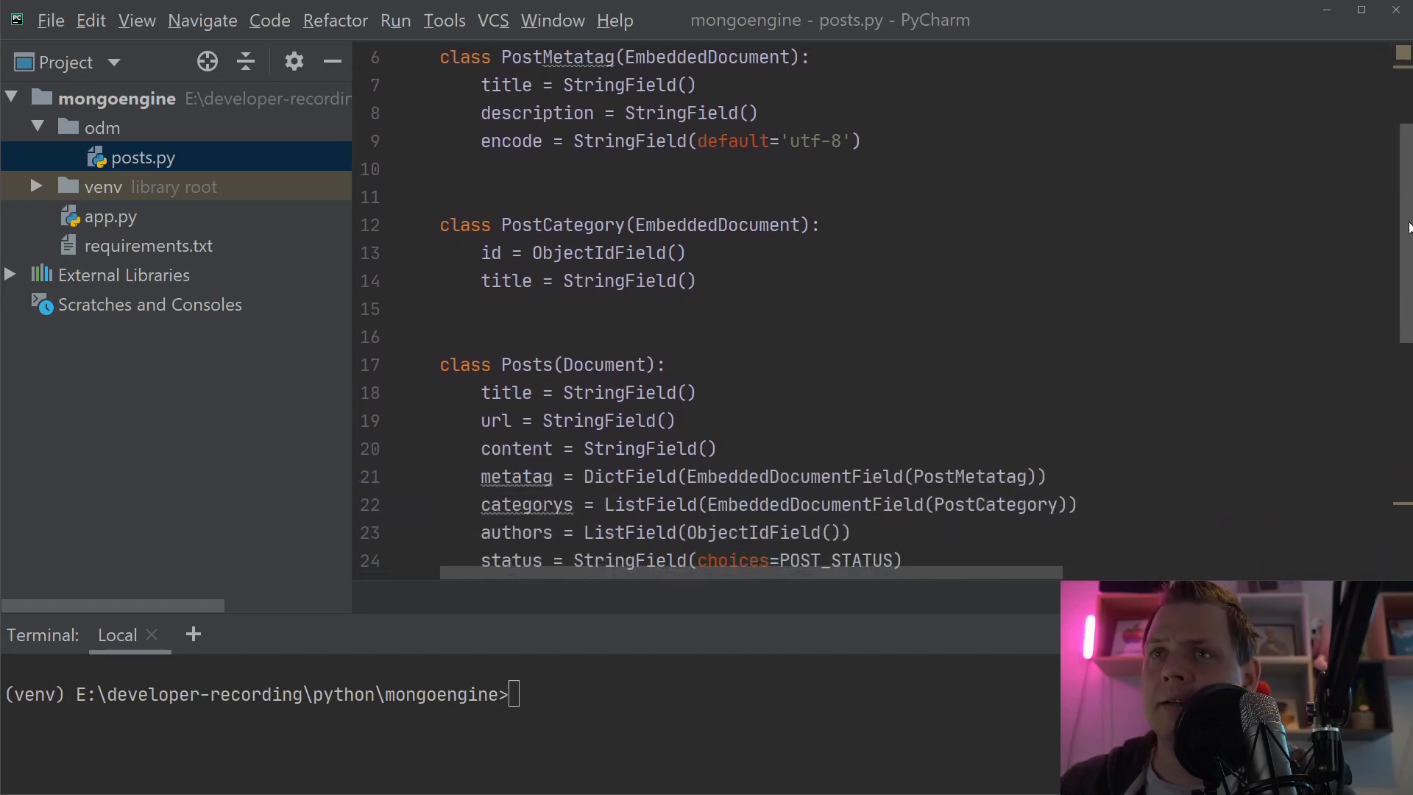
{"action": "scroll", "scroll_direction": "down", "scroll_amount": 3}
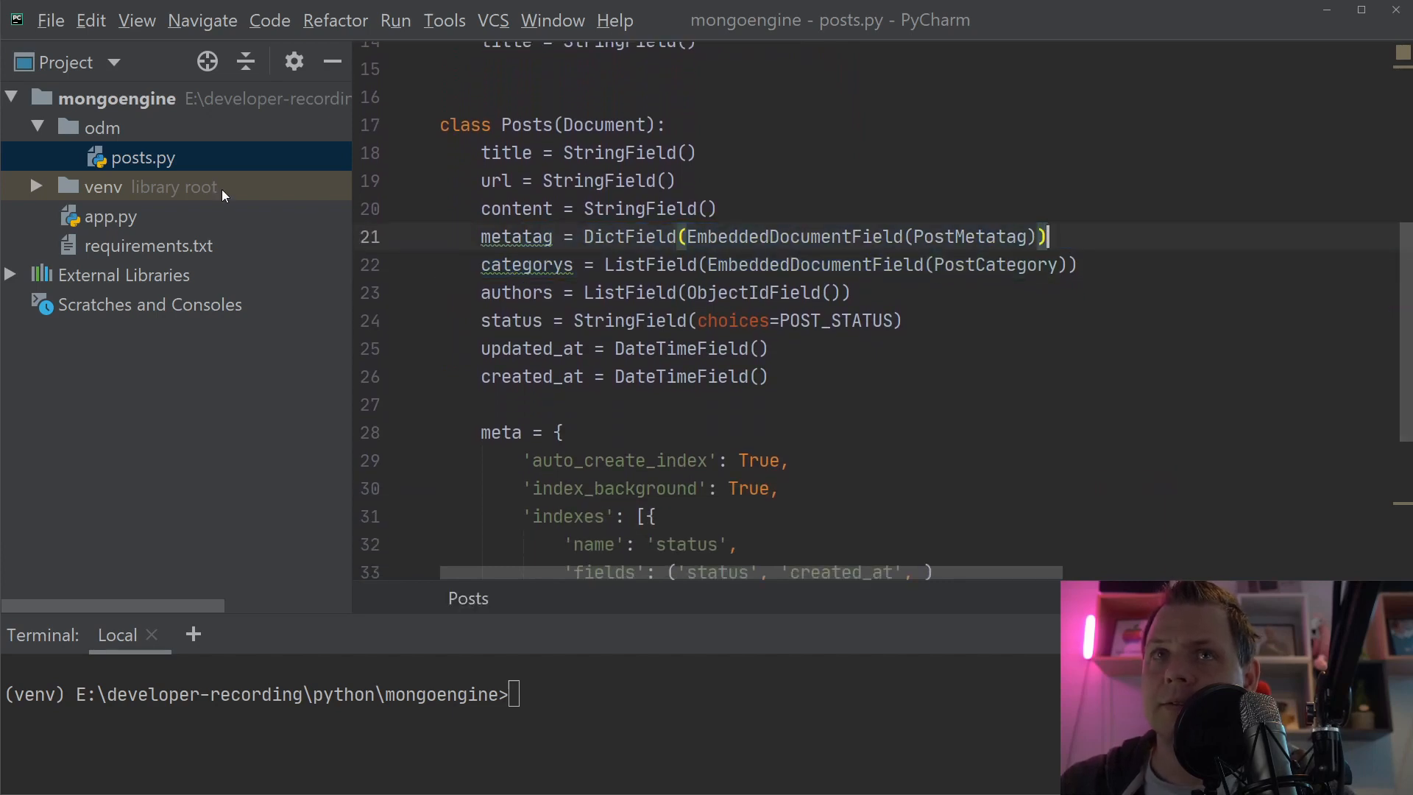
{"action": "mouse_move", "coordinate": [116, 222]}
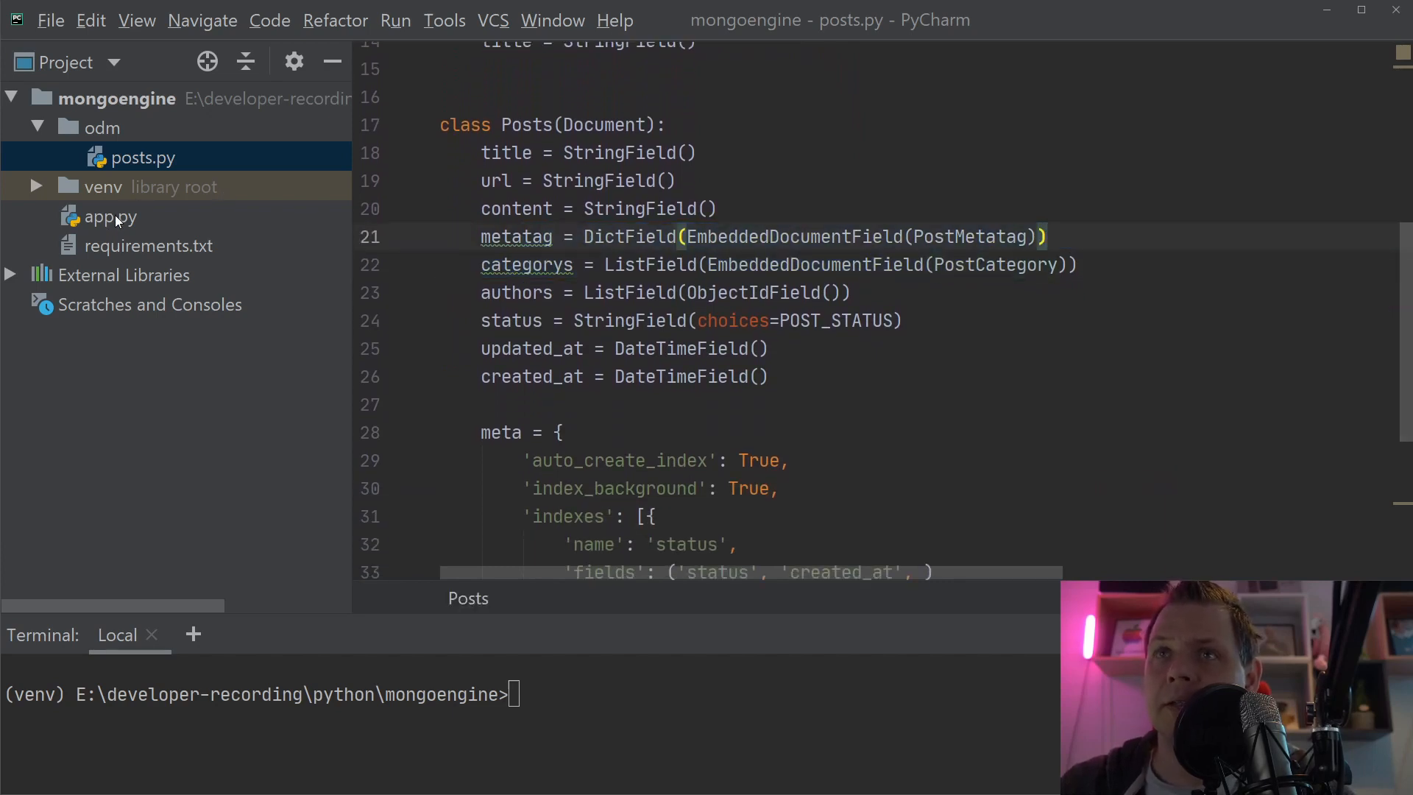
- Add post.meta.title = 'test title' after the content line, making room above Posts()
{"action": "left_click", "coordinate": [113, 216]}
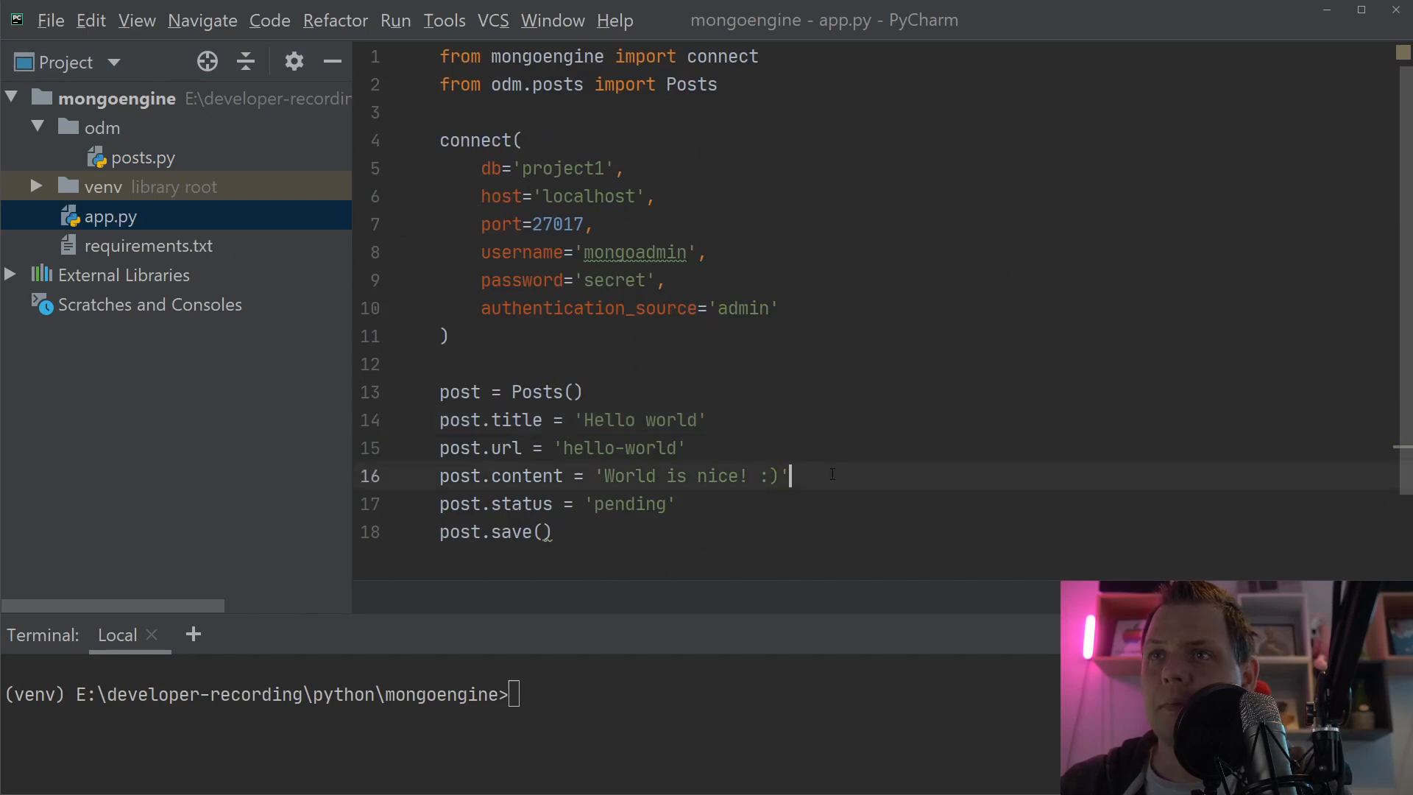
{"action": "type", "text": "post"}
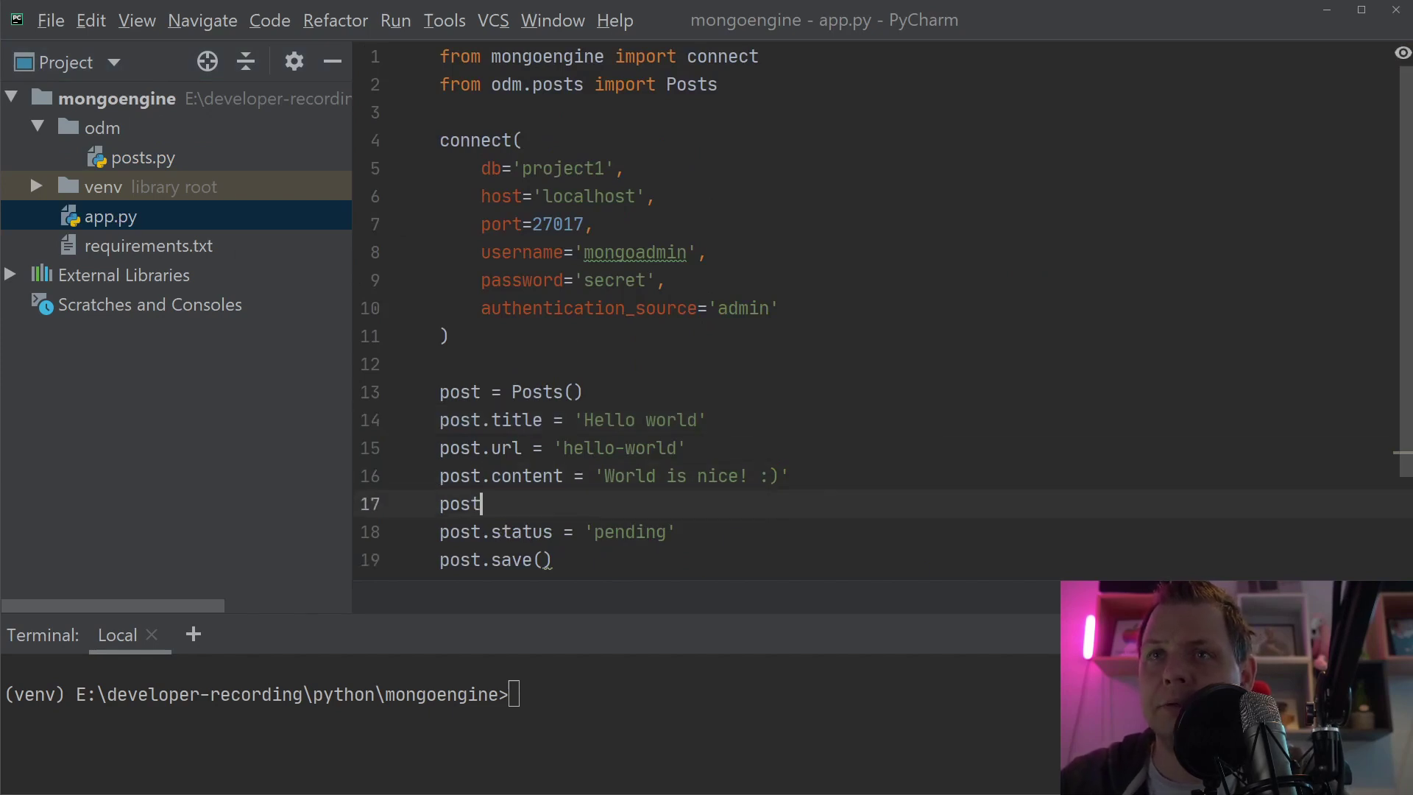
{"action": "type", "text": ".meta ="}
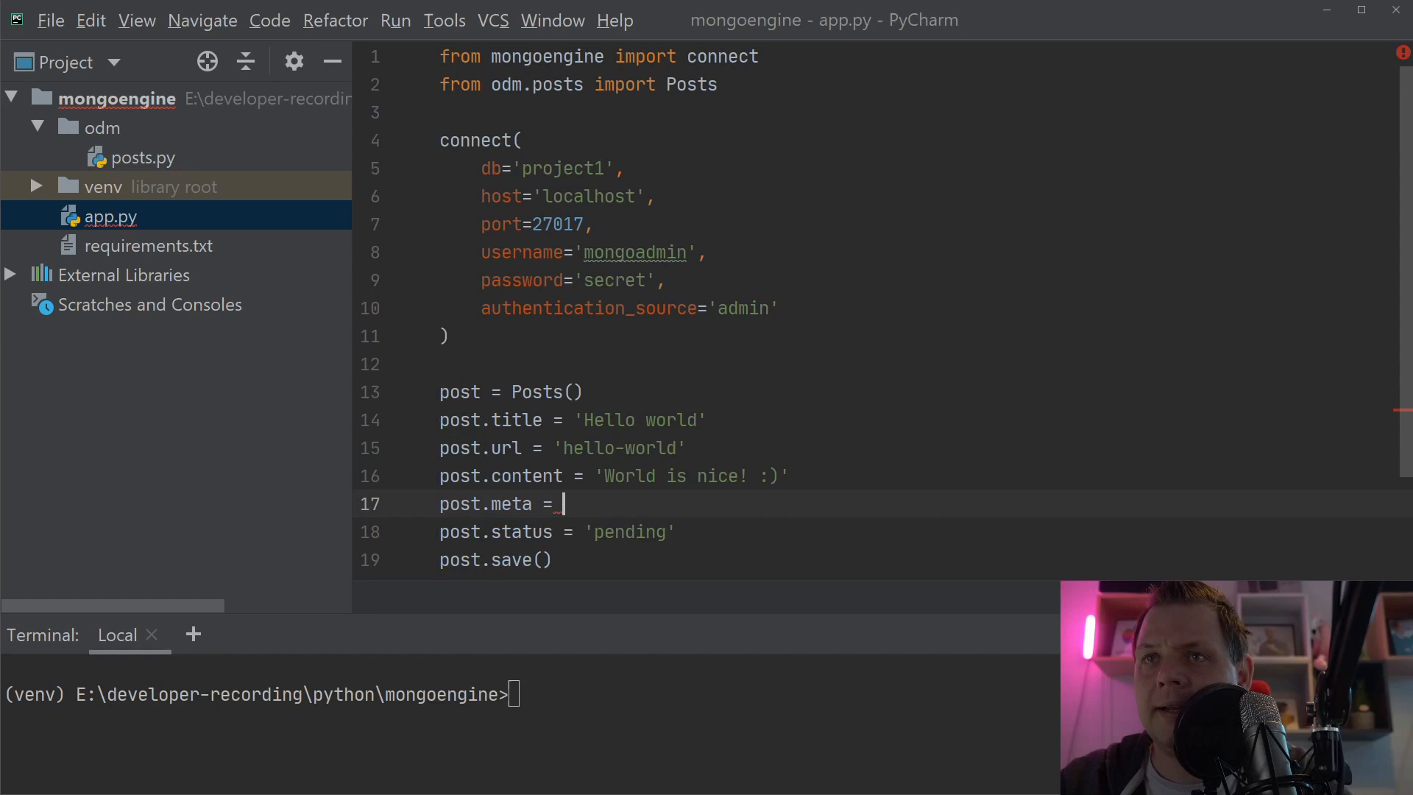
{"action": "type", "text": ".t"}
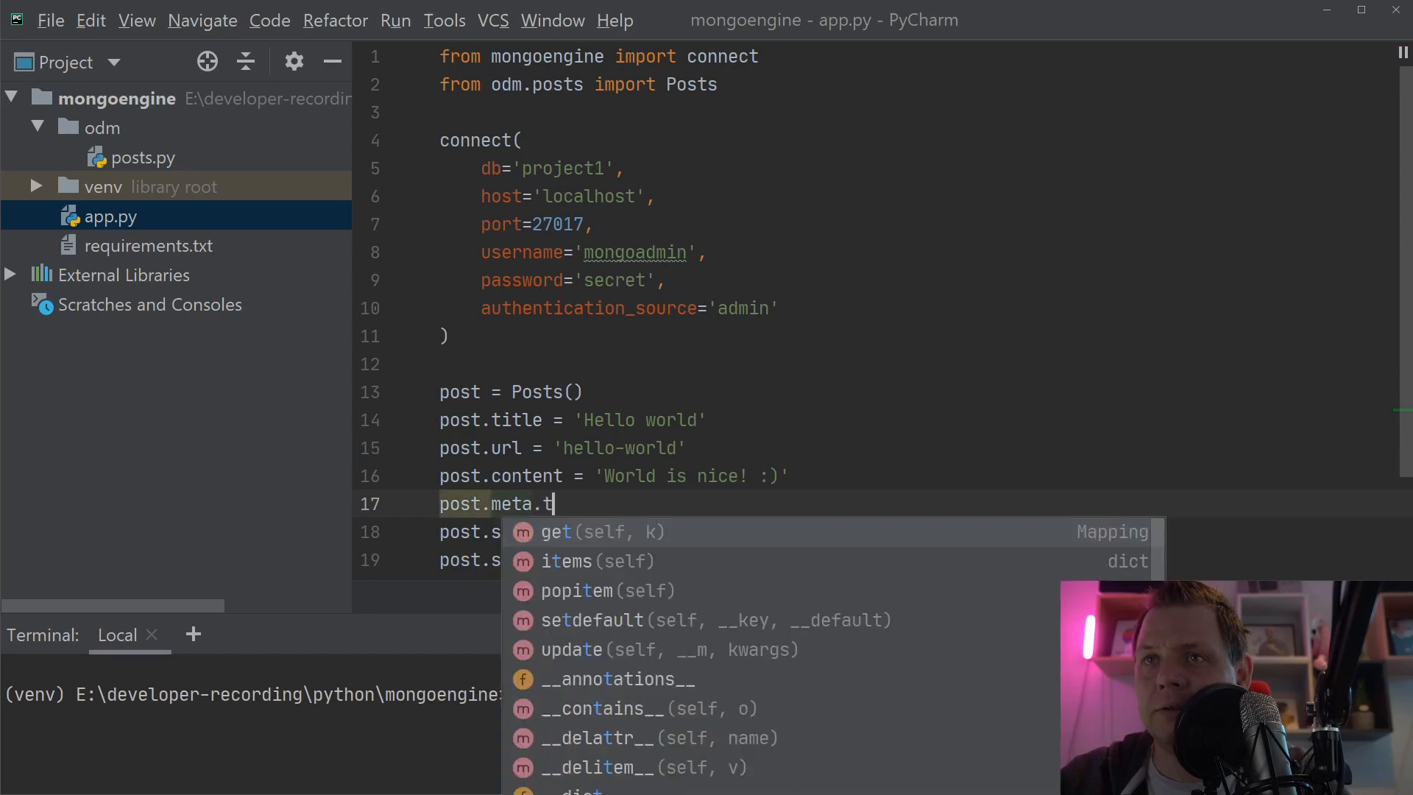
{"action": "type", "text": "itle = '"}
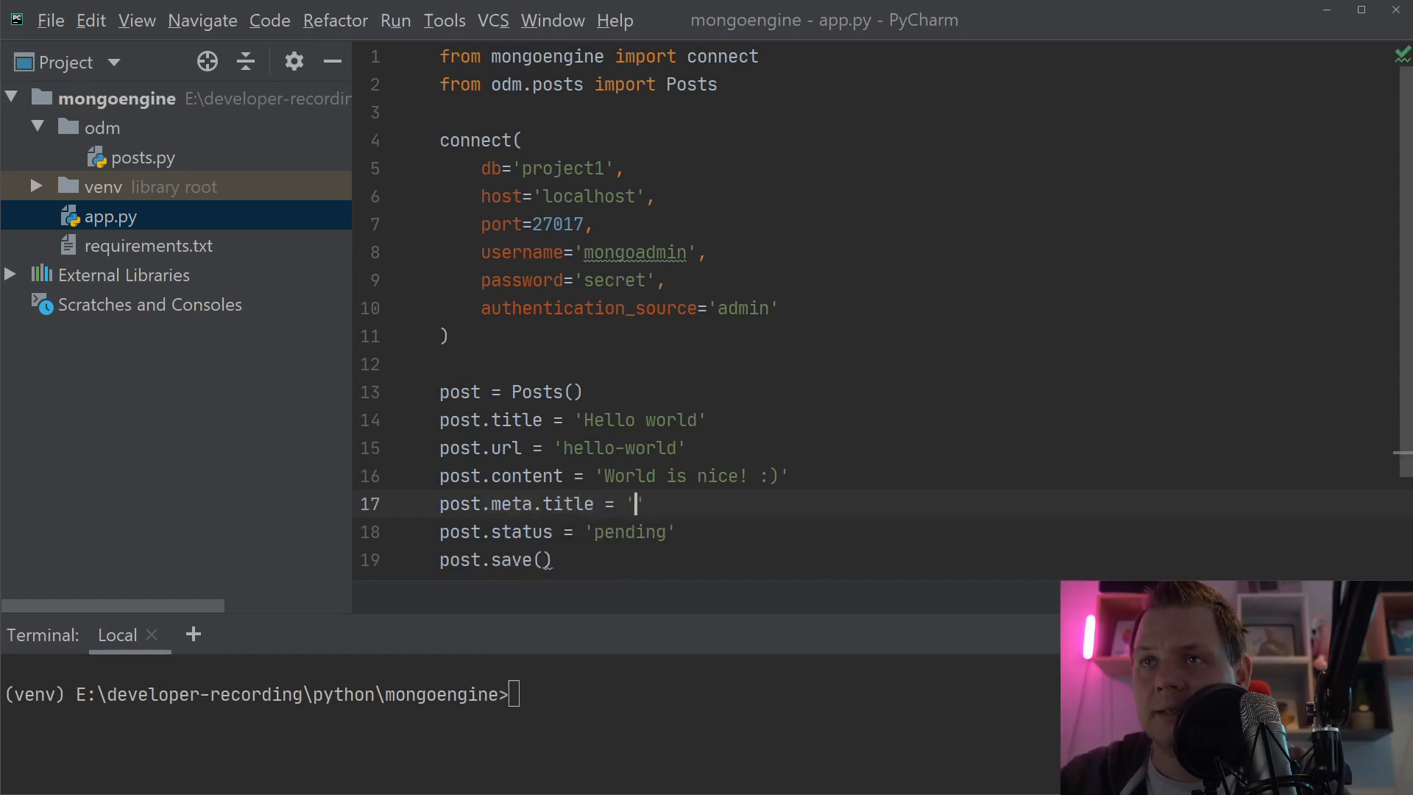
{"action": "type", "text": "test title"}
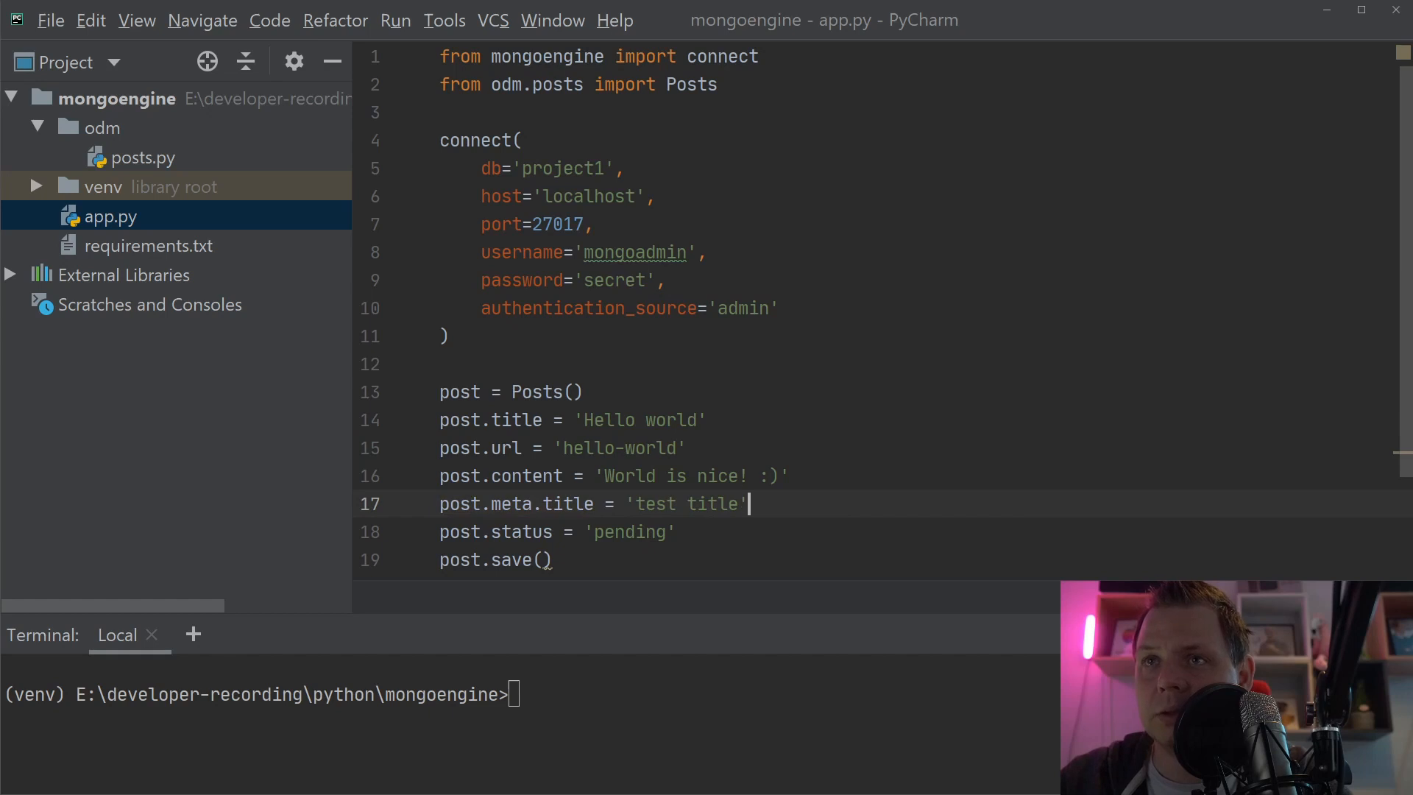
{"action": "mouse_move", "coordinate": [791, 481]}
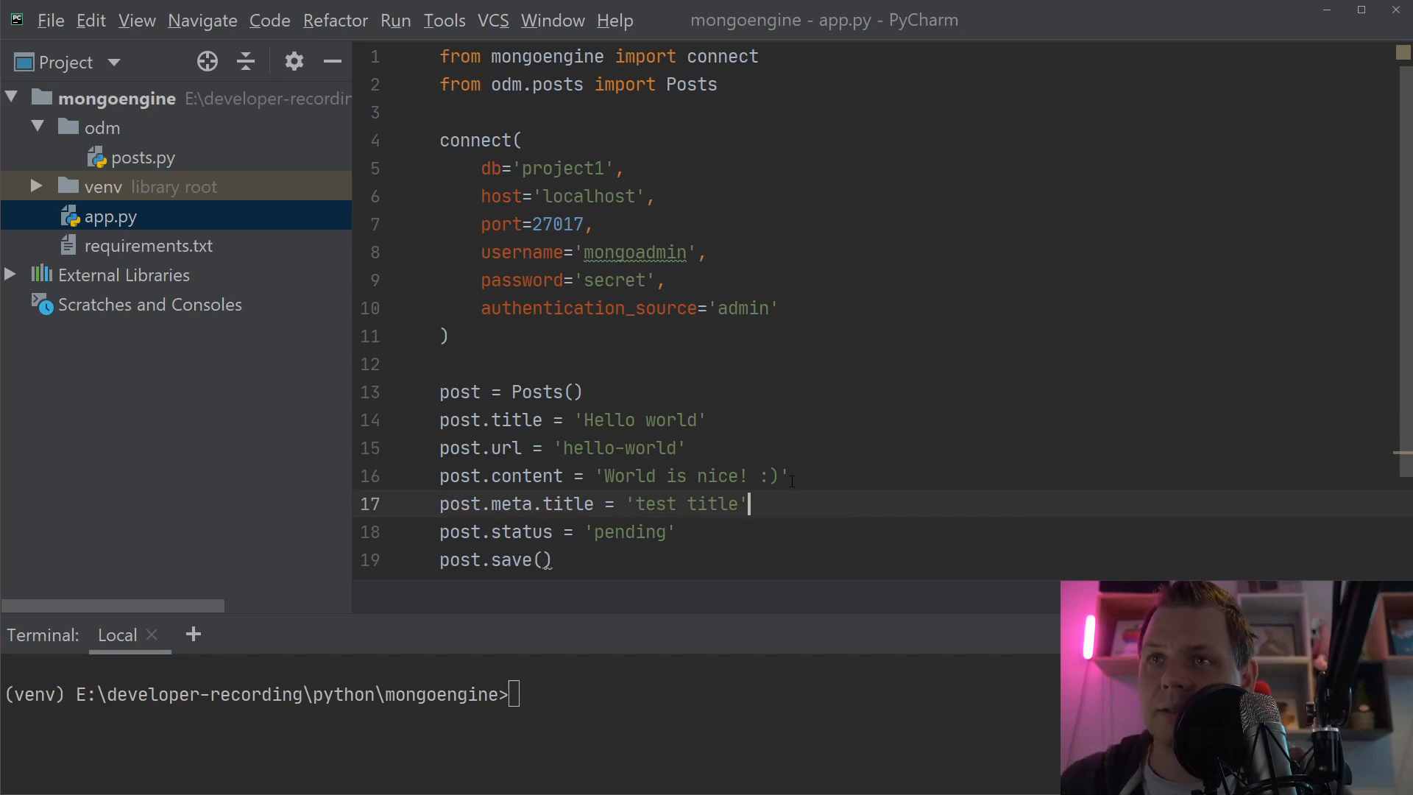
{"action": "left_click", "coordinate": [563, 392]}
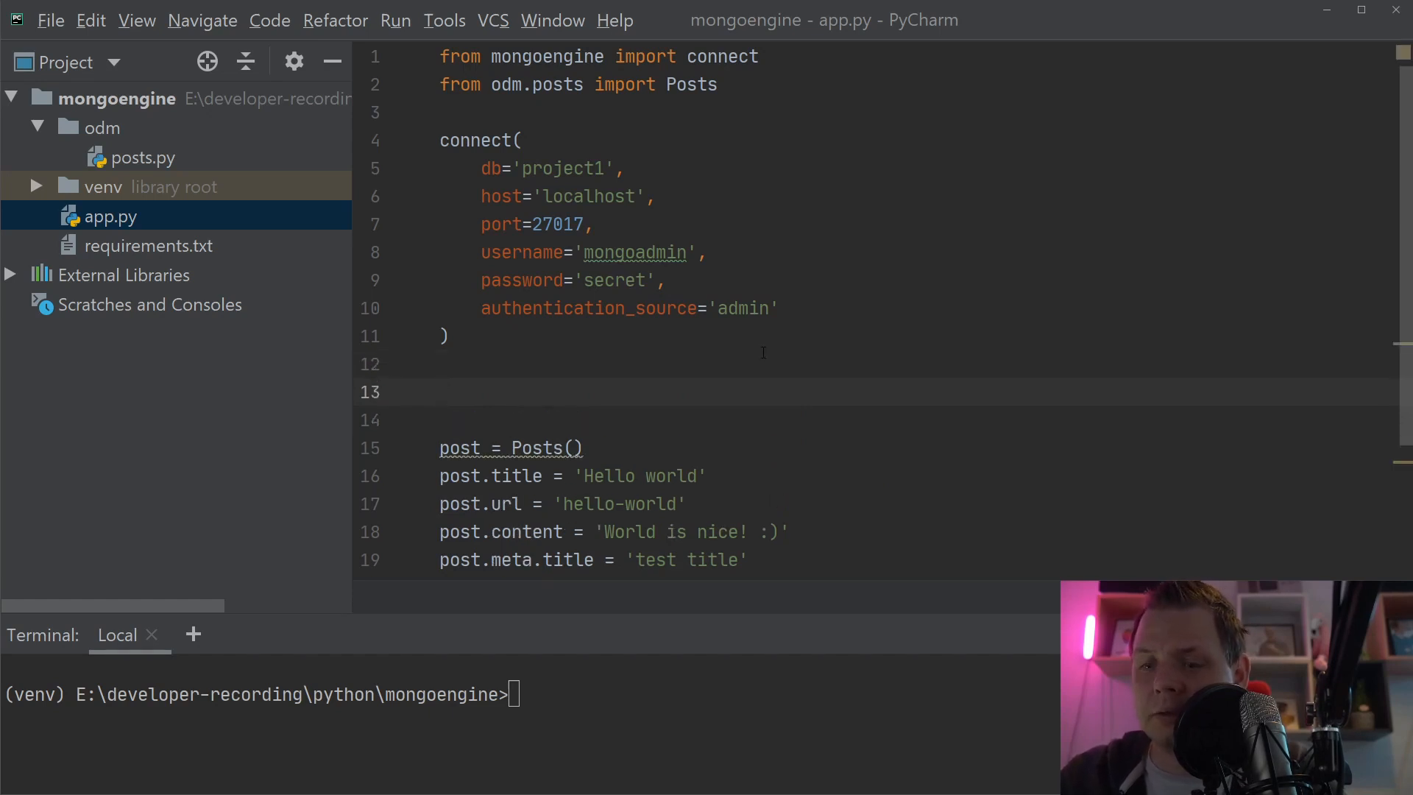
- Create metatag = PostMetatag() and add PostMetatag to the odm.posts import
{"action": "left_click", "coordinate": [442, 391]}
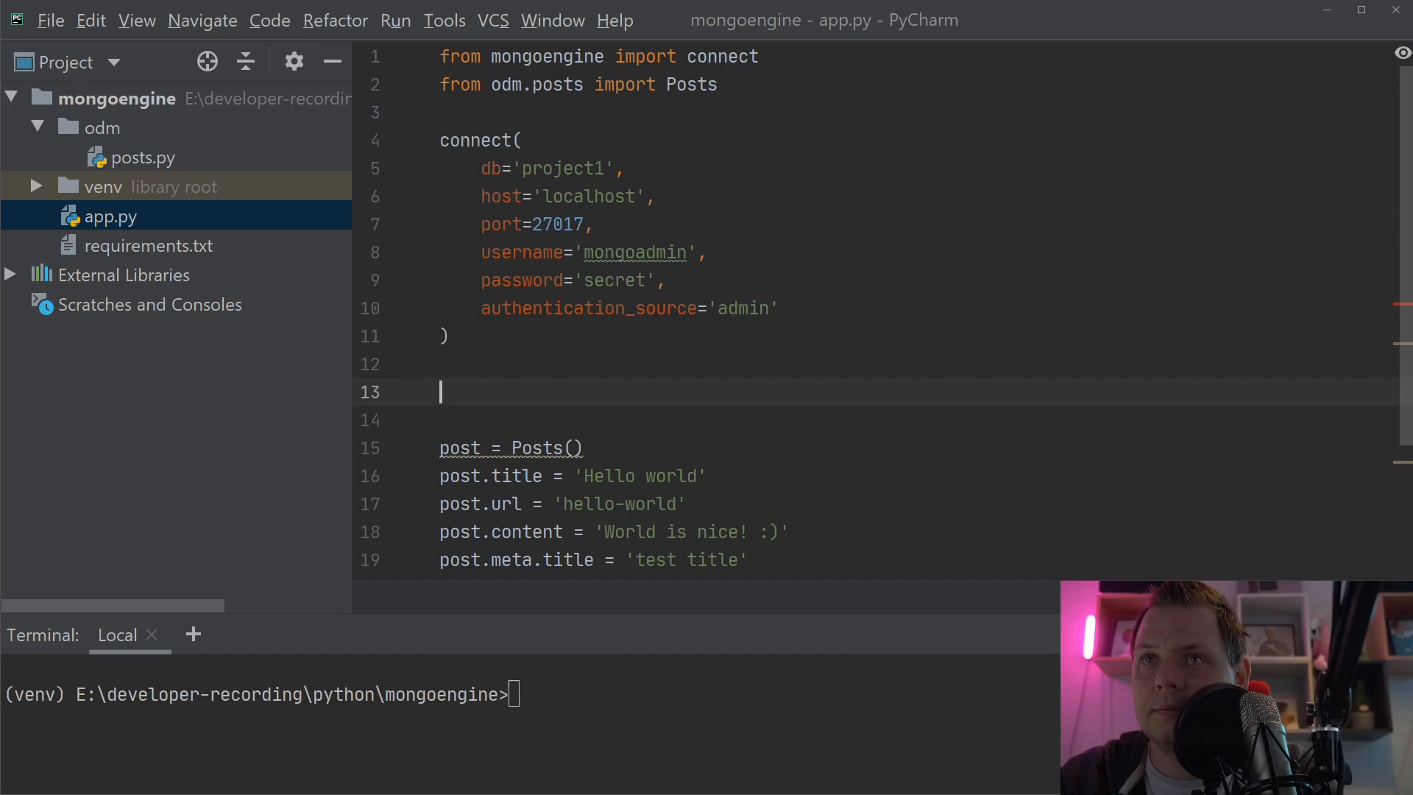
{"action": "type", "text": "metatag ="}
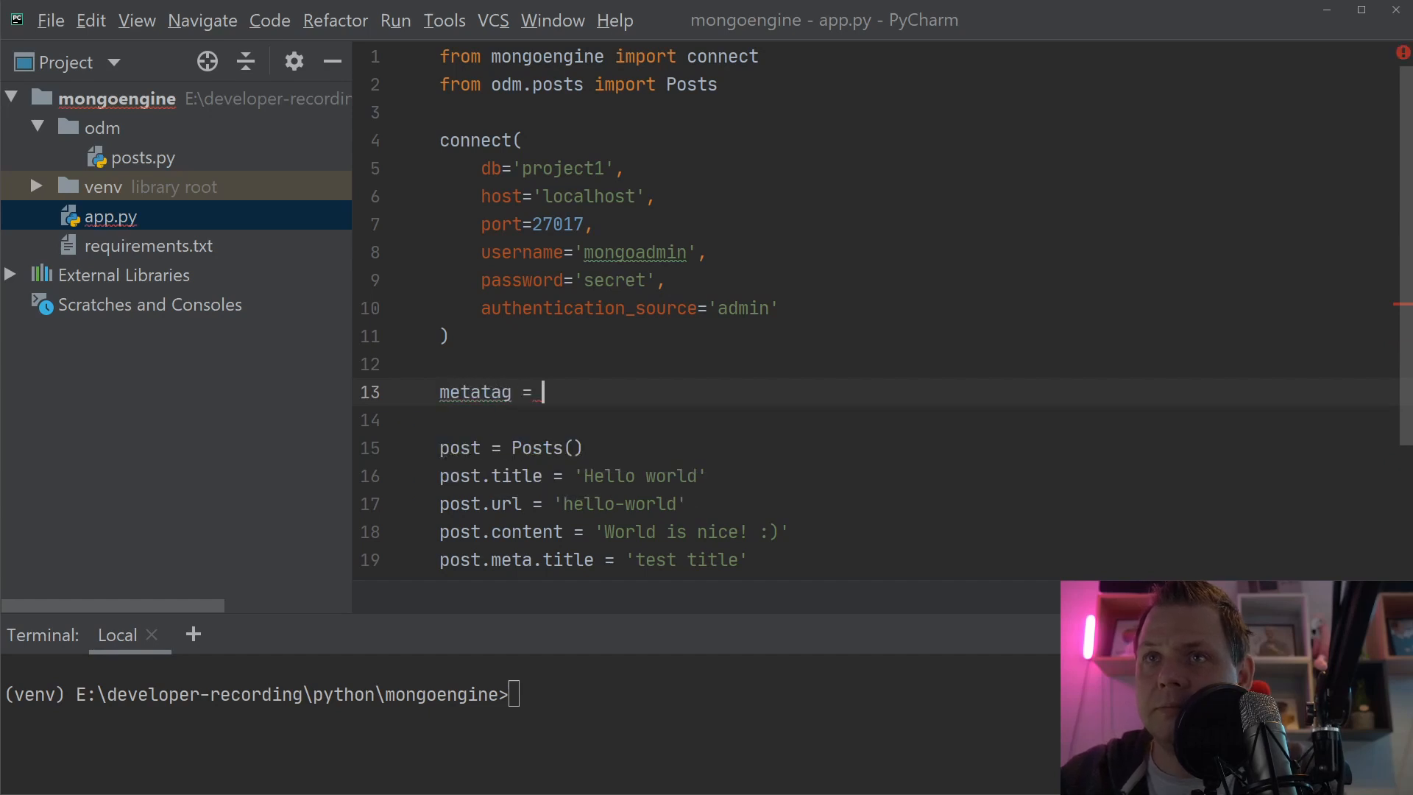
{"action": "type", "text": "PostMetatag("}
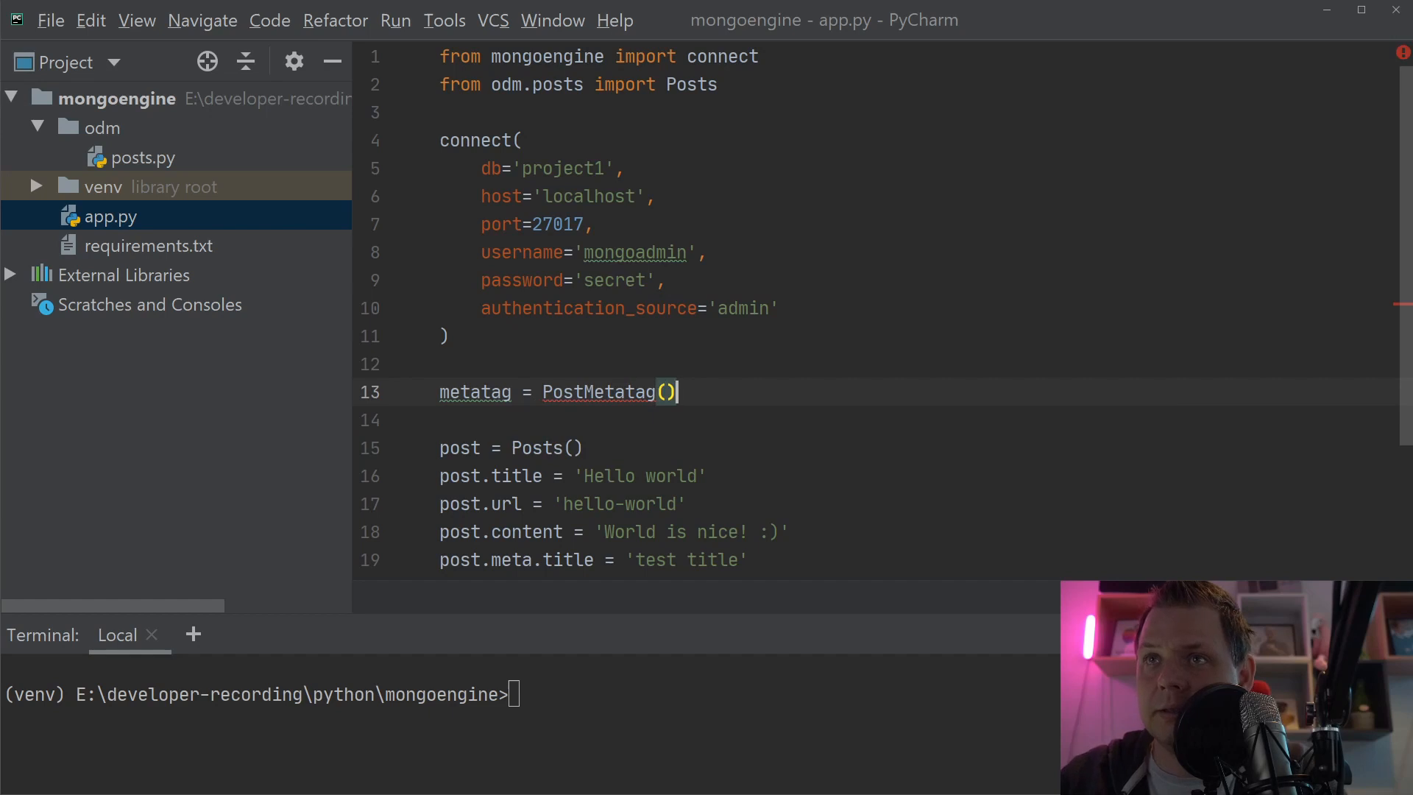
{"action": "double_click", "coordinate": [597, 391]}
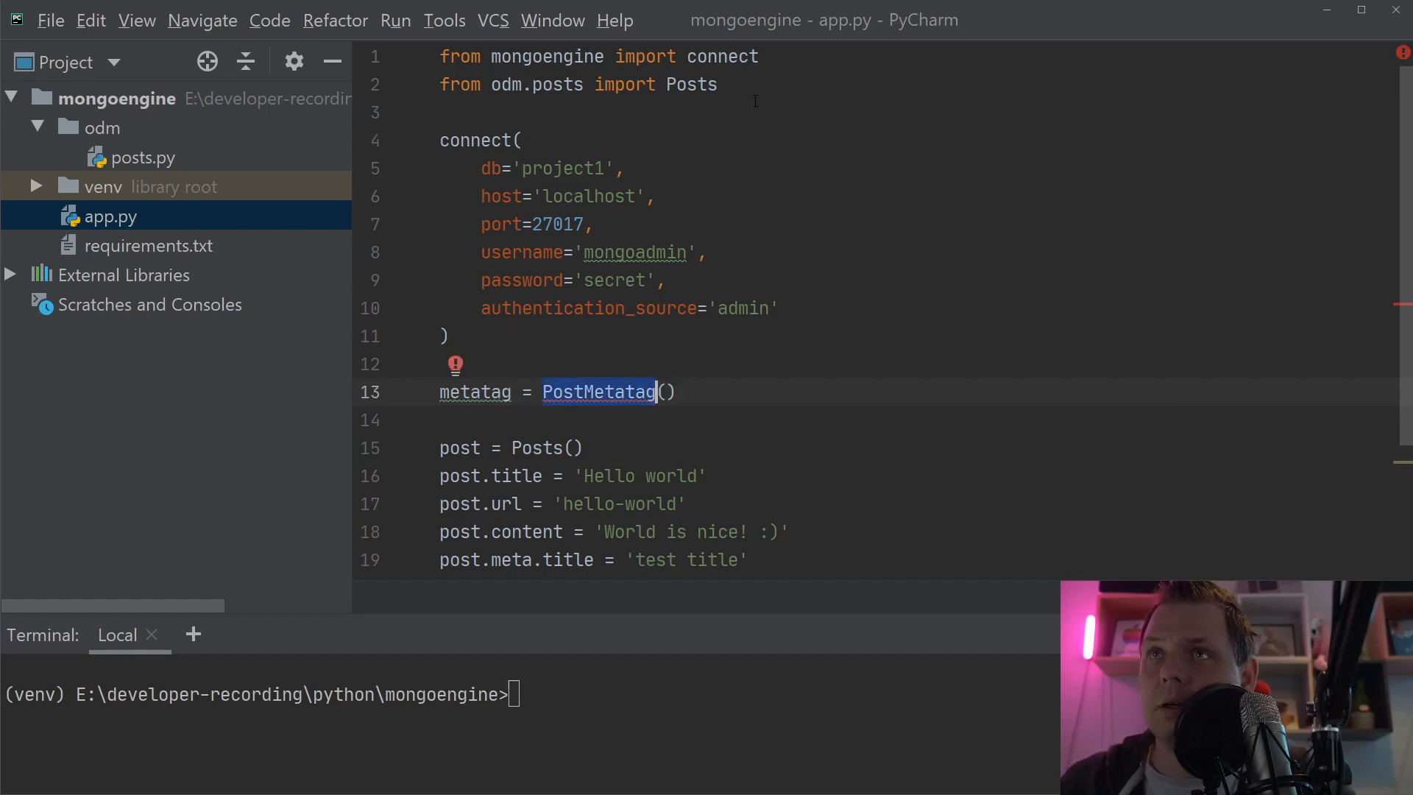
{"action": "type", "text": ", Me"}
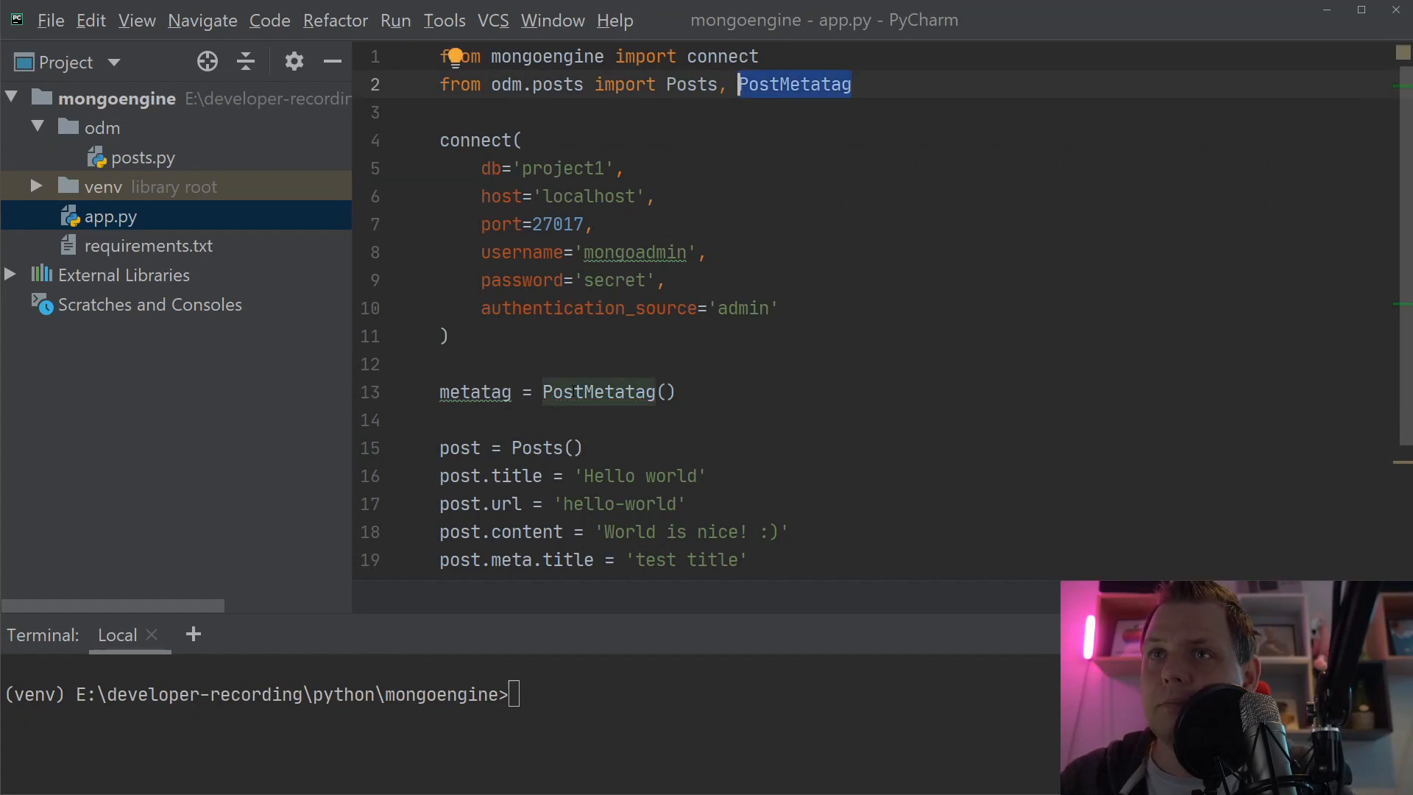
- Set metatag.title to 'Test meta title' and metatag.description to 'meta test description'
{"action": "type", "text": "metatag.title = 'Test meta title"}
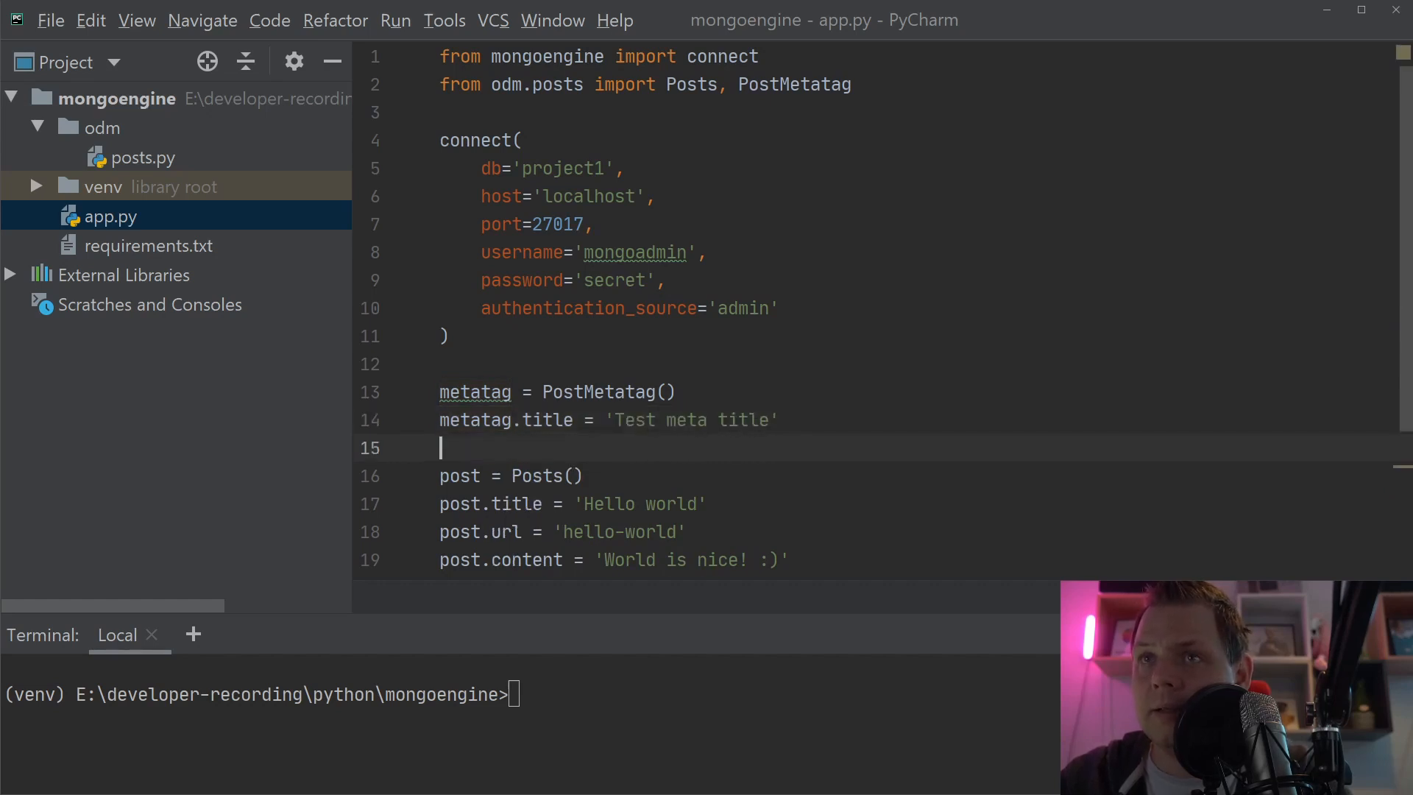
{"action": "type", "text": "metatag.description = 'meta test"}
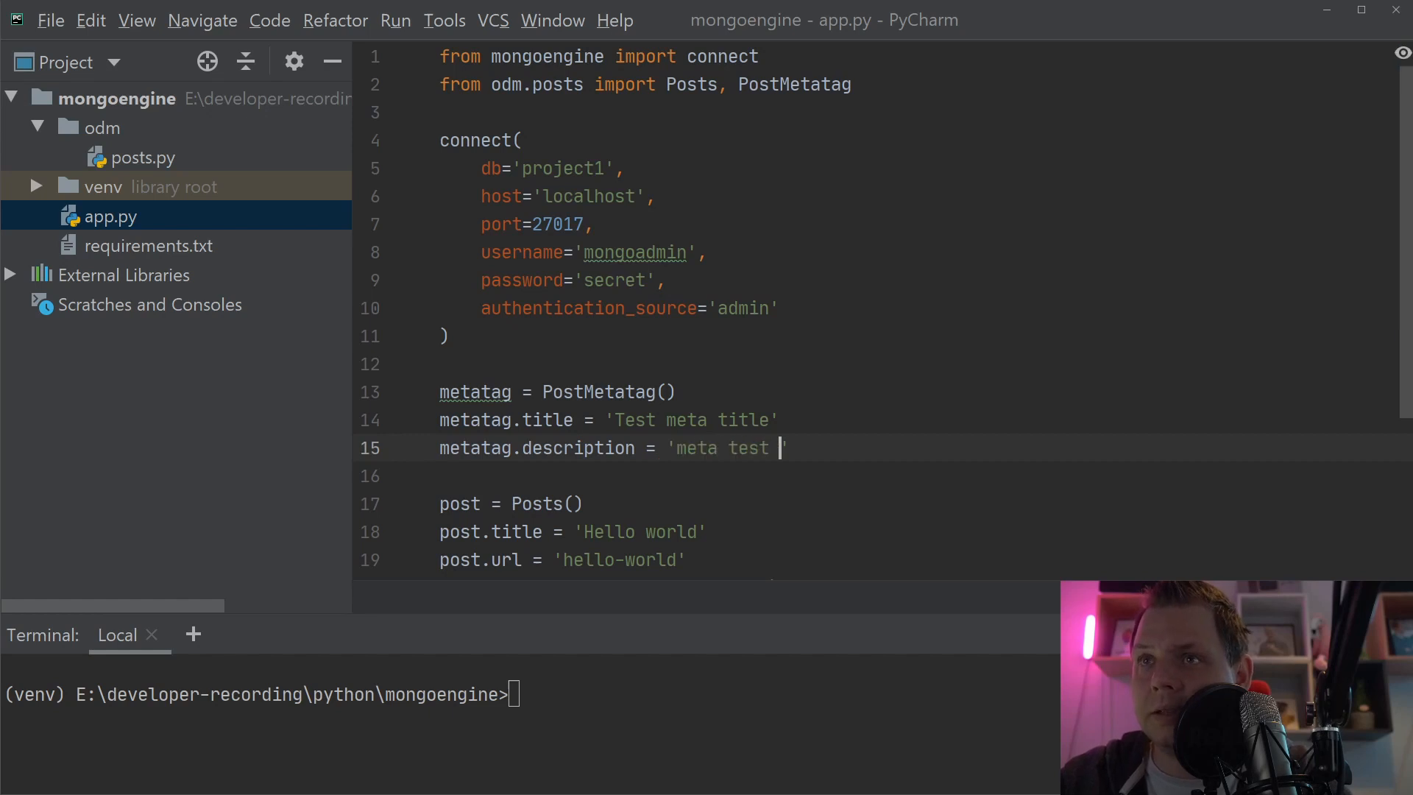
{"action": "type", "text": "desction"}
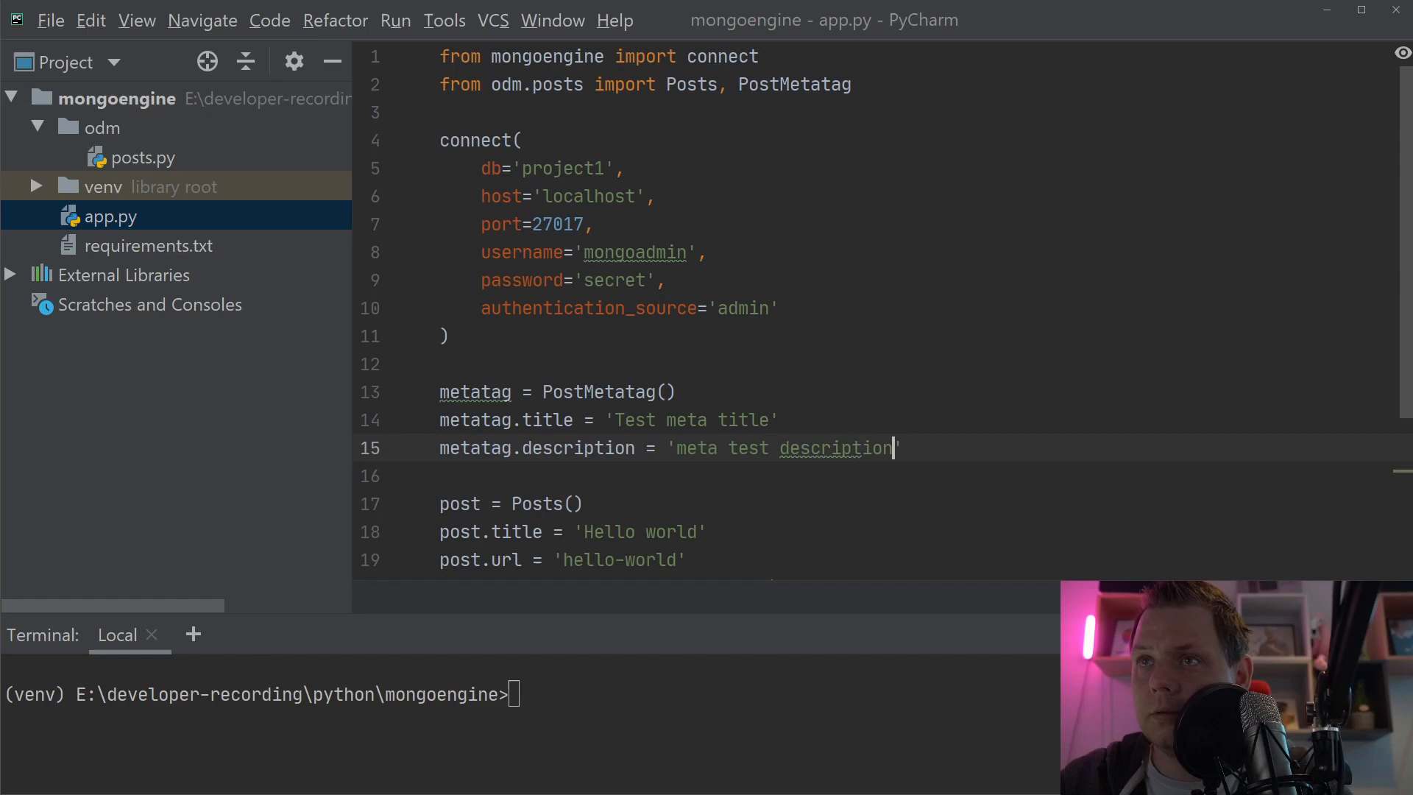
{"action": "type", "text": "metatag.encode ="}
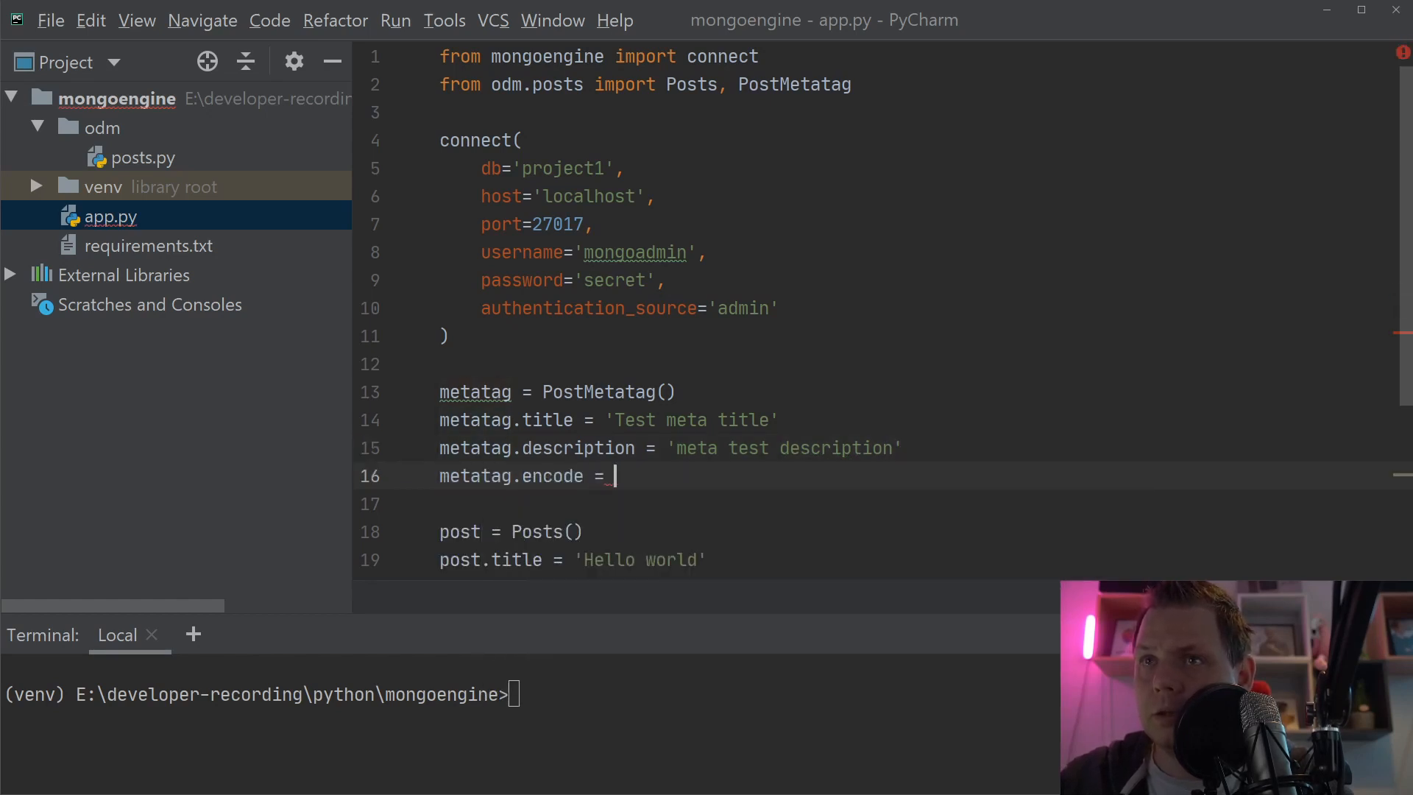
{"action": "type", "text": "'danish'"}
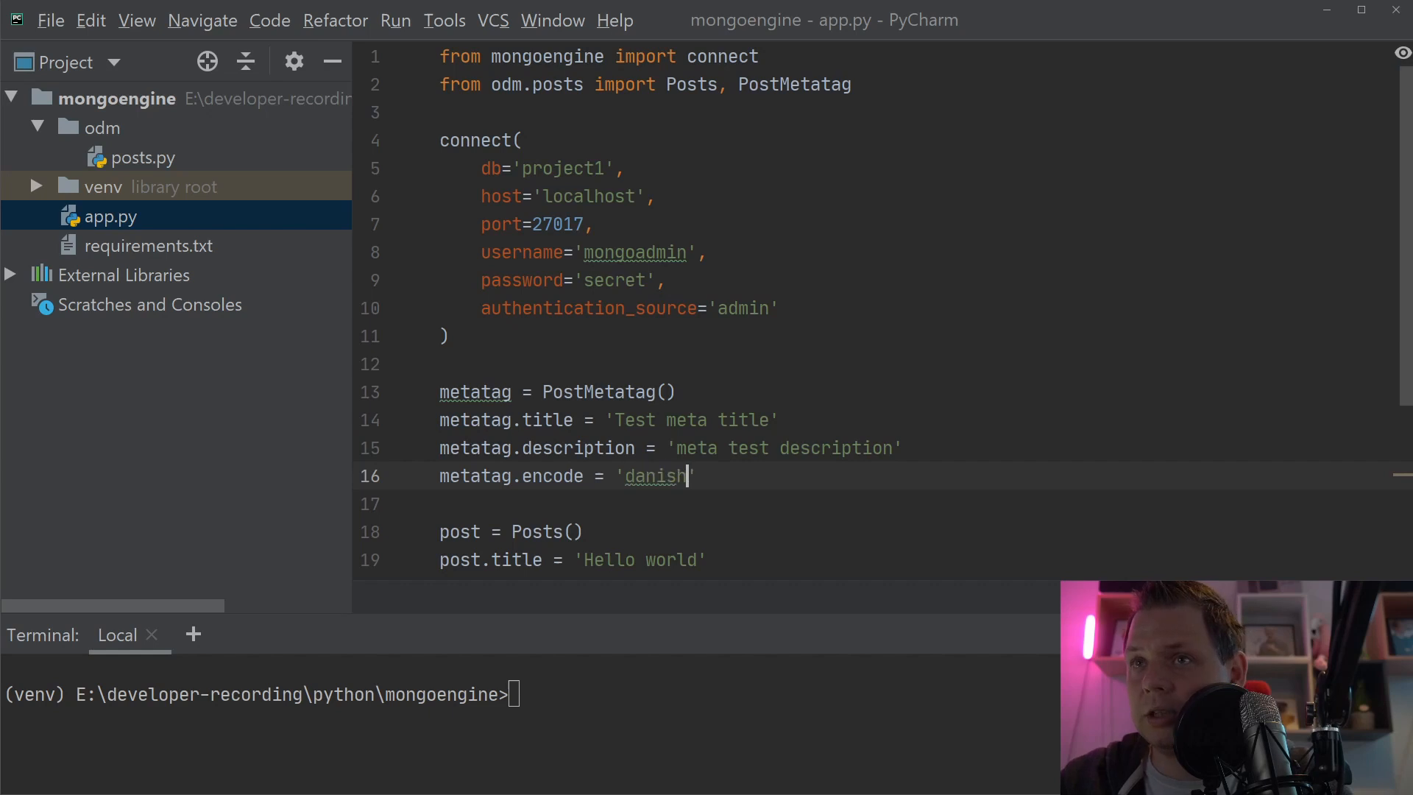
{"action": "type", "text": "da-dk"}
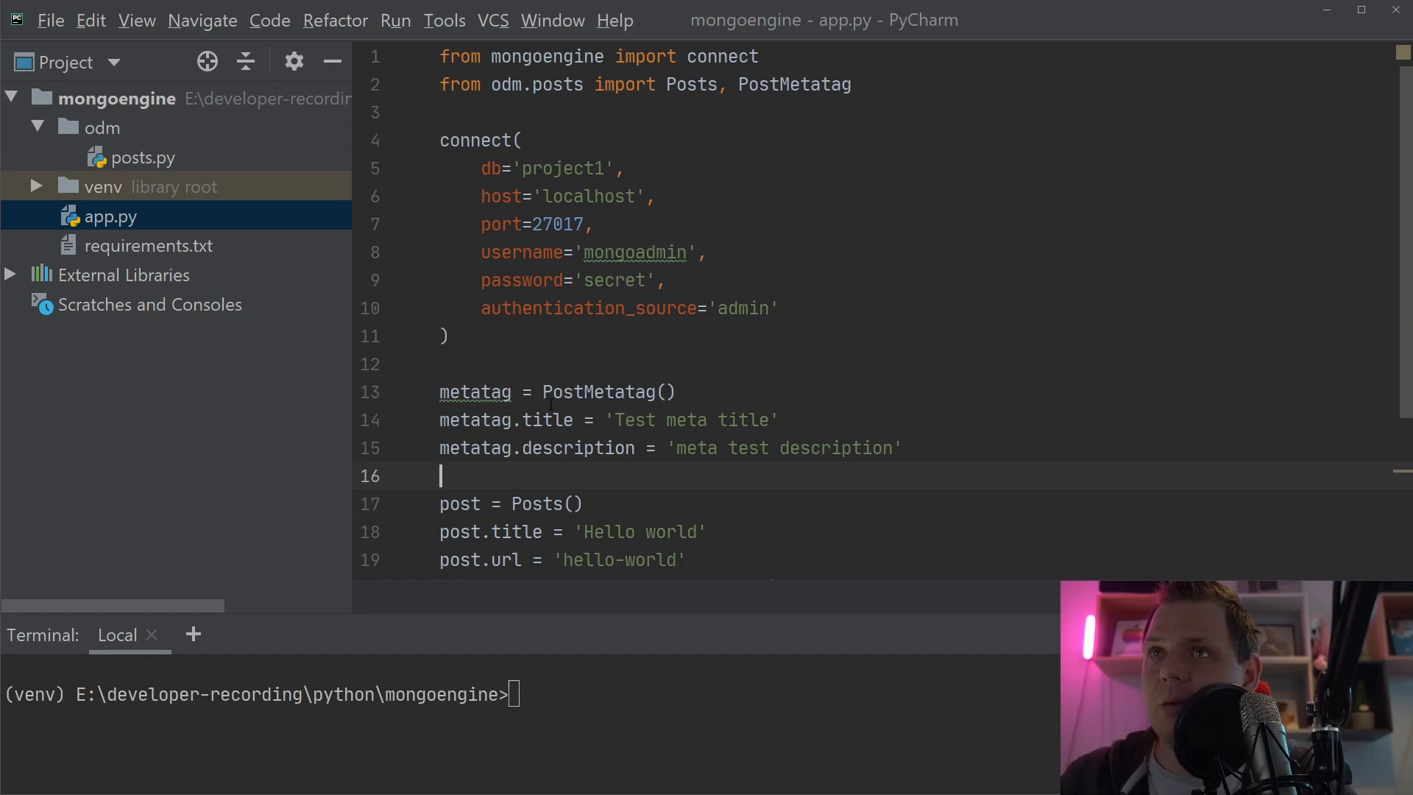
- Change line 21 to post.meta = metatag, replacing 'test title', and type cls in the Terminal
{"action": "left_click", "coordinate": [141, 157]}
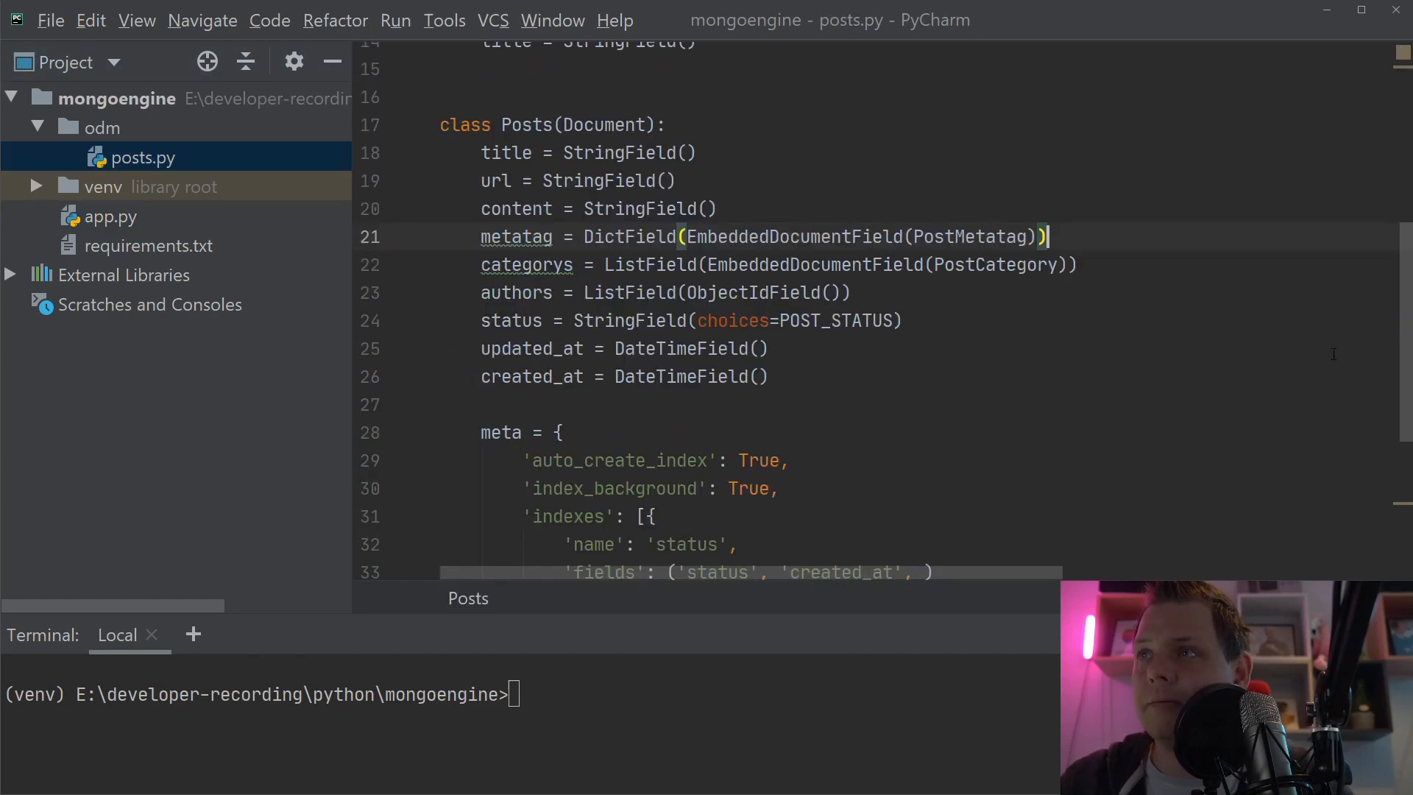
{"action": "scroll", "scroll_direction": "up", "scroll_amount": 3}
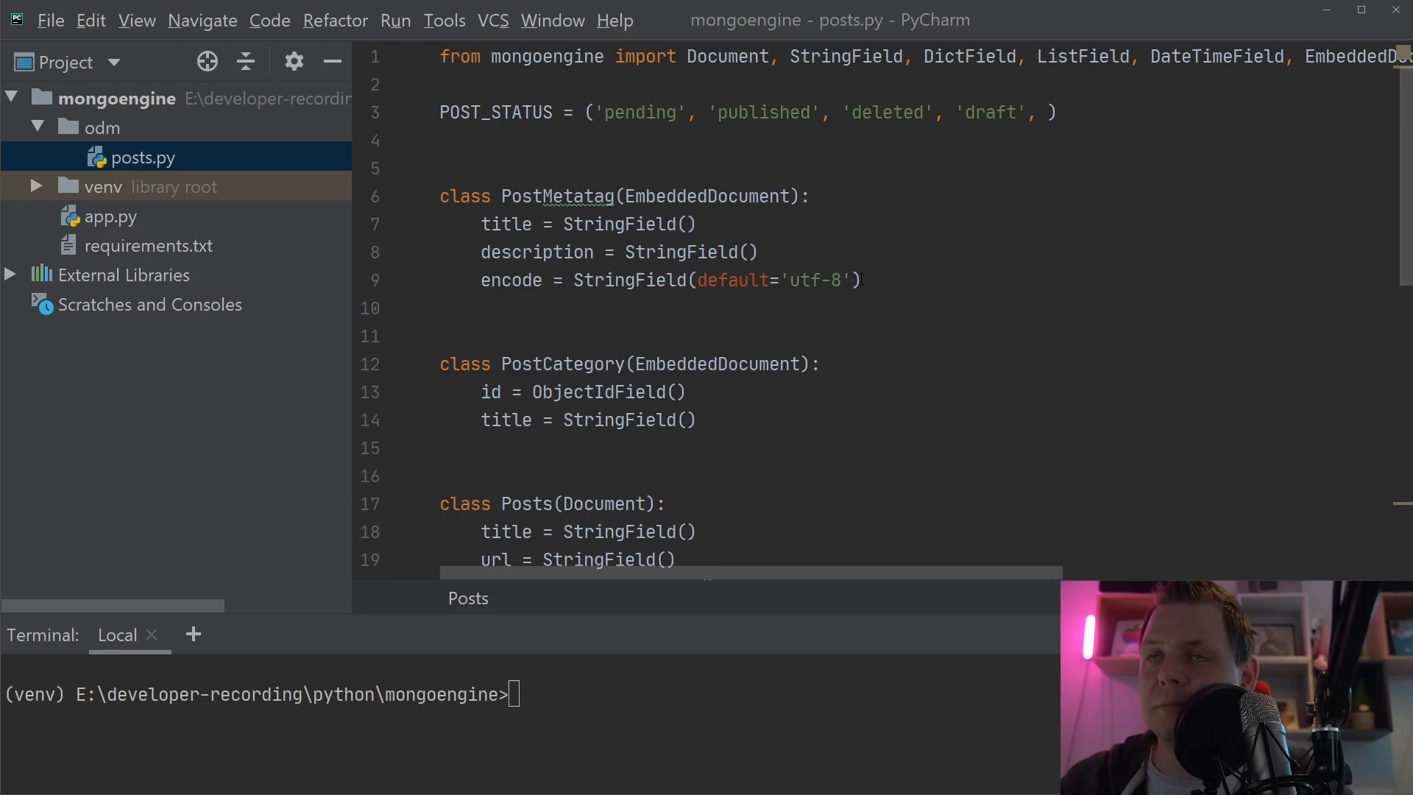
{"action": "mouse_move", "coordinate": [144, 217]}
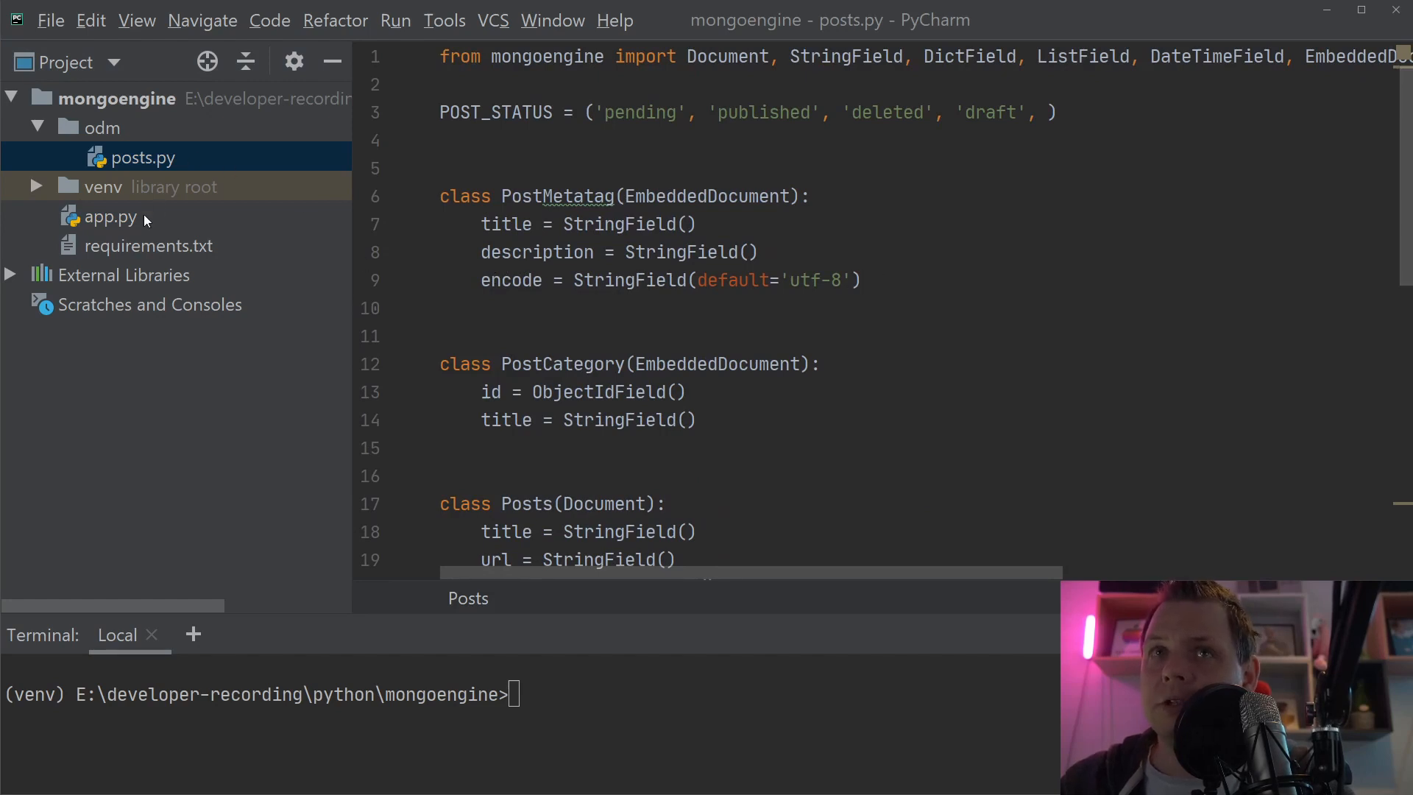
{"action": "left_click", "coordinate": [112, 216]}
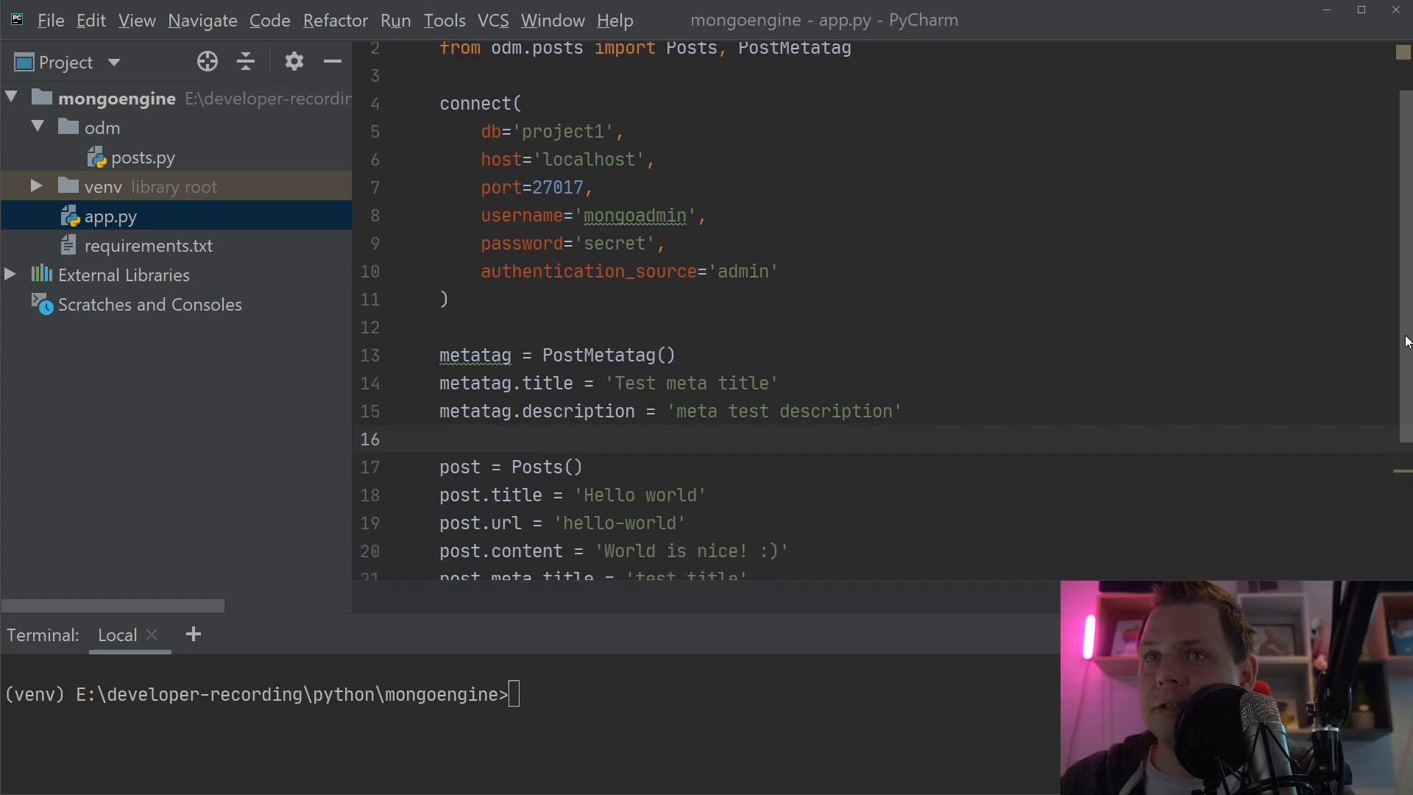
{"action": "scroll", "scroll_direction": "down", "scroll_amount": 3}
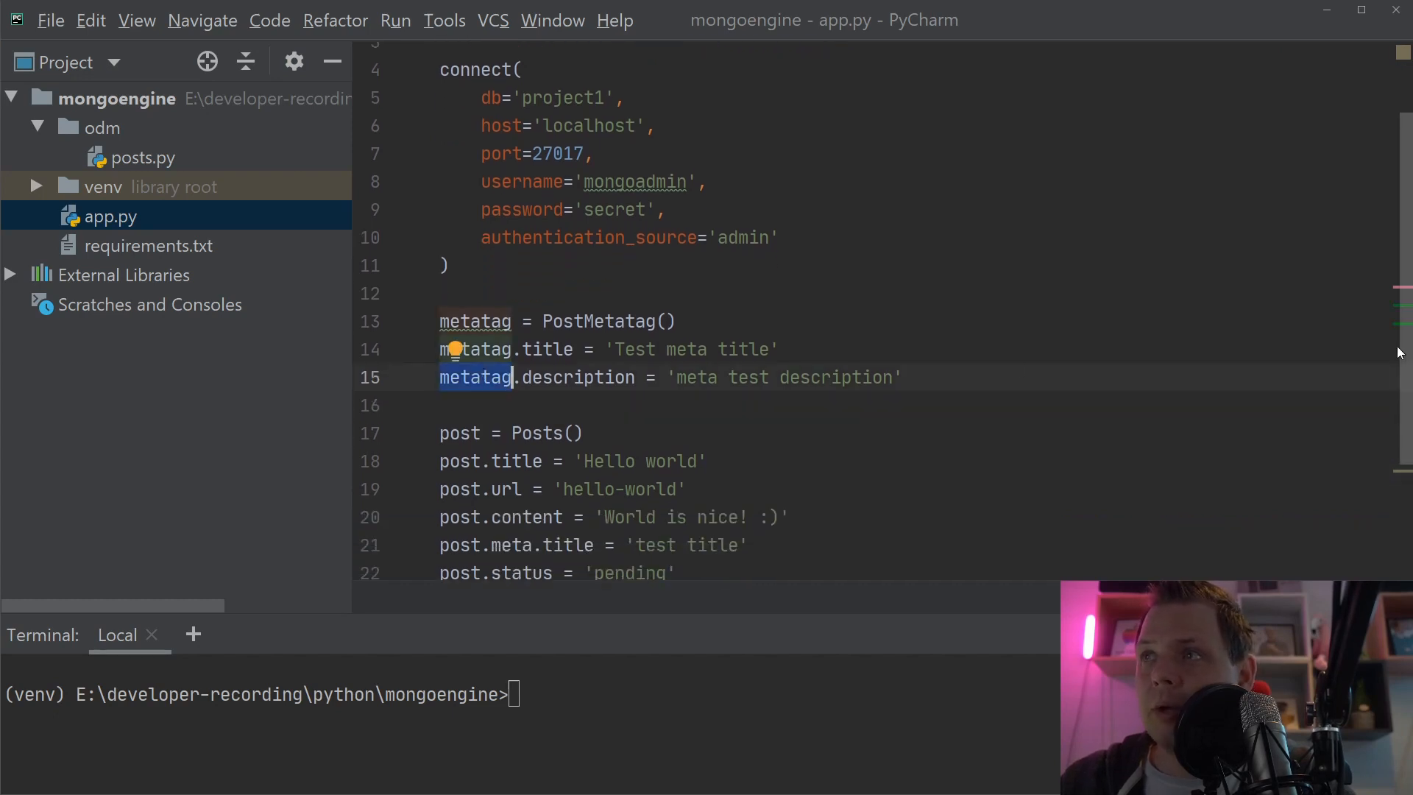
{"action": "scroll", "scroll_direction": "down", "scroll_amount": 3}
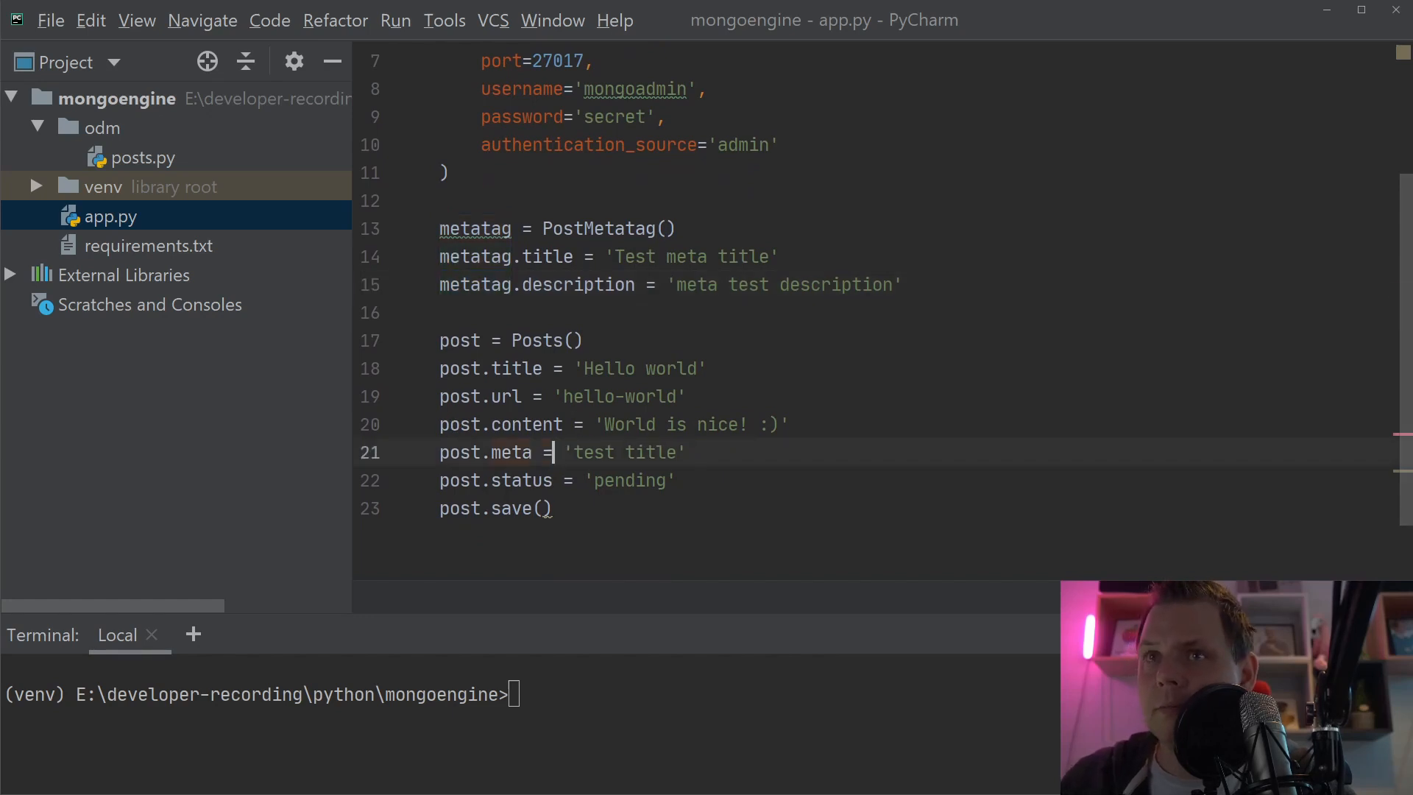
{"action": "type", "text": "metatag"}
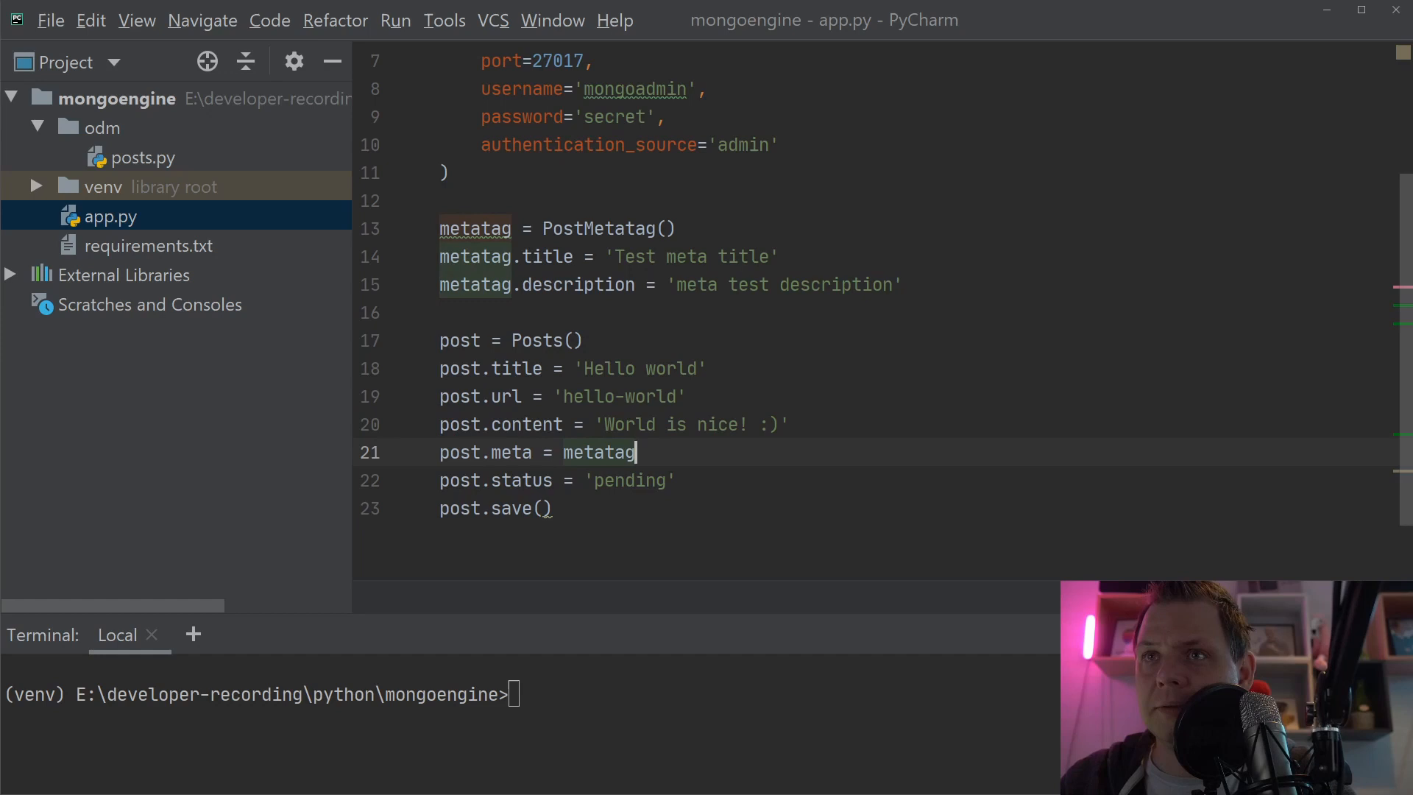
{"action": "type", "text": "cls"}
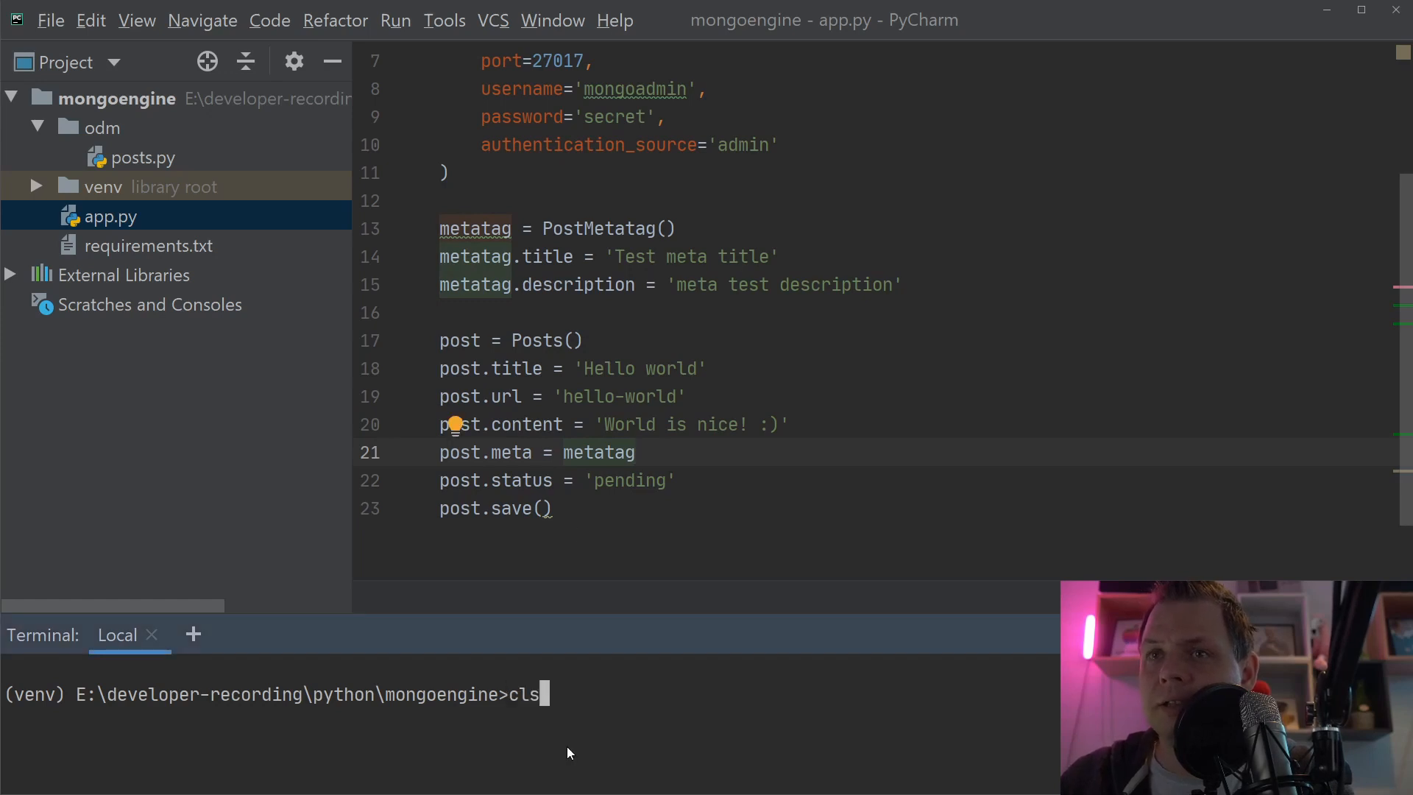
- Clear the terminal and inspect the saved post's empty metatag field in Robo 3T
{"action": "key", "text": "Return"}
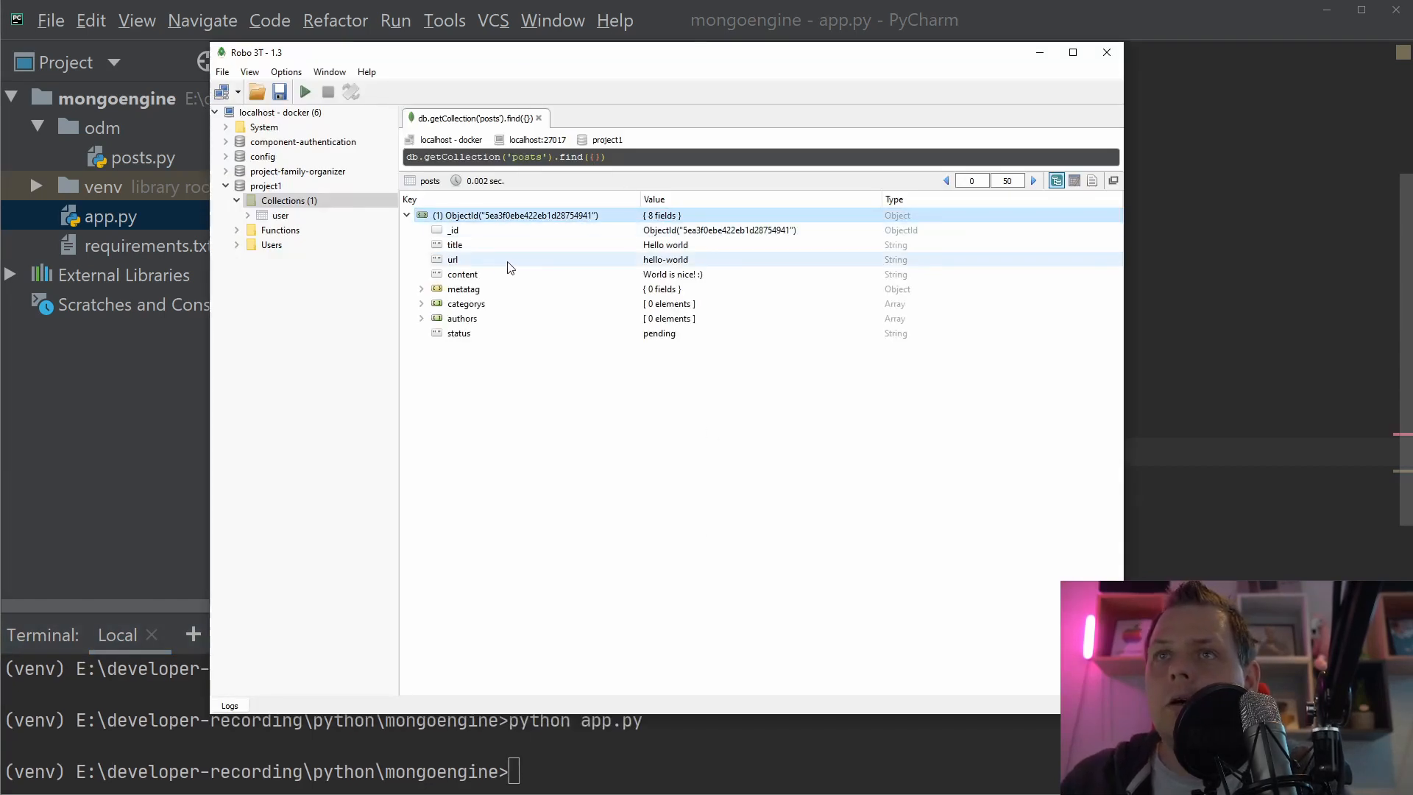
{"action": "left_click", "coordinate": [463, 289]}
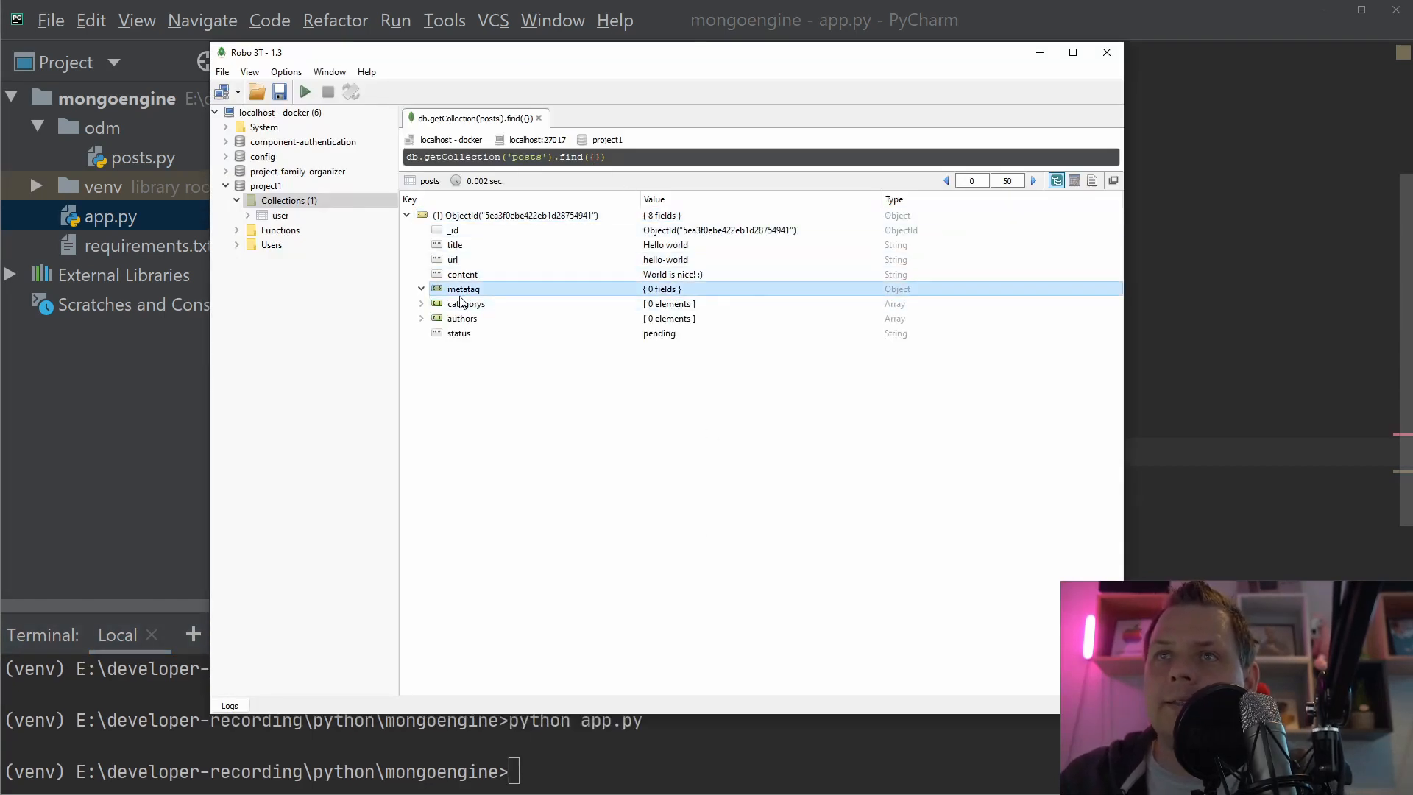
{"action": "mouse_move", "coordinate": [1185, 293]}
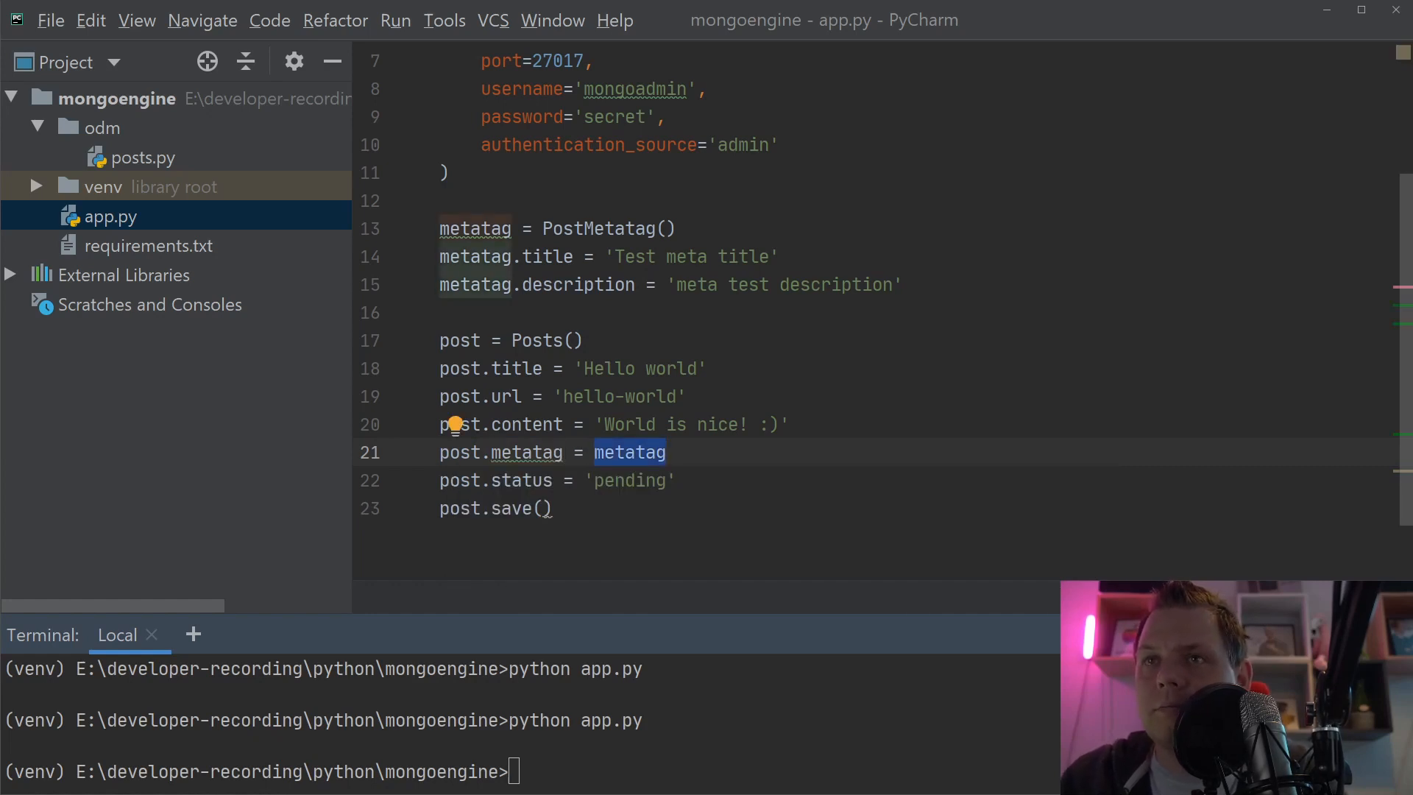
- Rename the object to post_metatag, assign it to post.metatag, and hit a ValidationError
{"action": "key", "text": "Delete"}
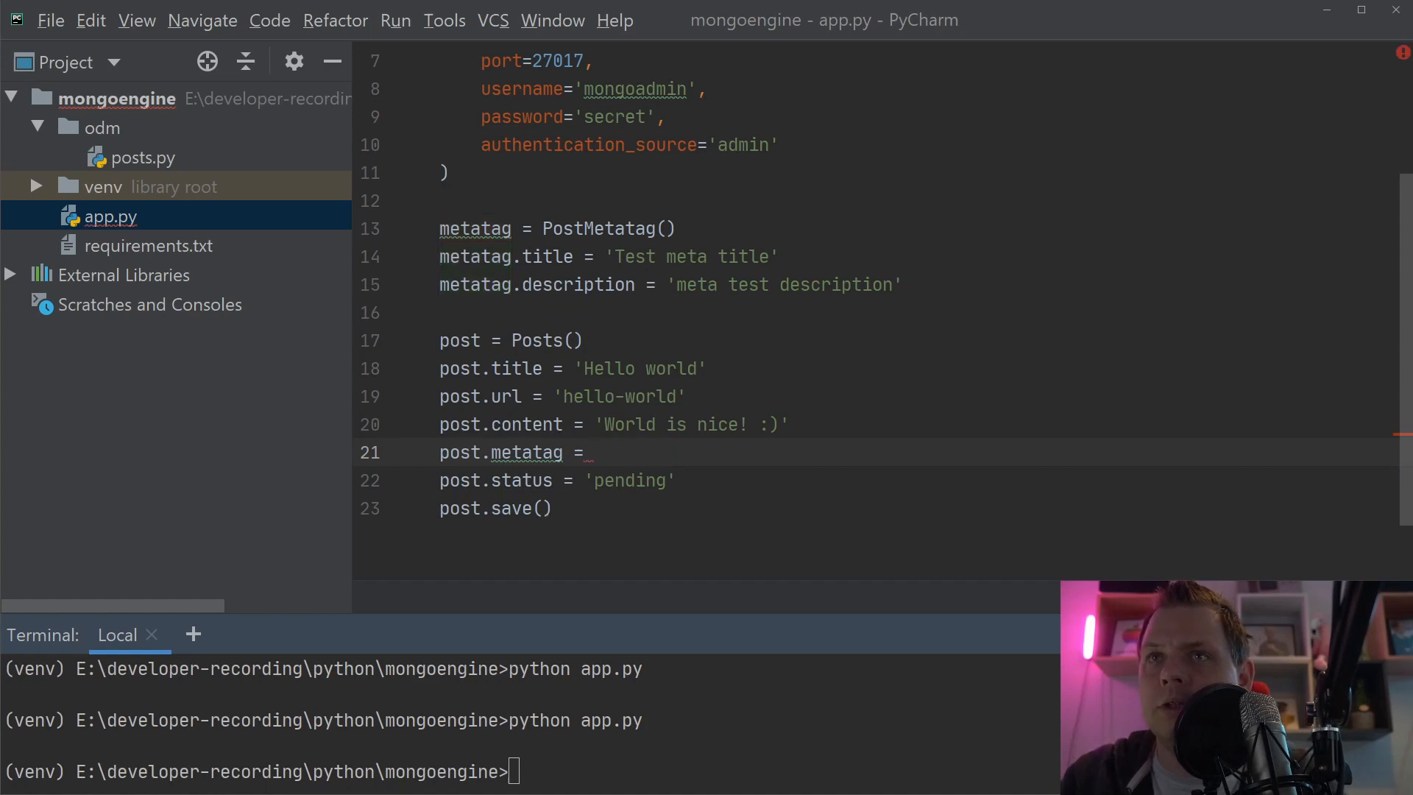
{"action": "type", "text": "post_metatag"}
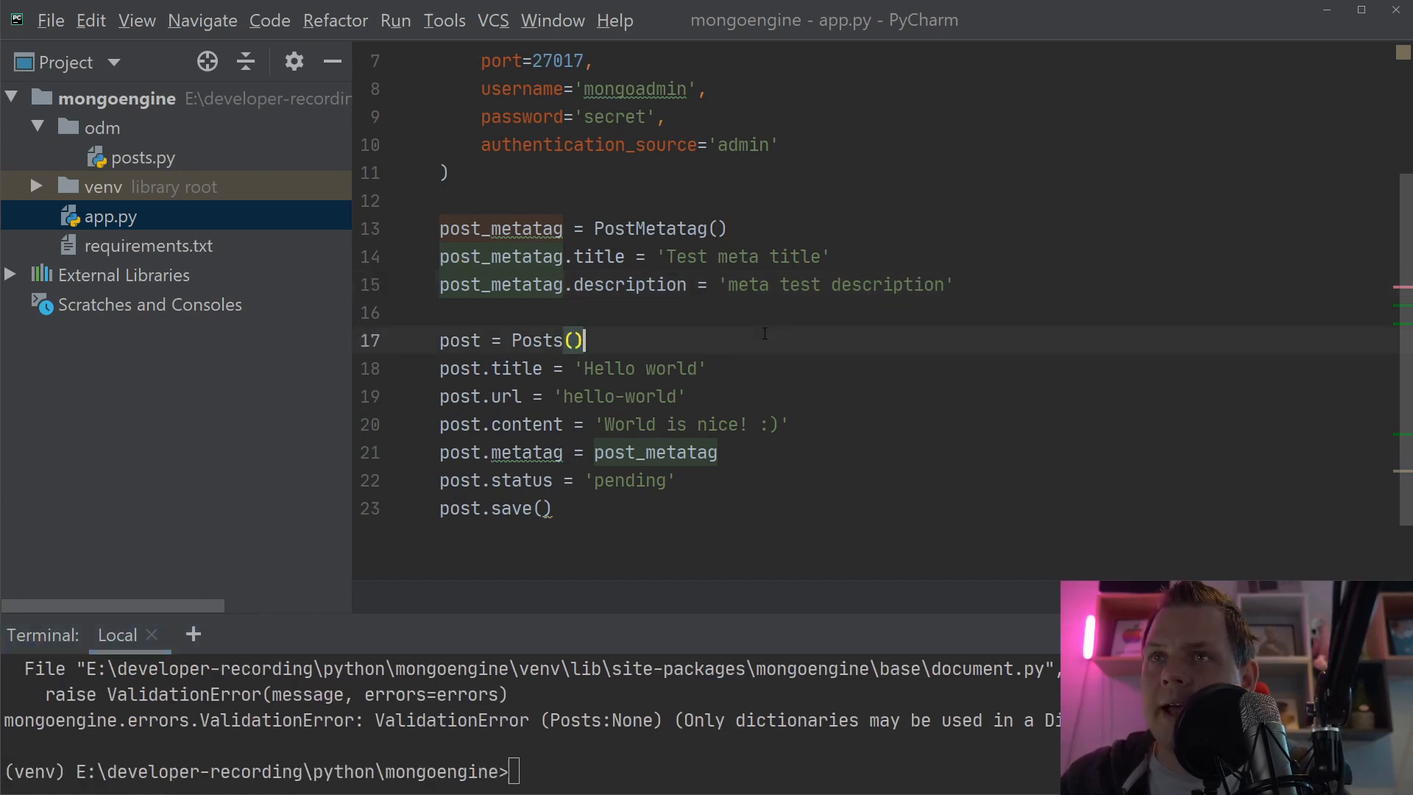
{"action": "left_click", "coordinate": [143, 157]}
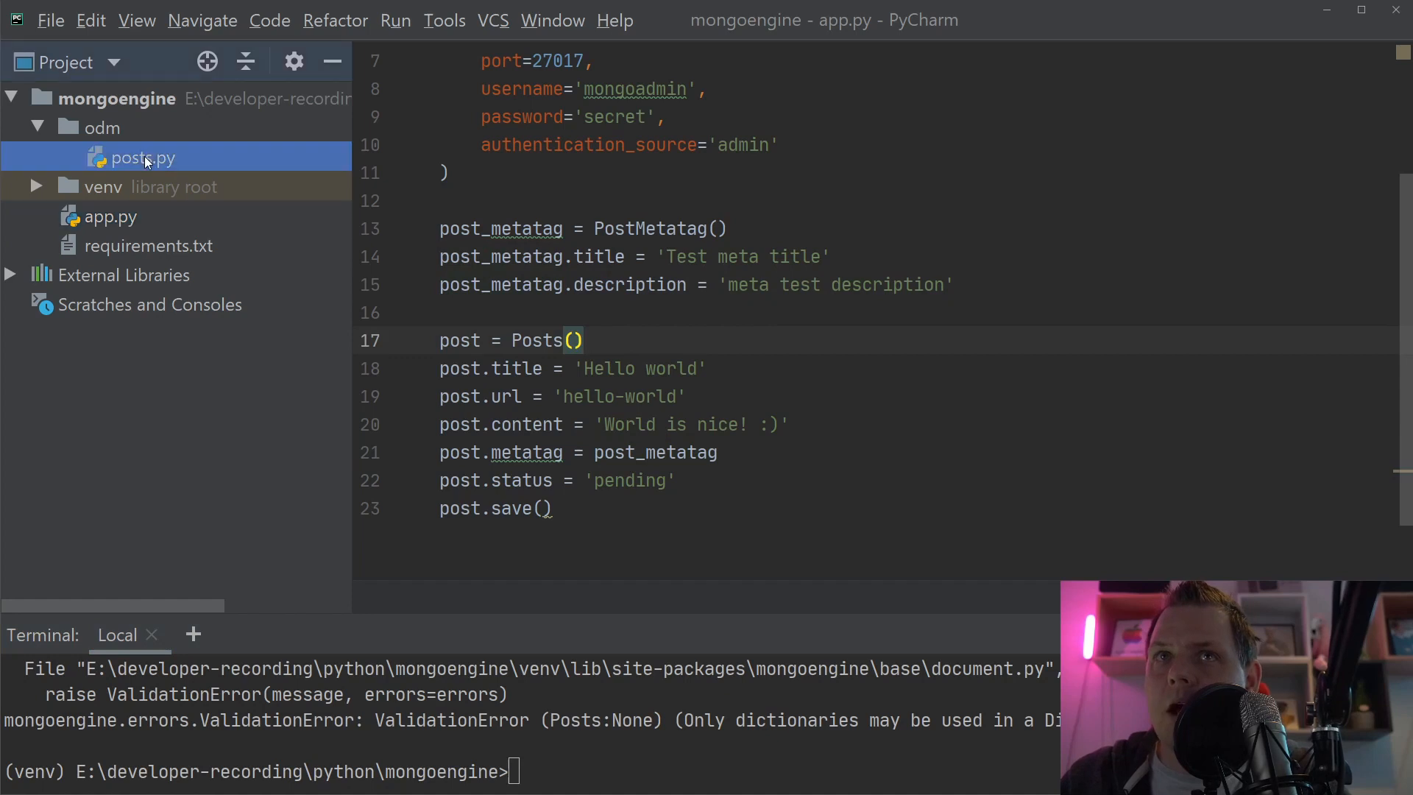
- In odm/posts.py, make metatag an EmbeddedDocumentField(PostMetatag) and rerun app.py
{"action": "double_click", "coordinate": [141, 158]}
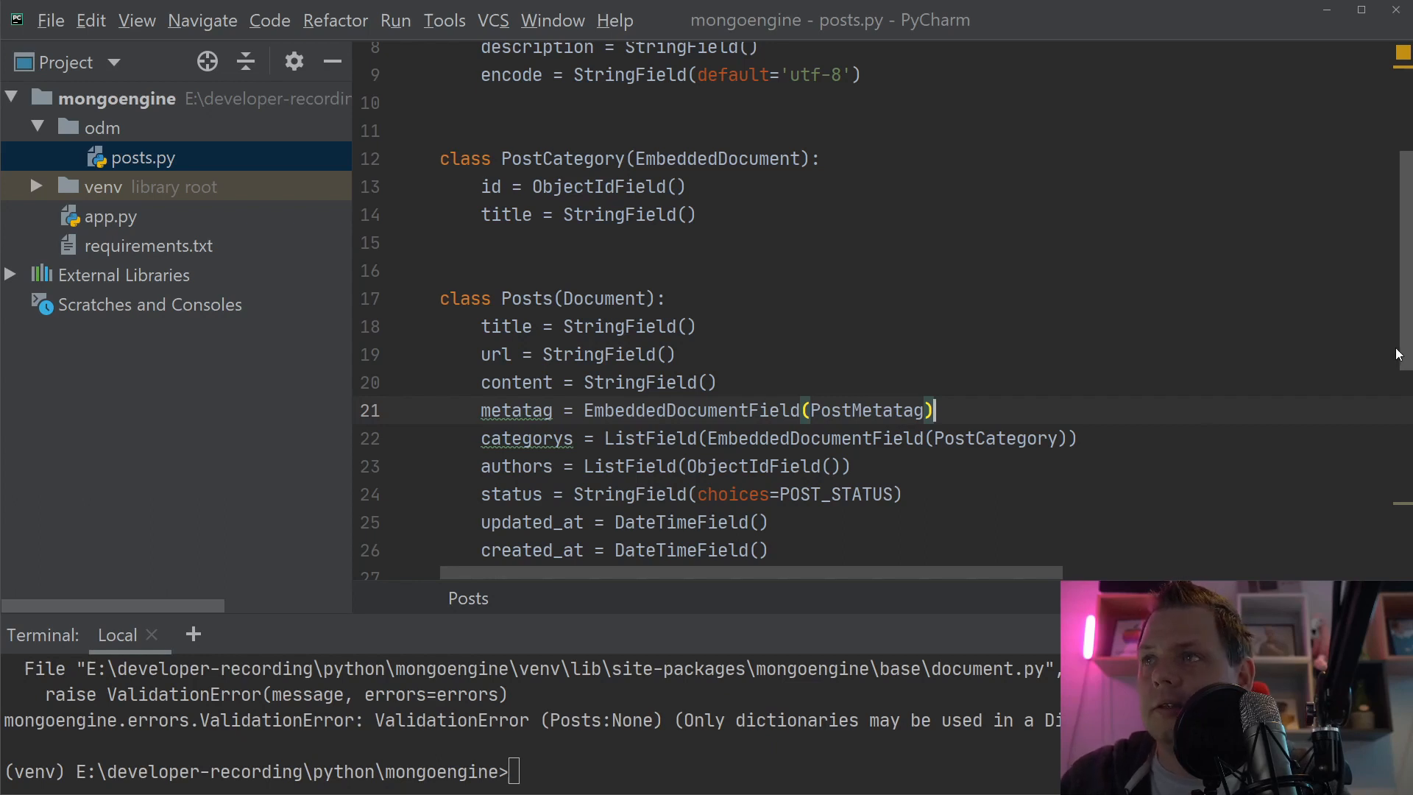
{"action": "scroll", "scroll_direction": "up", "scroll_amount": 3}
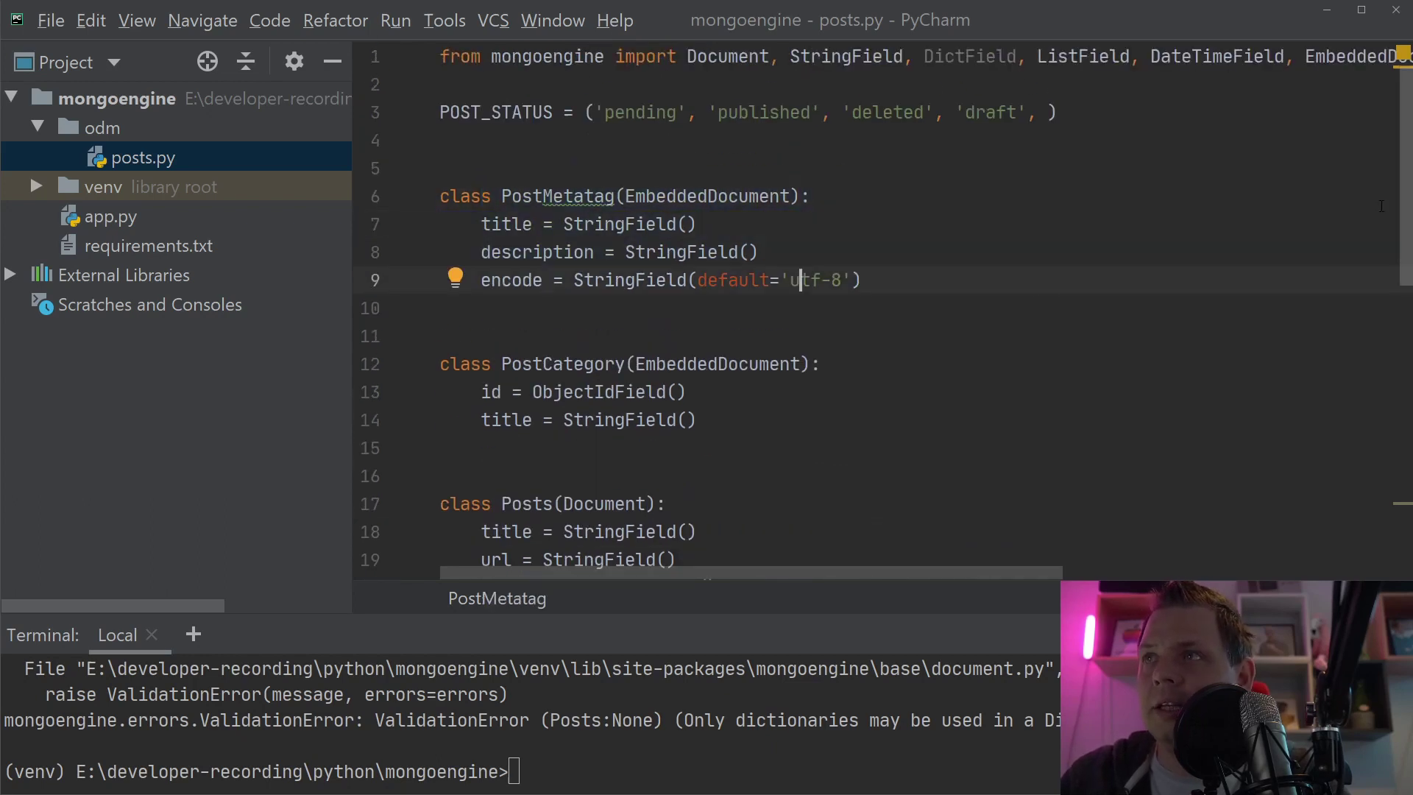
{"action": "scroll", "scroll_direction": "down", "scroll_amount": 3}
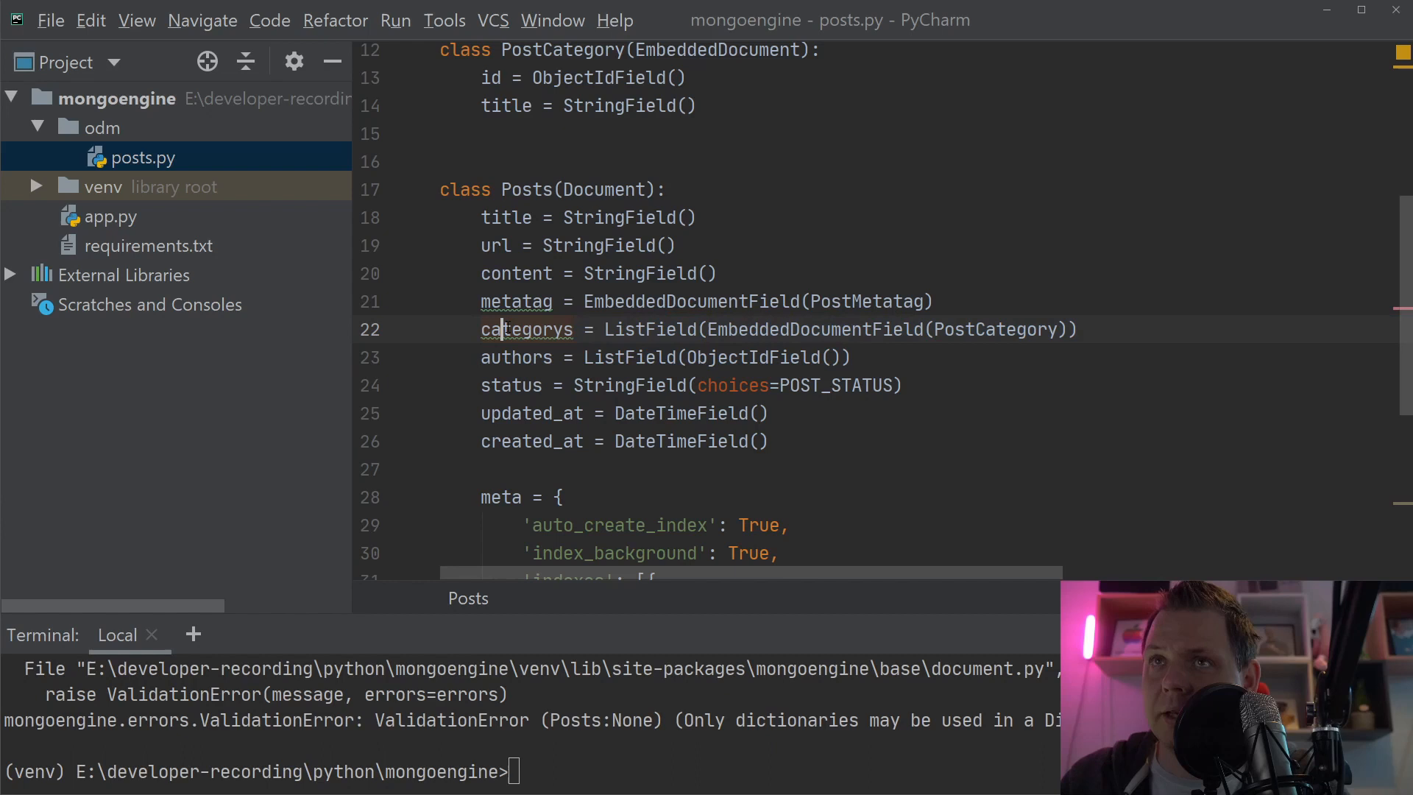
{"action": "left_click", "coordinate": [112, 216]}
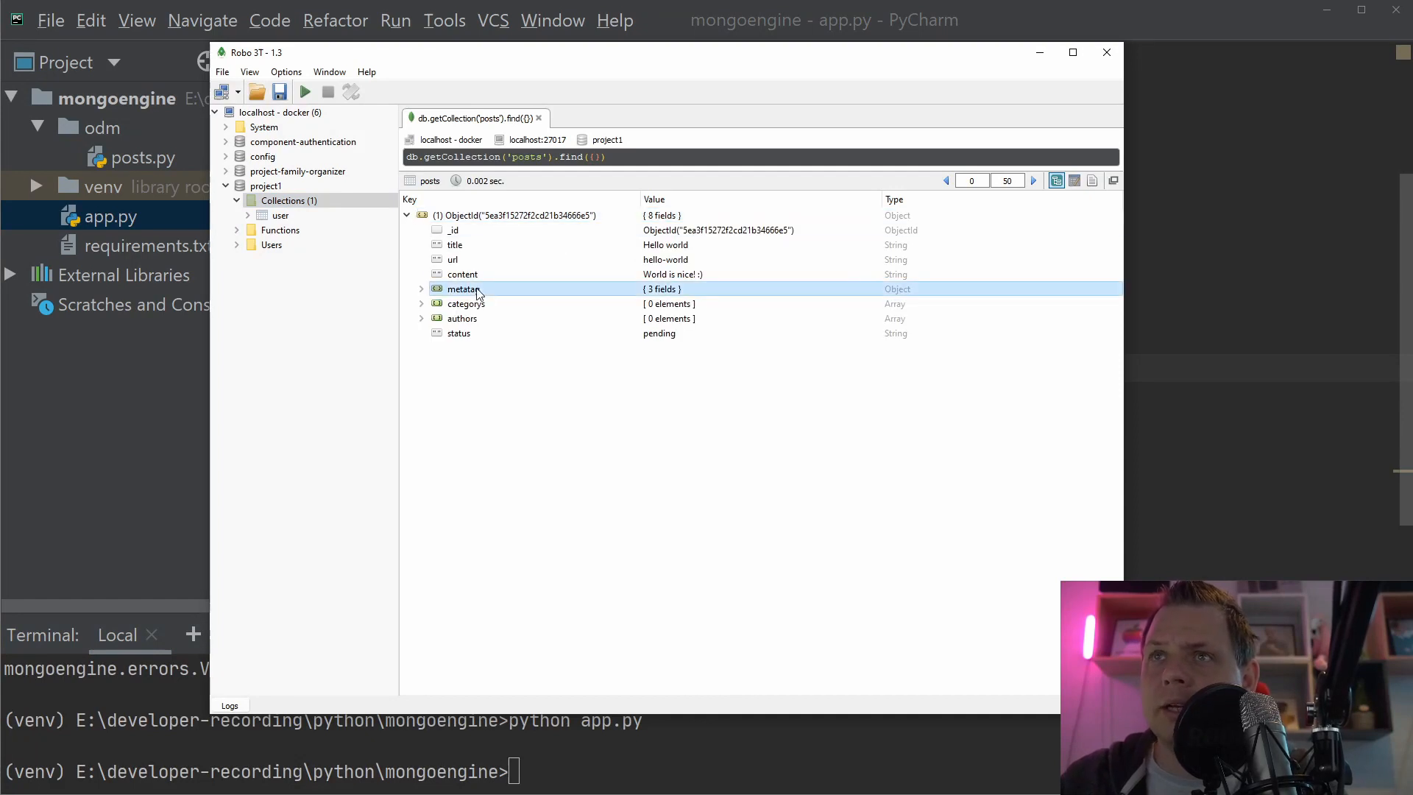
- Expand the post's metatag in Robo 3T to see title, description and utf-8 encode, then collapse it
{"action": "left_click", "coordinate": [420, 288]}
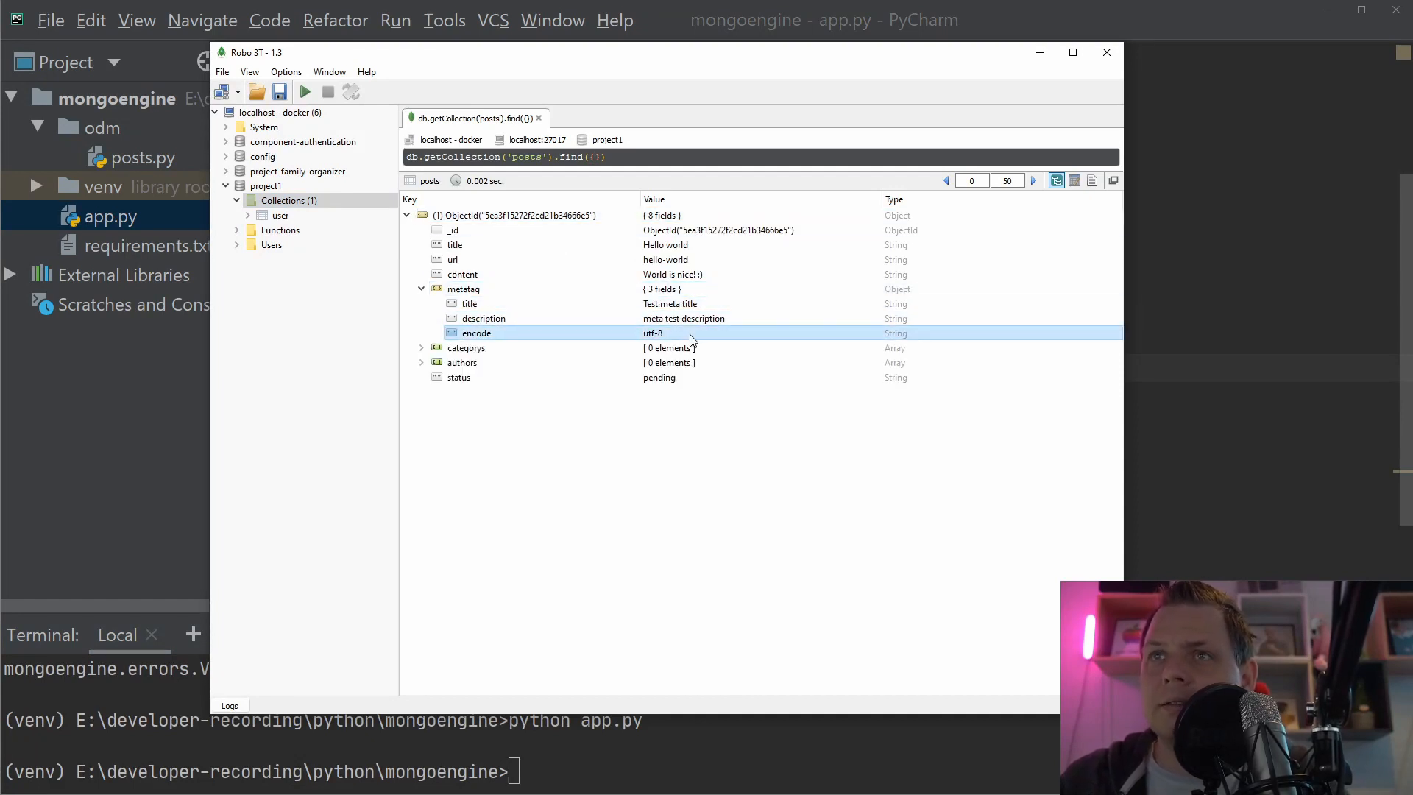
{"action": "left_click", "coordinate": [462, 288]}
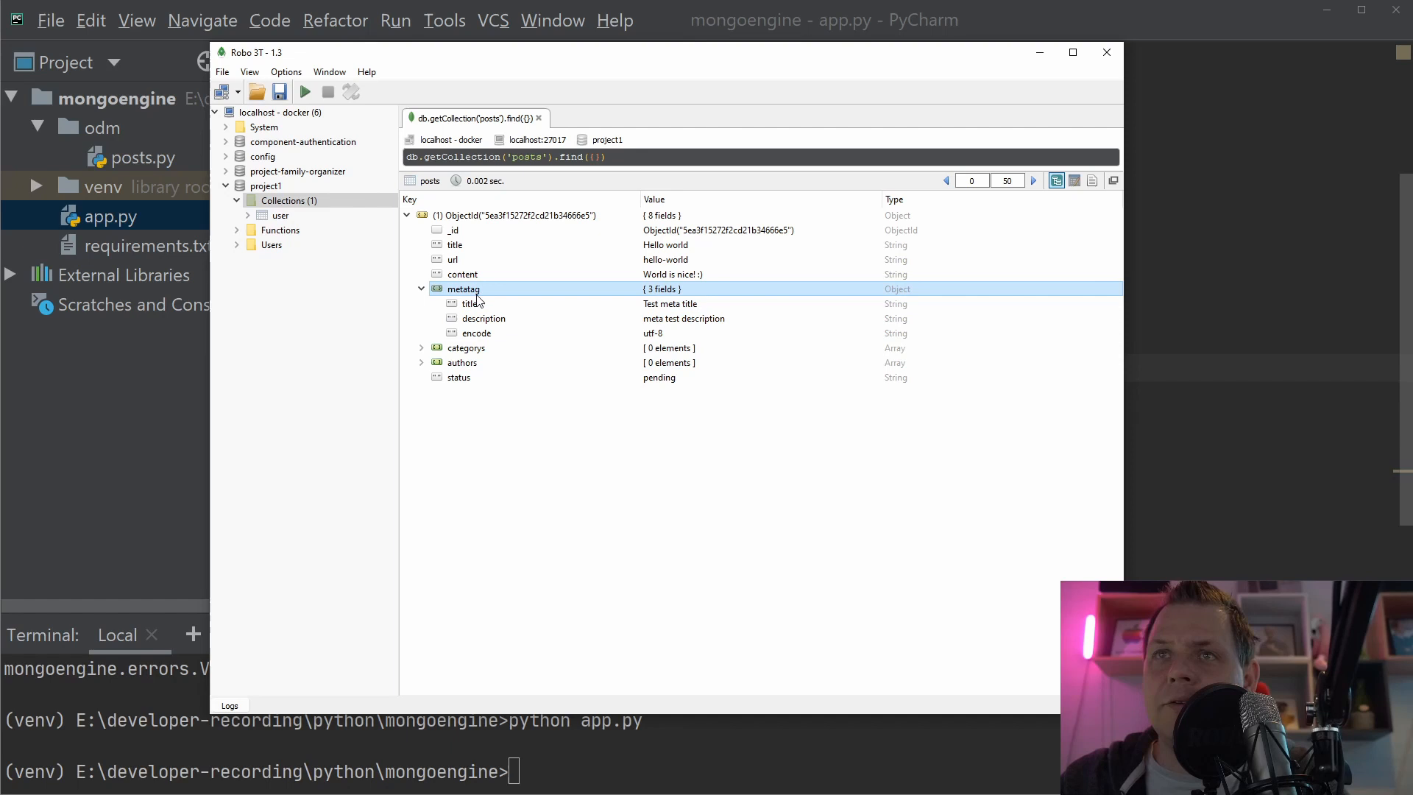
{"action": "mouse_move", "coordinate": [453, 296]}
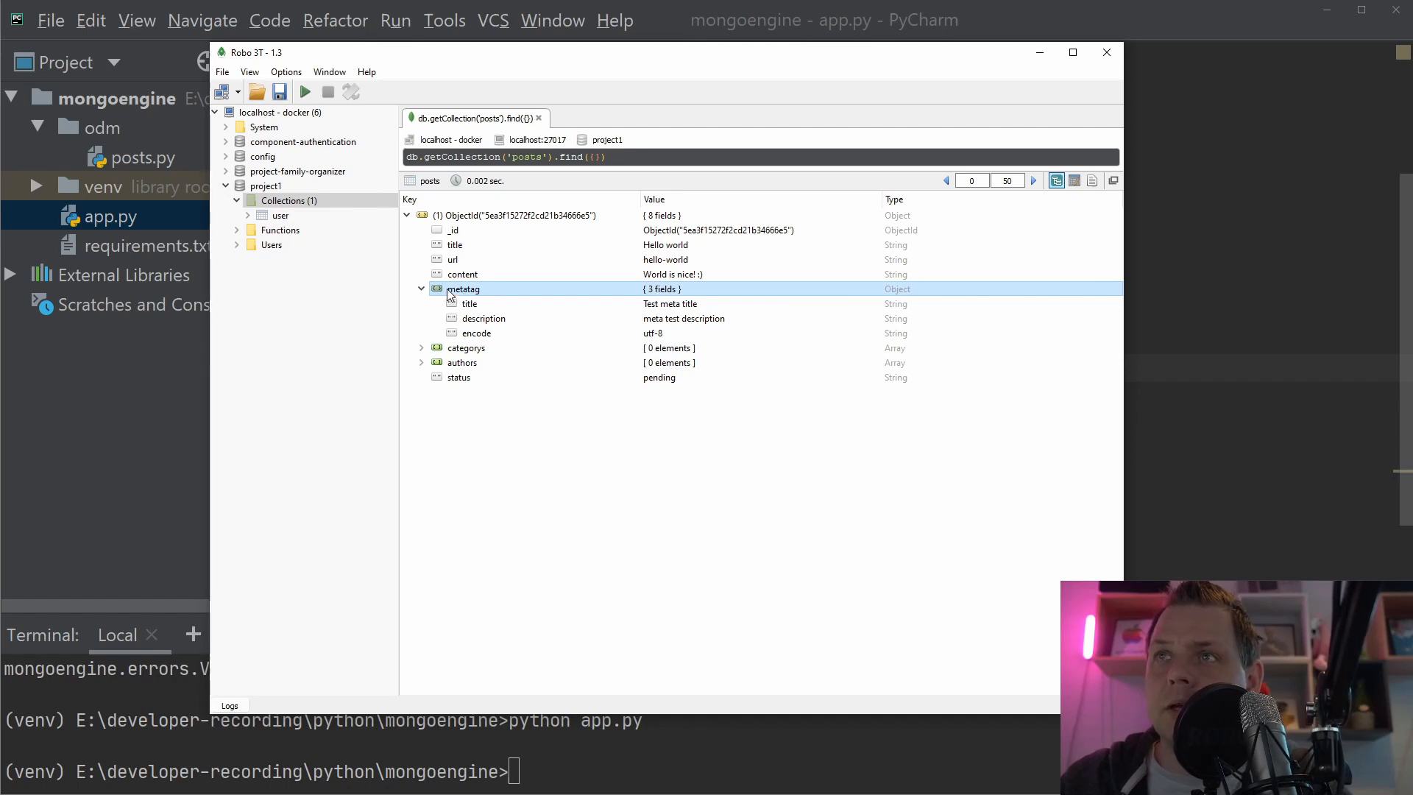
{"action": "left_click", "coordinate": [420, 289]}
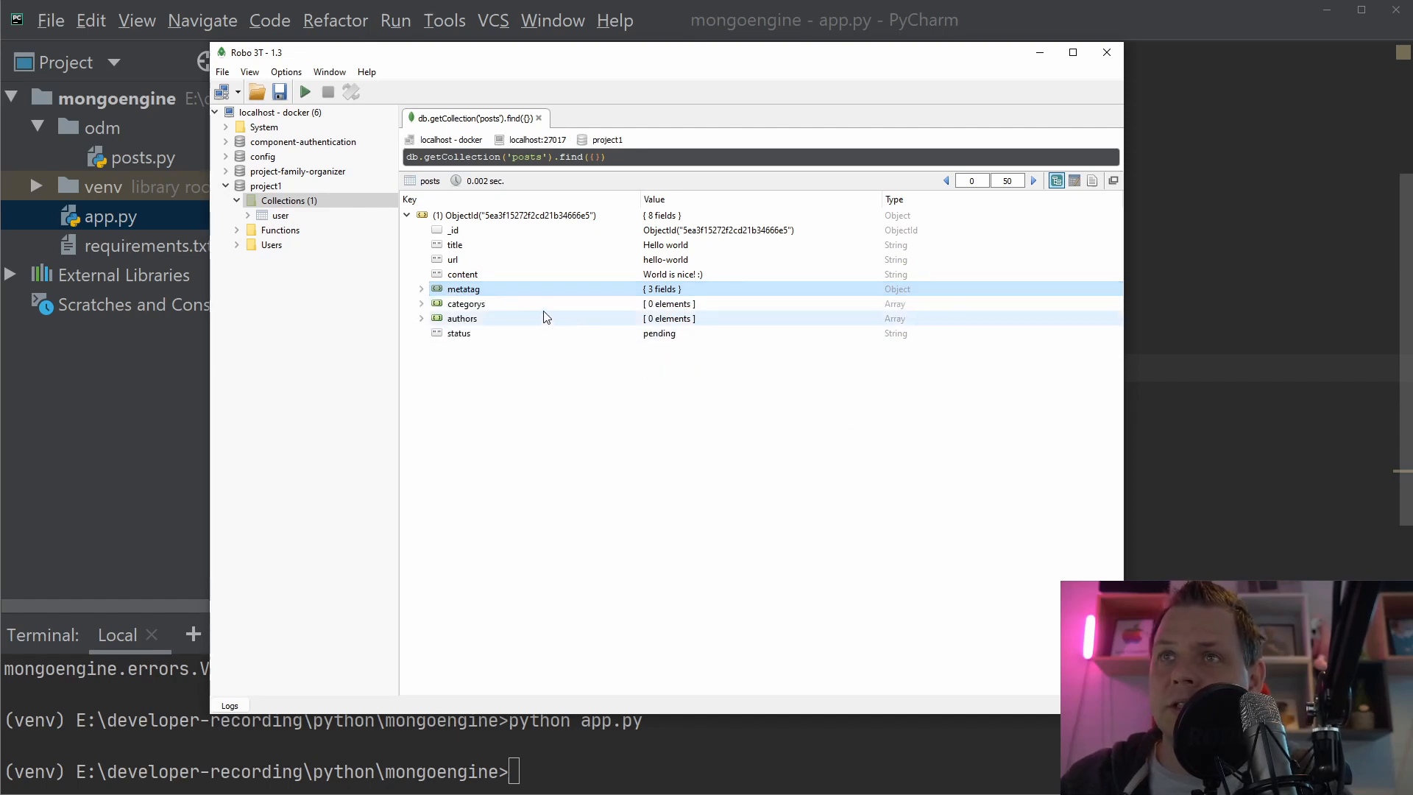
{"action": "mouse_move", "coordinate": [509, 304]}
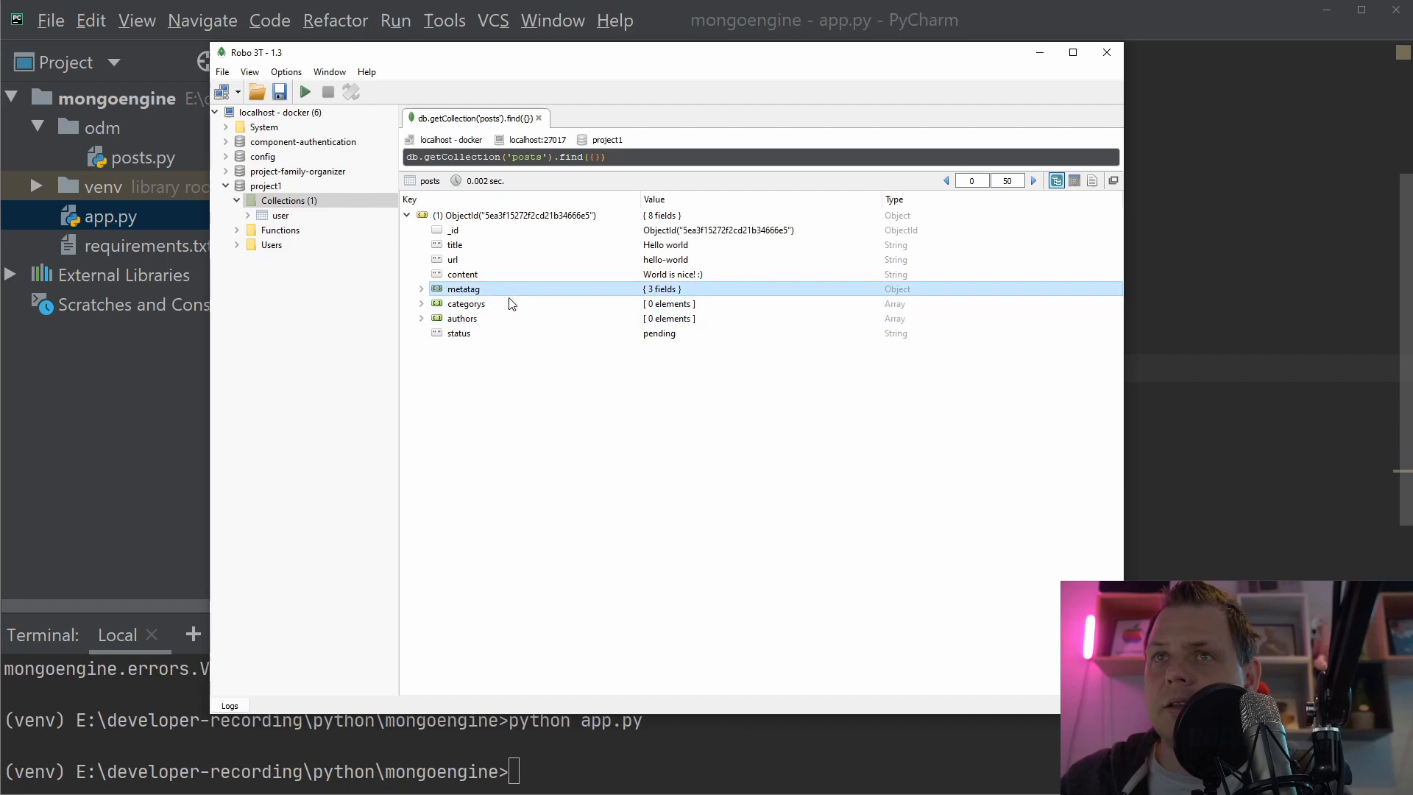
{"action": "left_click", "coordinate": [465, 304]}
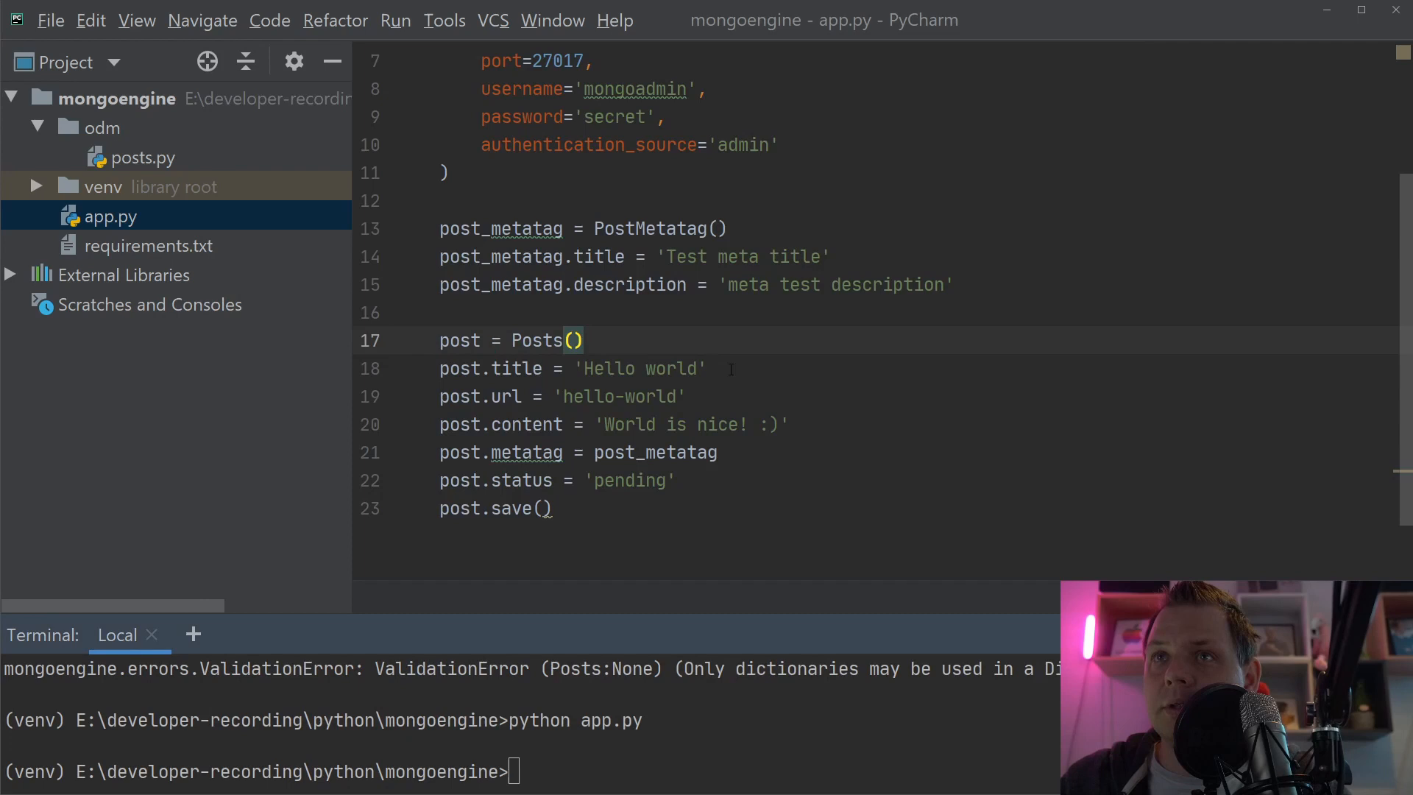
- Add PostCategory to the odm.posts import in app.py
{"action": "left_click", "coordinate": [442, 312]}
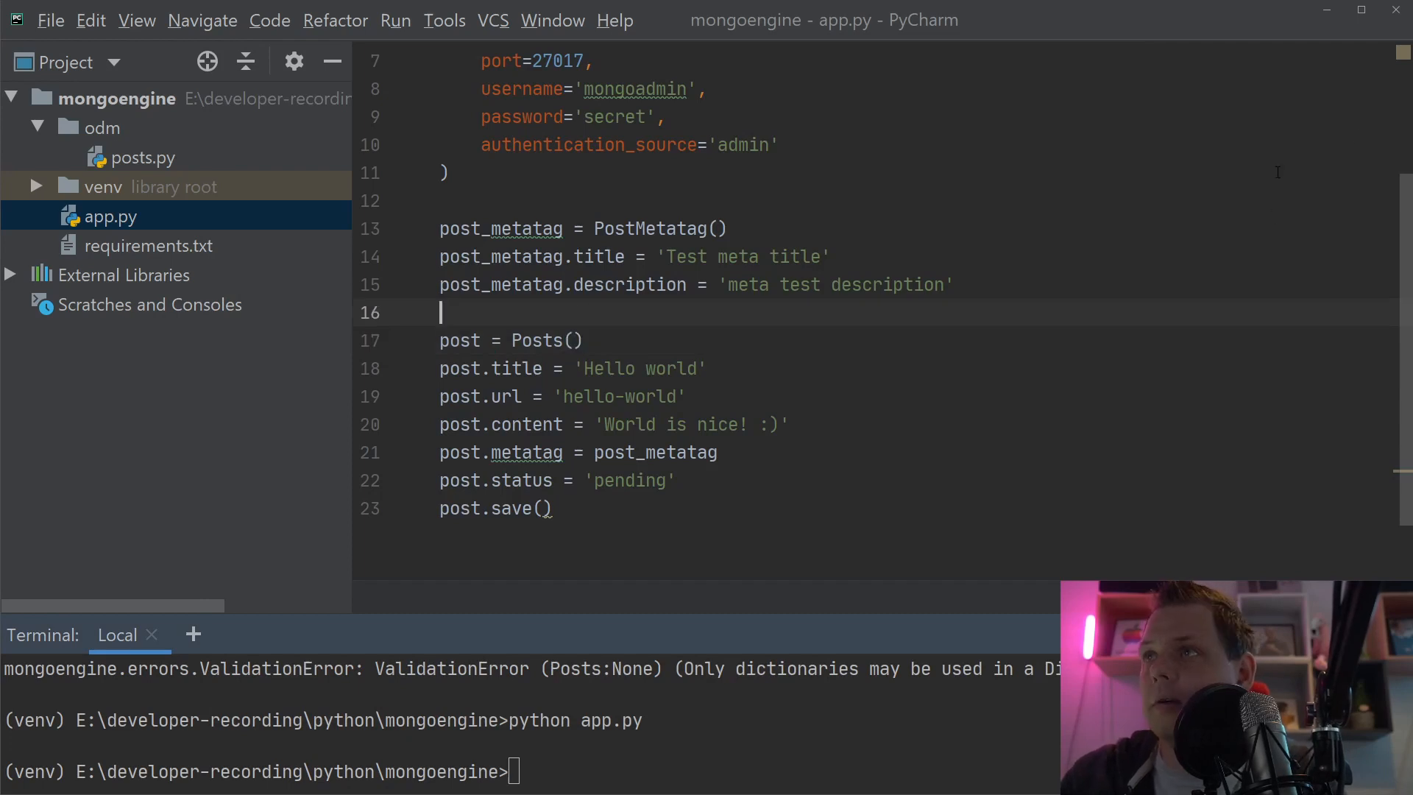
{"action": "scroll", "scroll_direction": "up", "scroll_amount": 3}
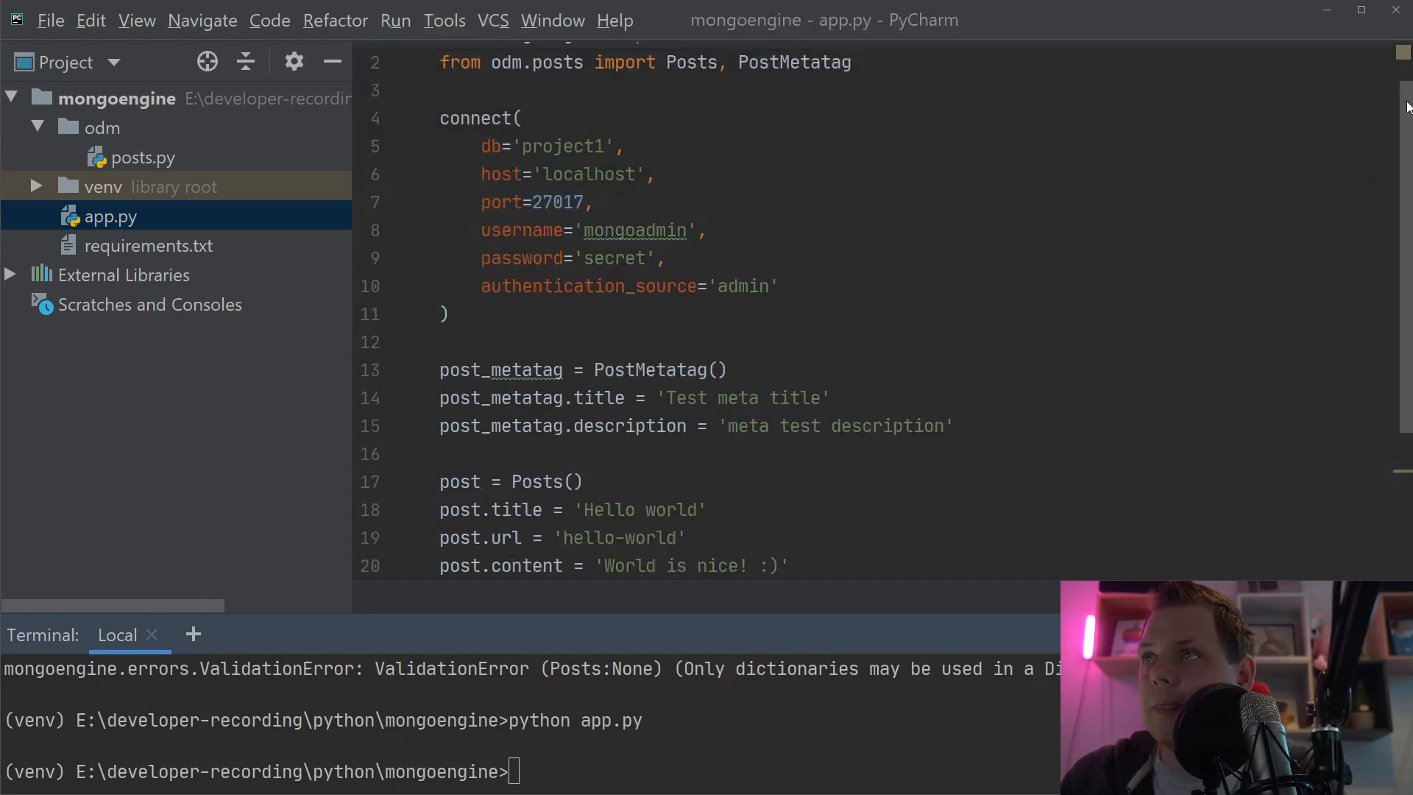
{"action": "type", "text": ", PostCategory"}
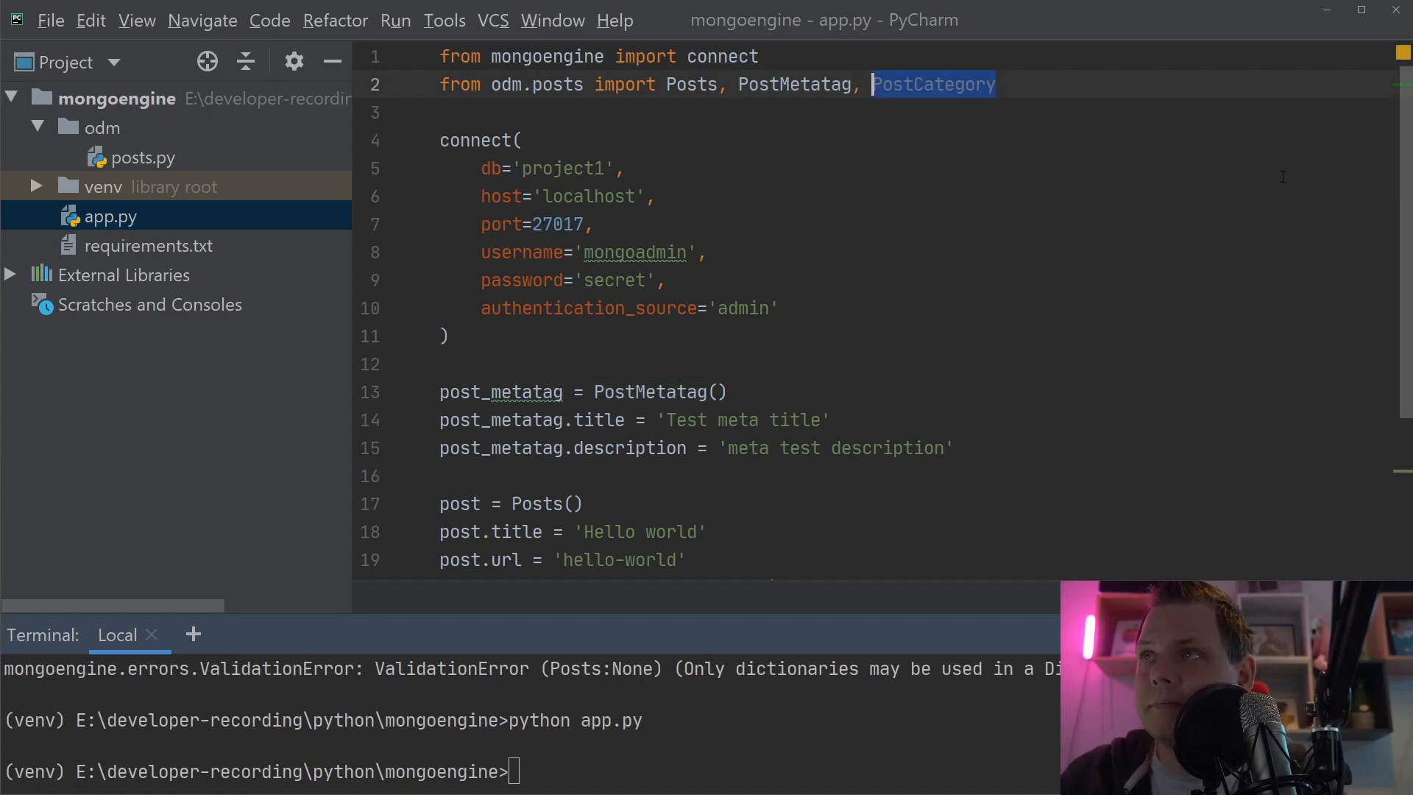
{"action": "scroll", "scroll_direction": "down", "scroll_amount": 3}
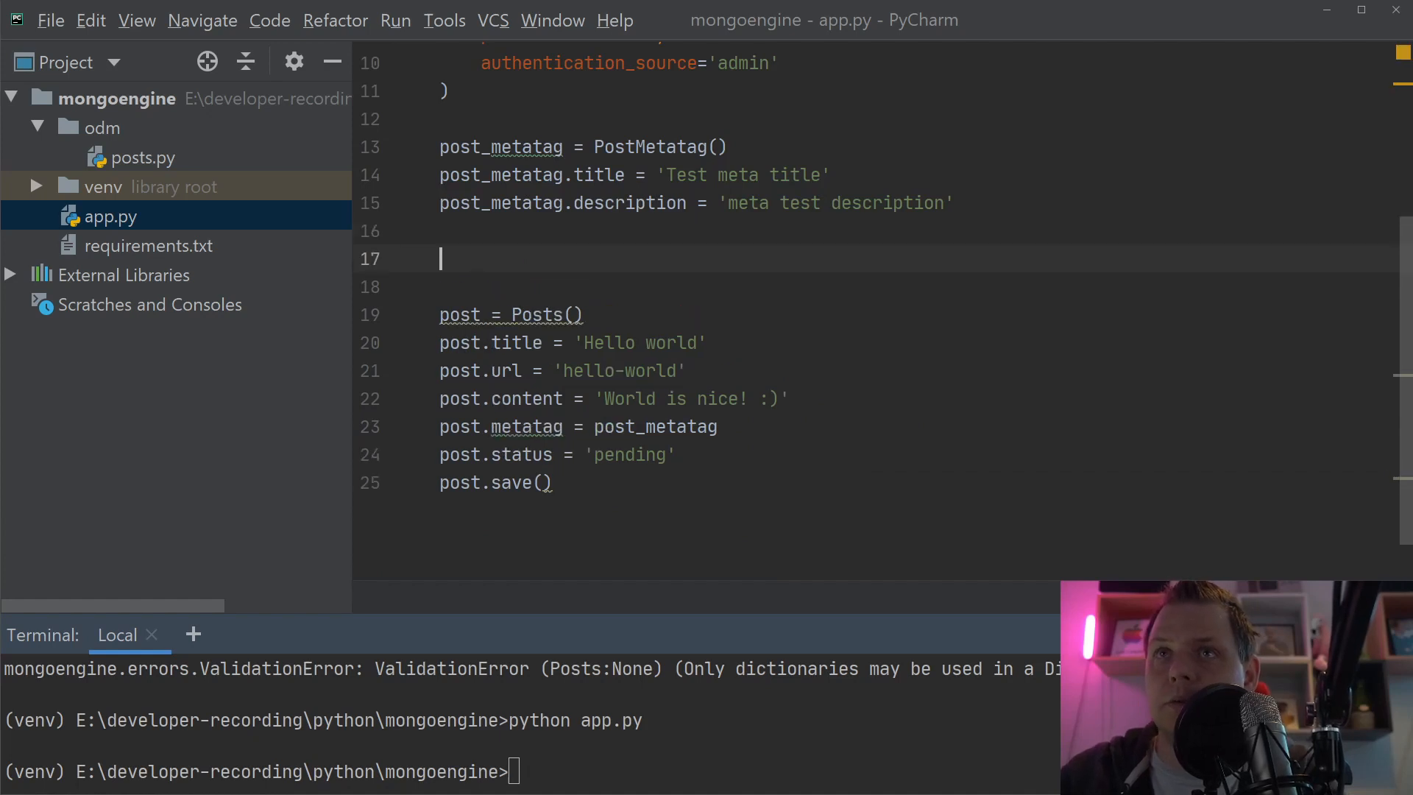
- Create post_category = PostCategory() titled 'category title 1' with post_category.id = ''
{"action": "type", "text": "post_category = PostCategory("}
{"action": "left_click", "coordinate": [716, 287]}
{"action": "type", "text": "post_category.title"}
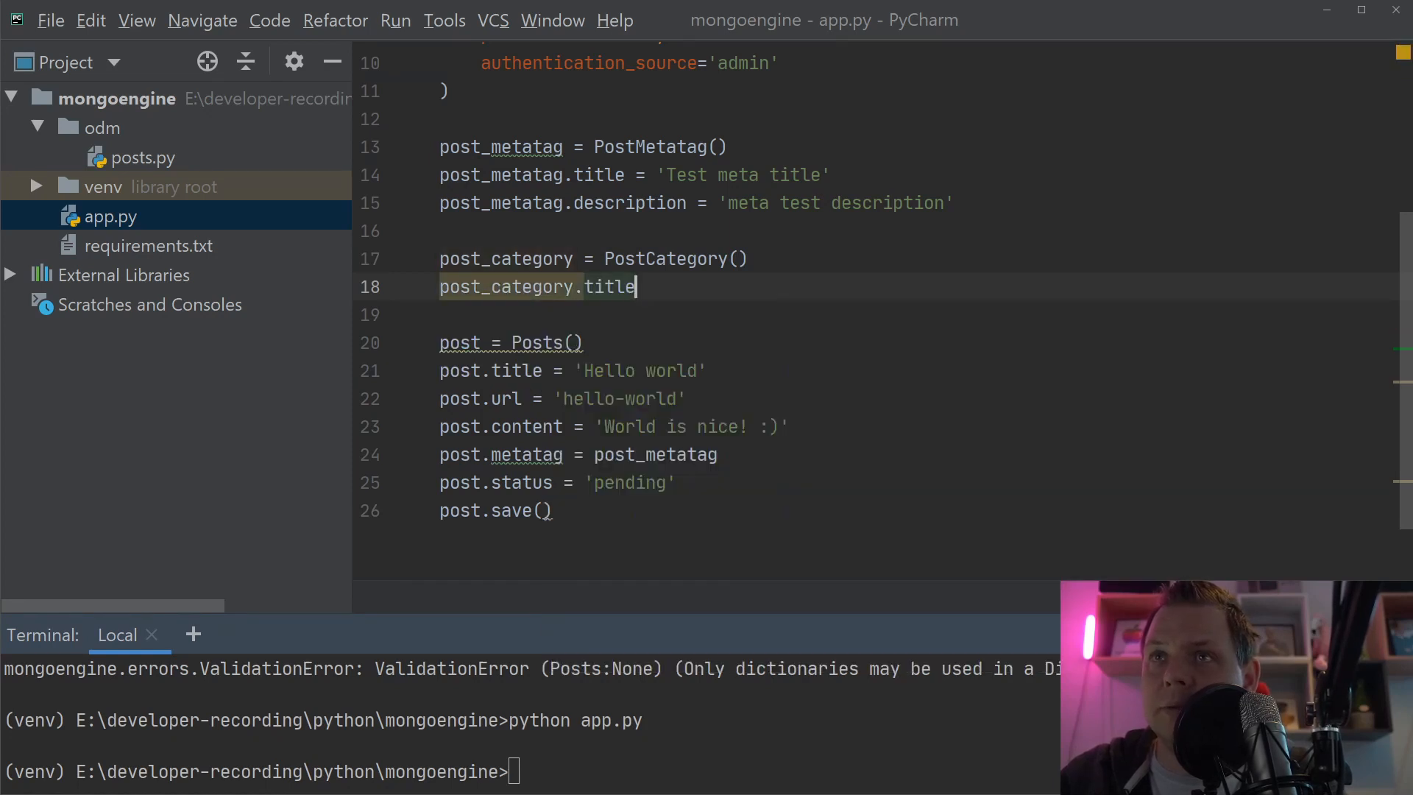
{"action": "type", "text": "= 'category ti"}
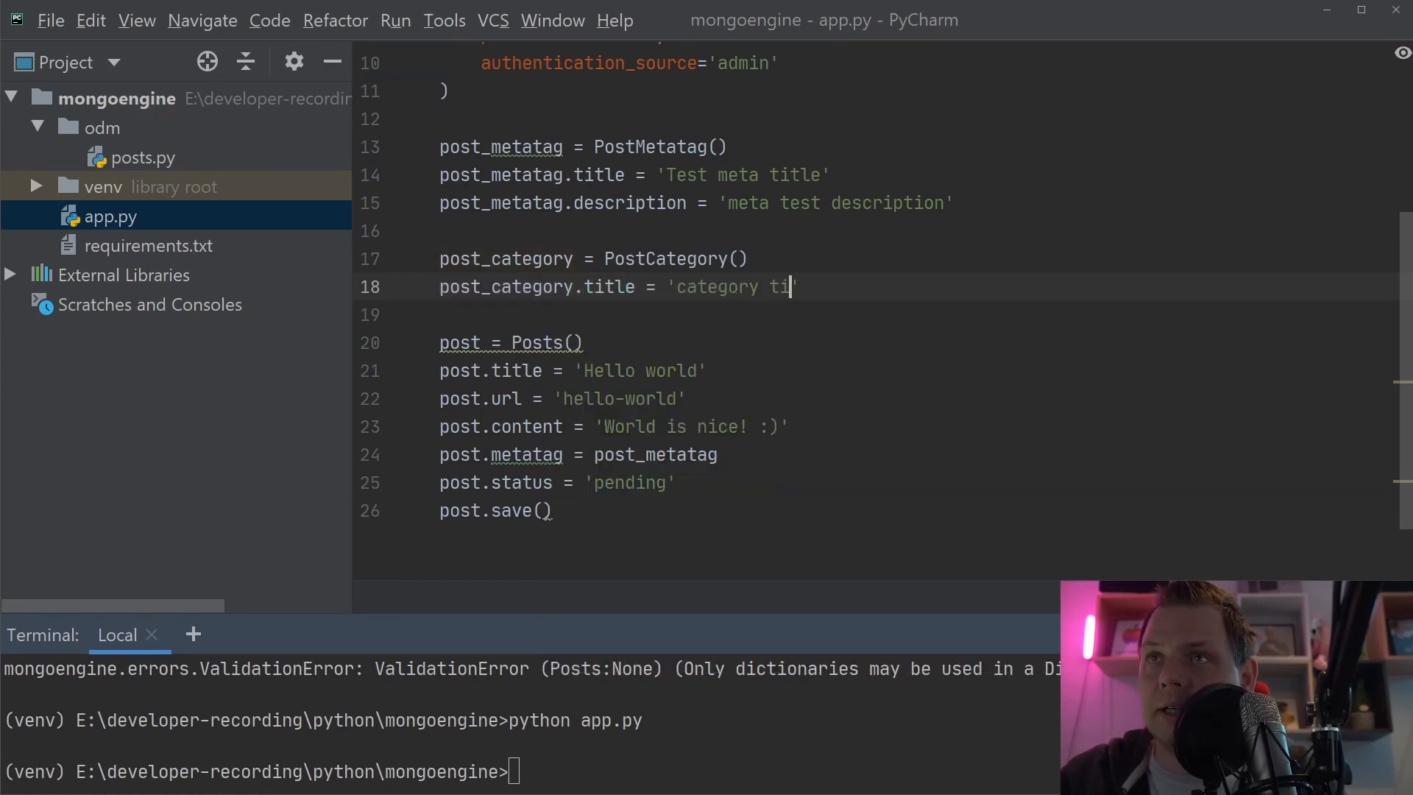
{"action": "type", "text": "tle 1'"}
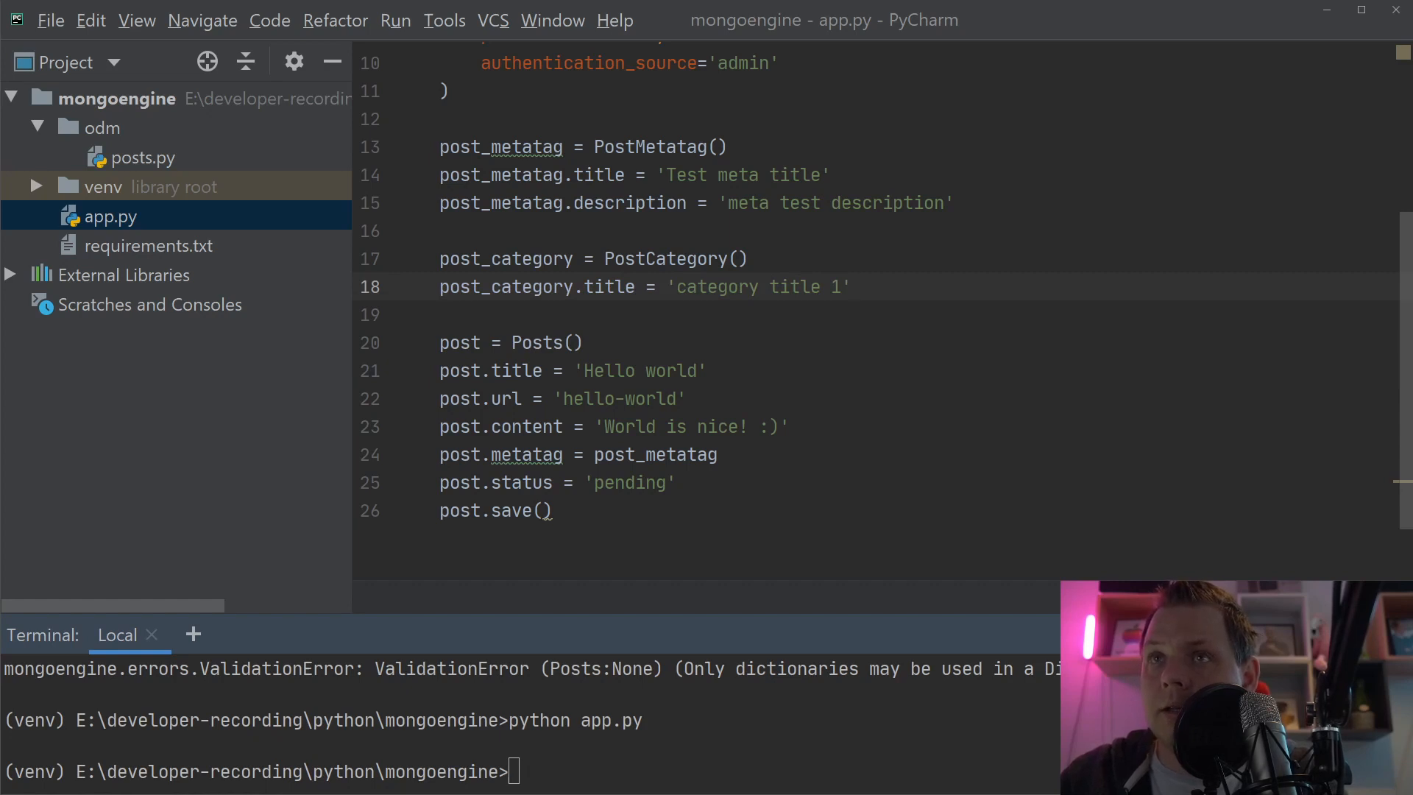
{"action": "type", "text": "post_category.id ="}
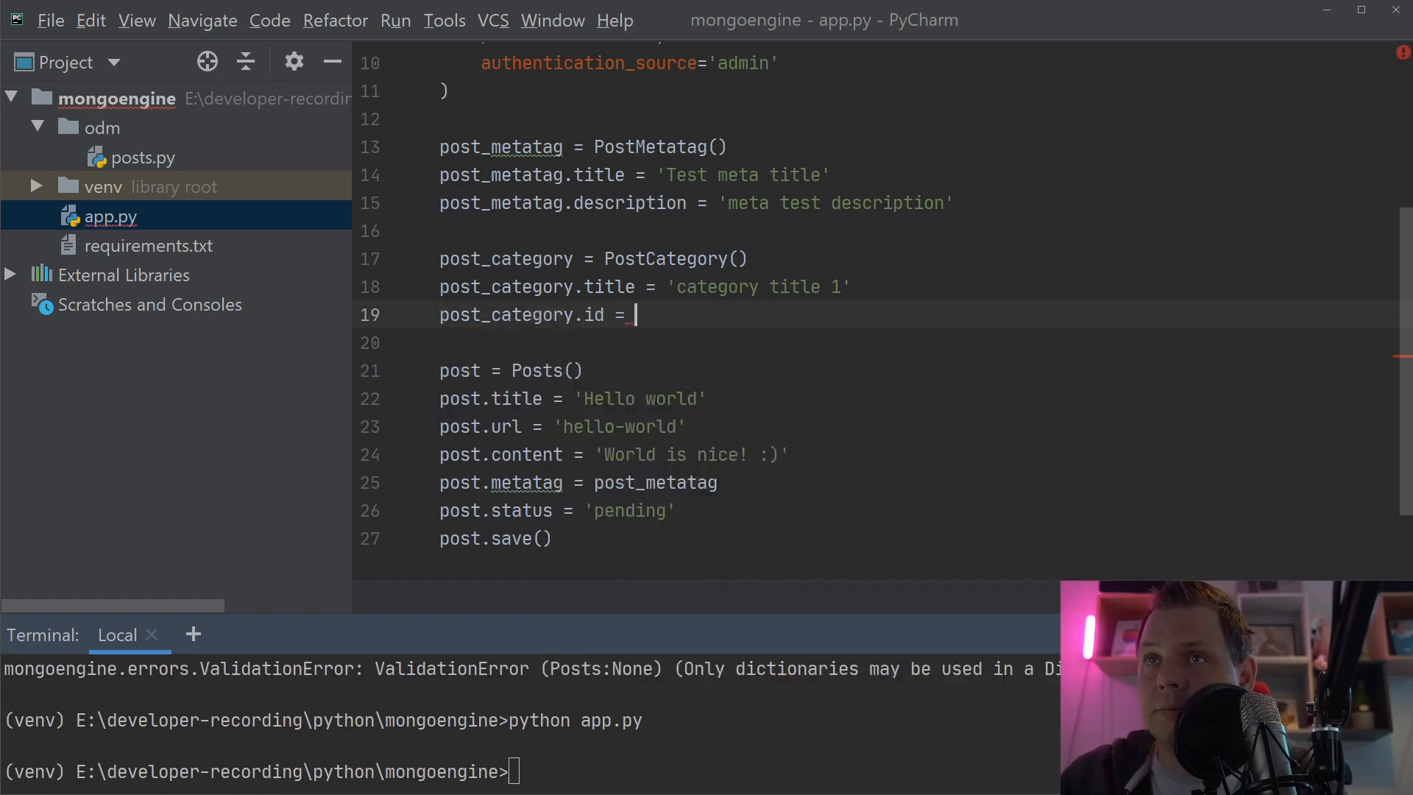
{"action": "type", "text": "'"}
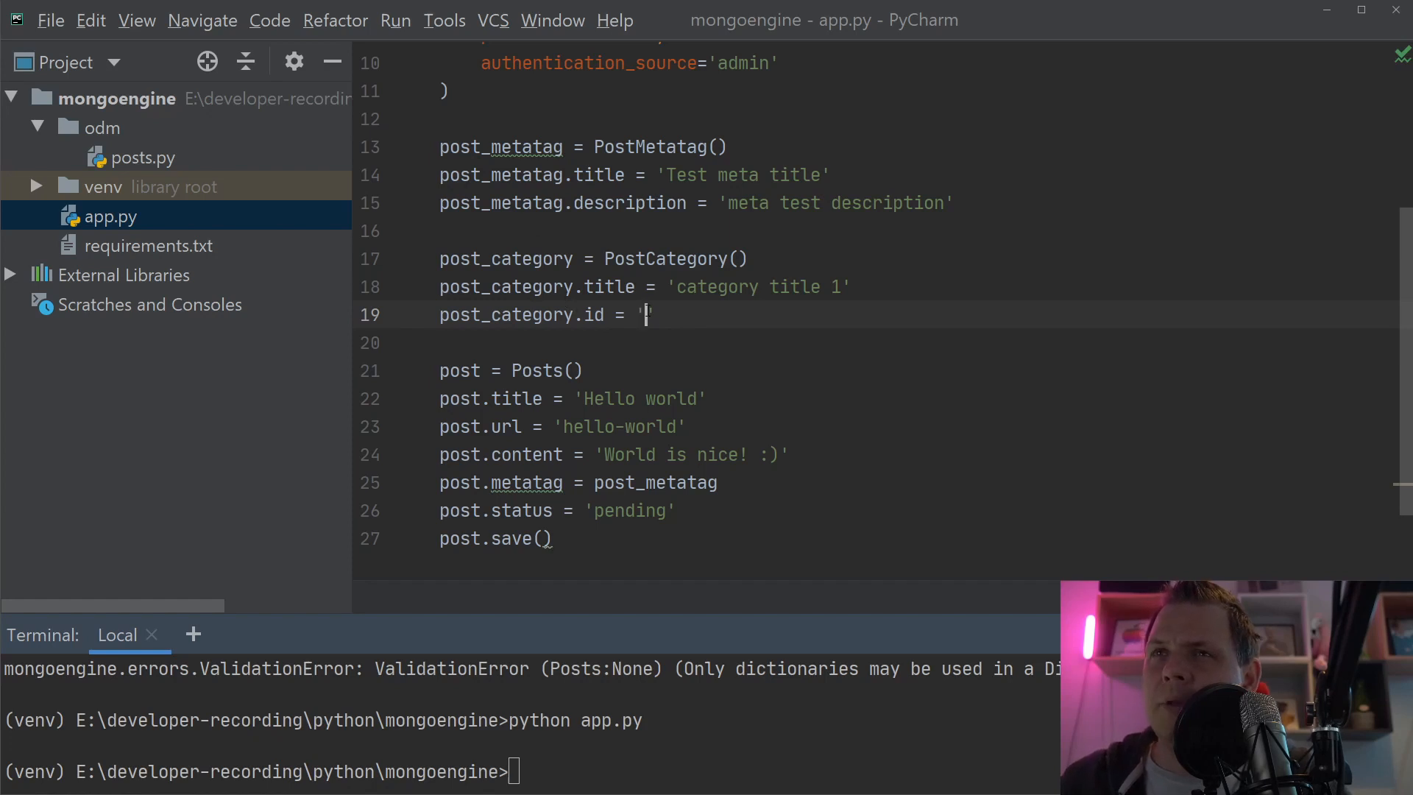
{"action": "type", "text": "'"}
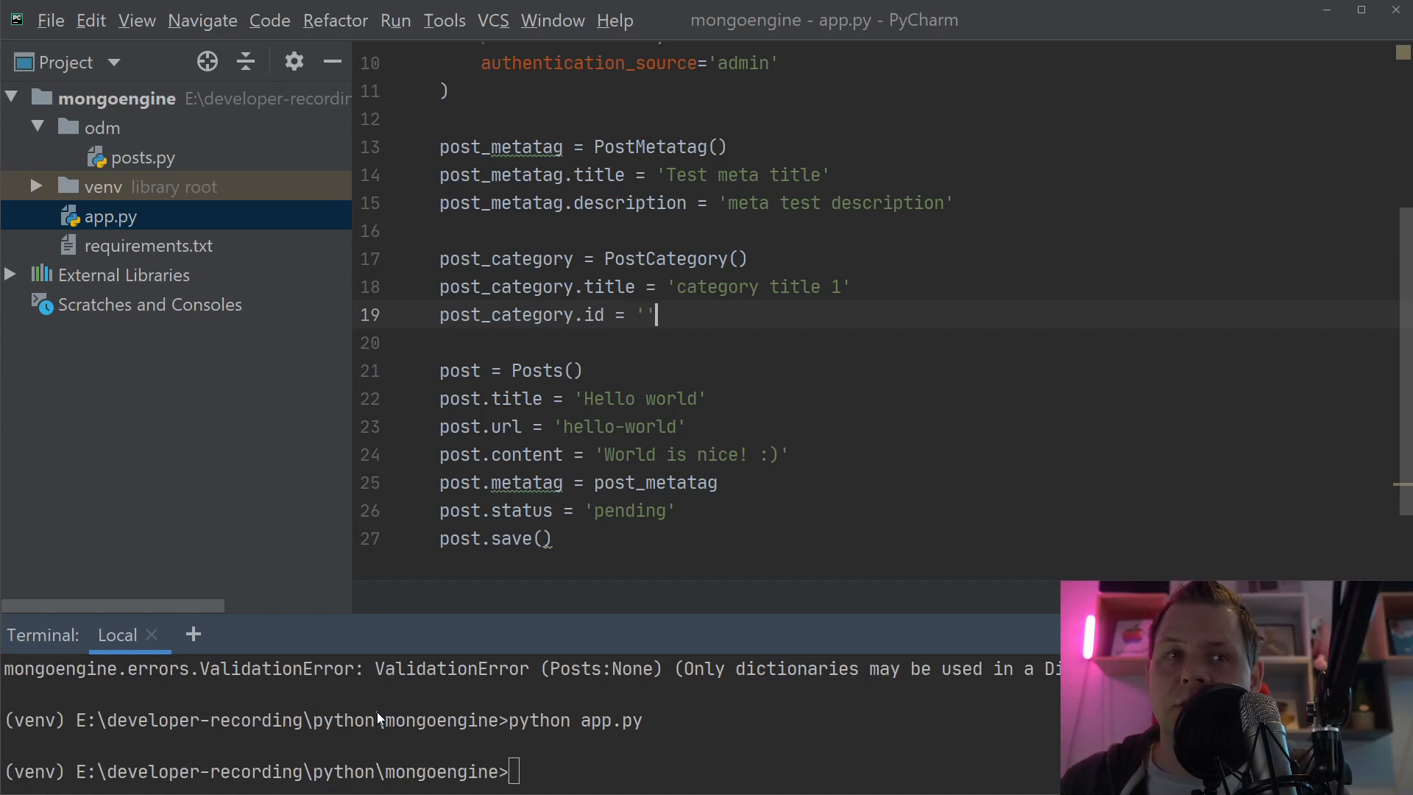
{"action": "scroll", "scroll_direction": "up", "scroll_amount": 3}
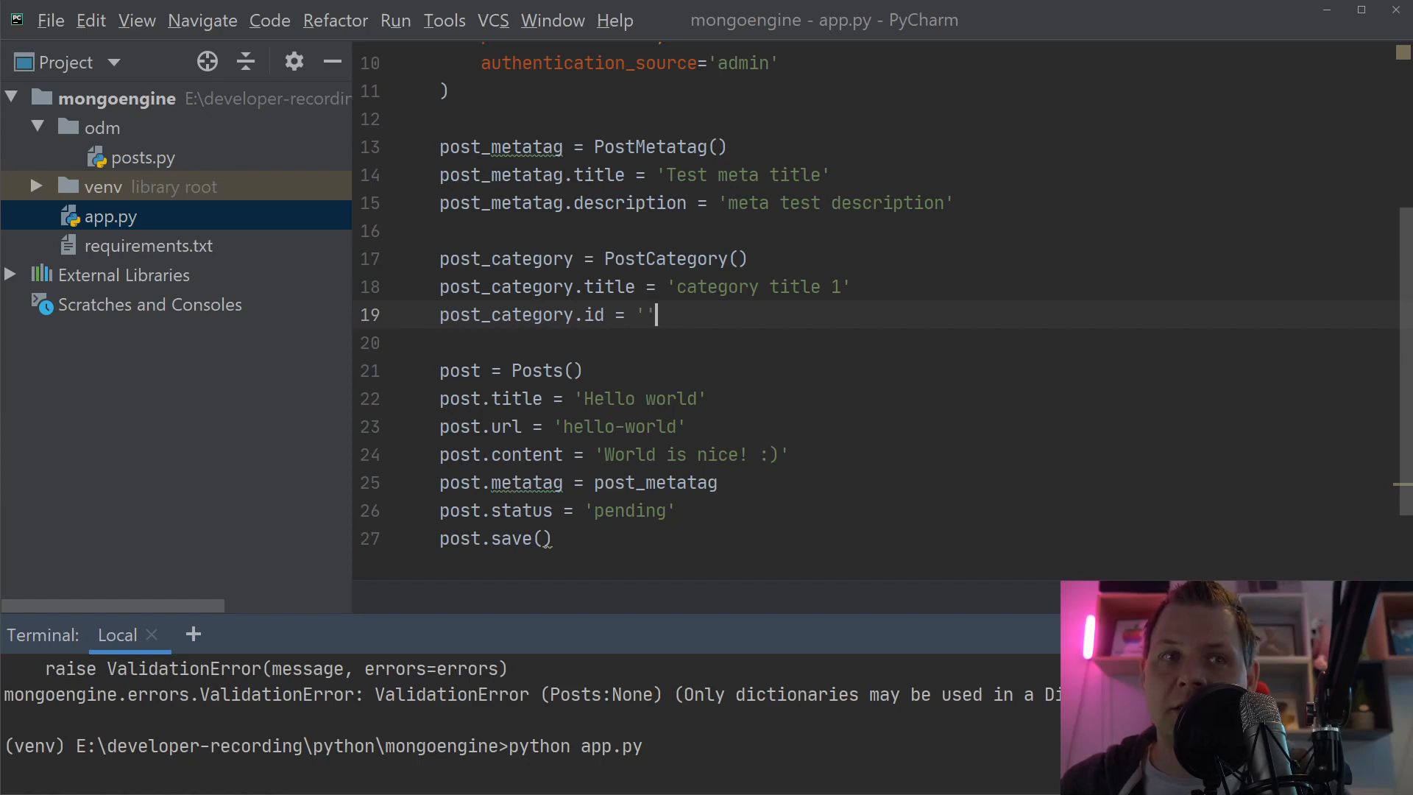
- Set category id 5ea3f1a86f1ab83cc46c8cfc, duplicate it as 'category title 2', and rerun app.py
{"action": "type", "text": "5ea3f1a86f1ab83cc46c8cfc"}
{"action": "left_click", "coordinate": [530, 723]}
{"action": "type", "text": "python app.py"}
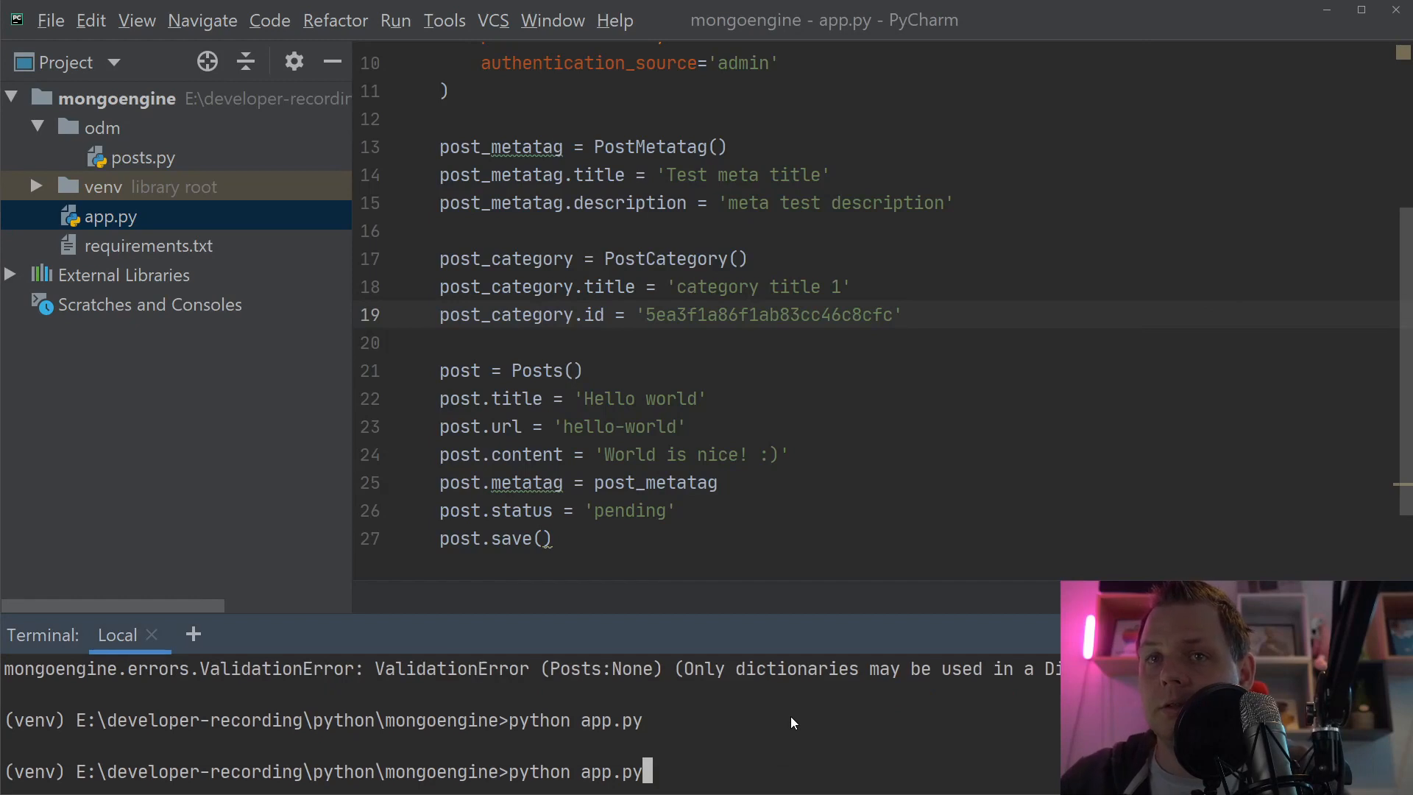
{"action": "key", "text": "Return"}
{"action": "type", "text": "post.categorys.append(post_category)"}
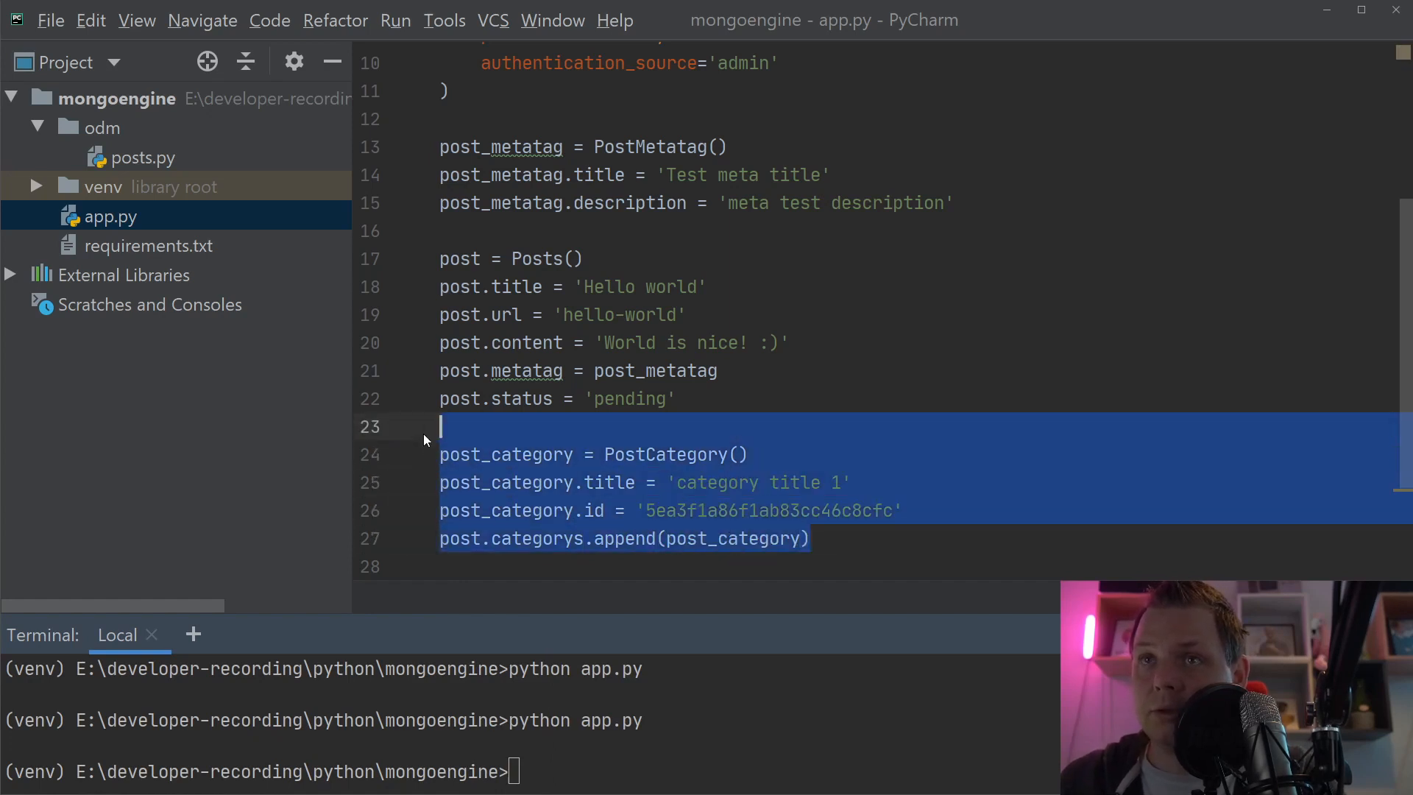
{"action": "key", "text": "ctrl+d"}
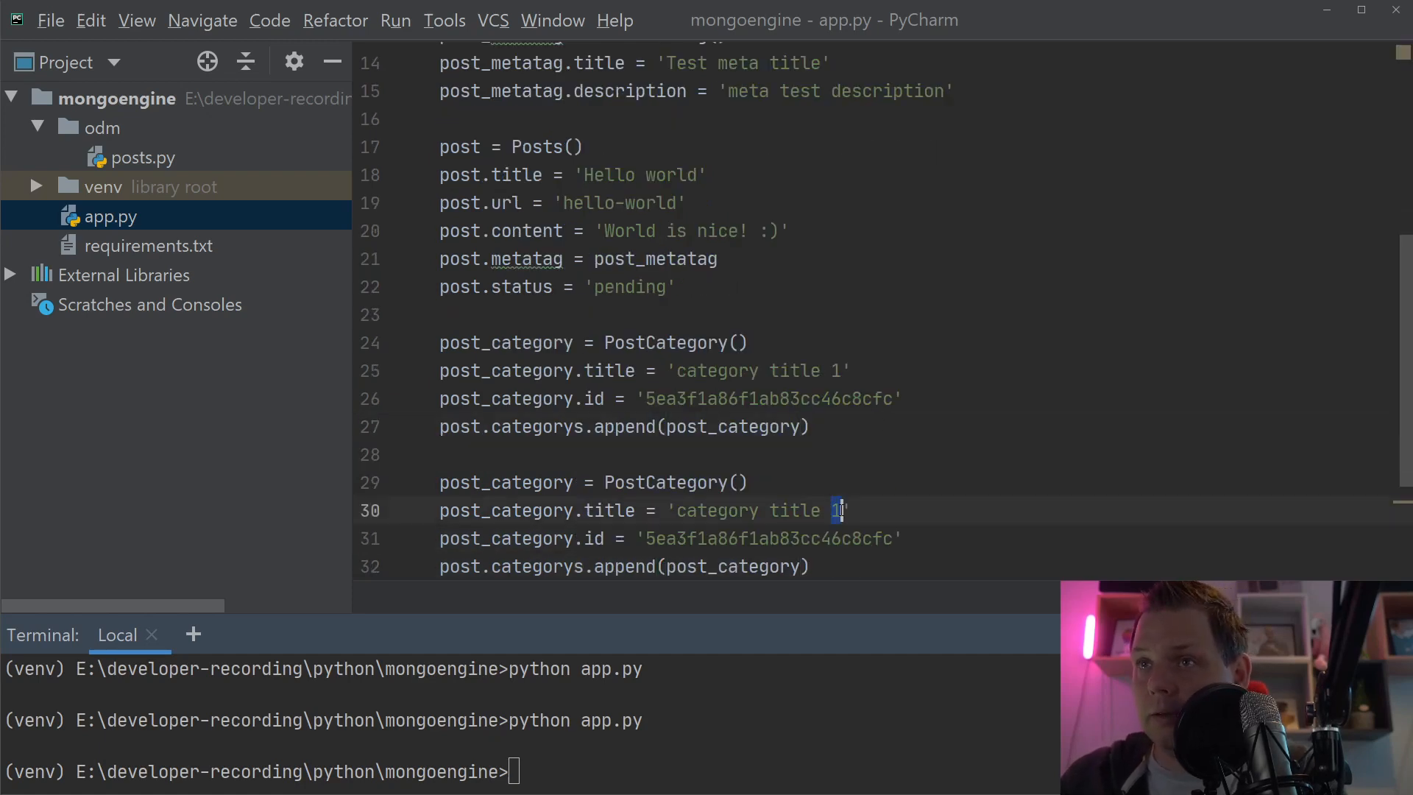
{"action": "type", "text": "2"}
{"action": "type", "text": "post.save()"}
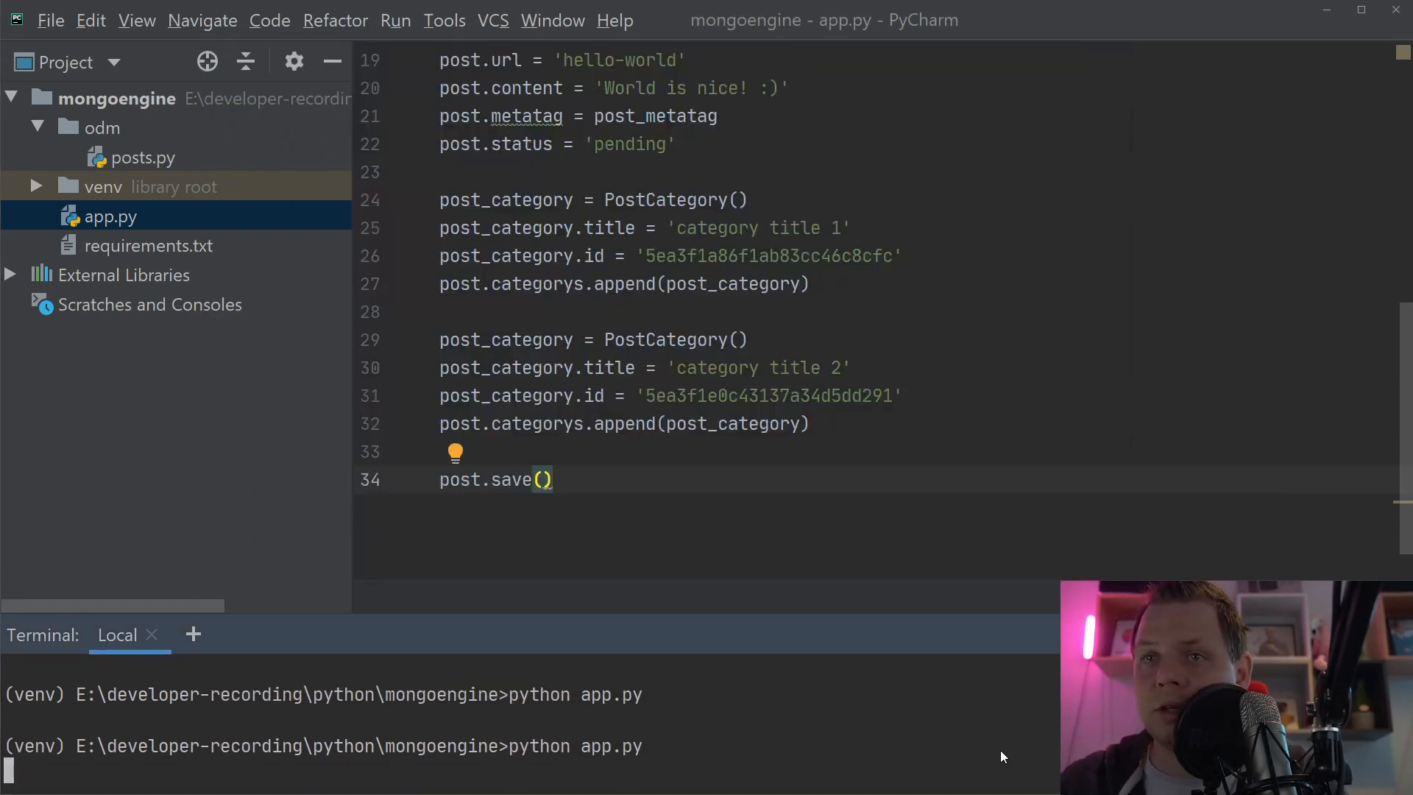
{"action": "key", "text": "Return"}
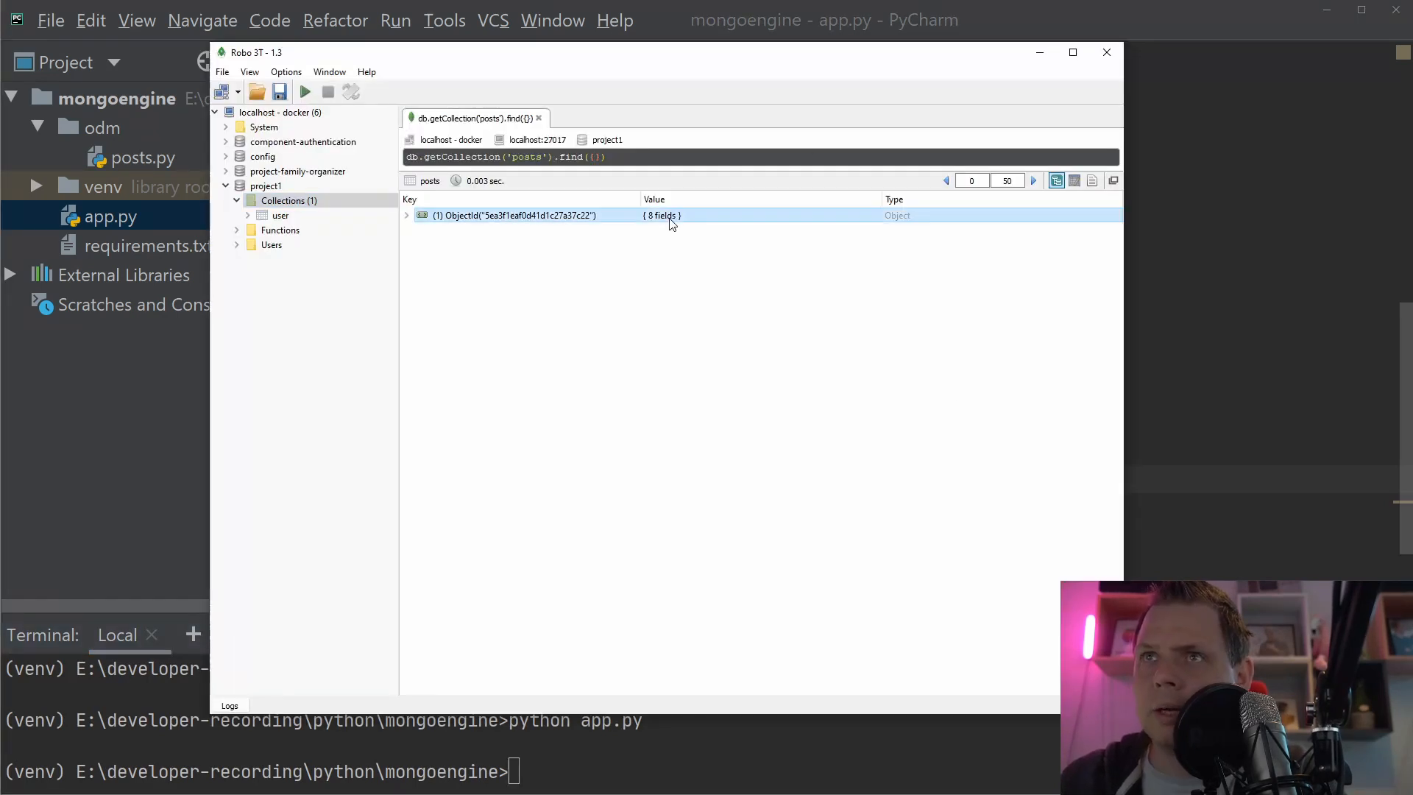
- Expand the post, its categorys array, and entries [0] and [1] to view titles and ids
{"action": "left_click", "coordinate": [406, 216]}
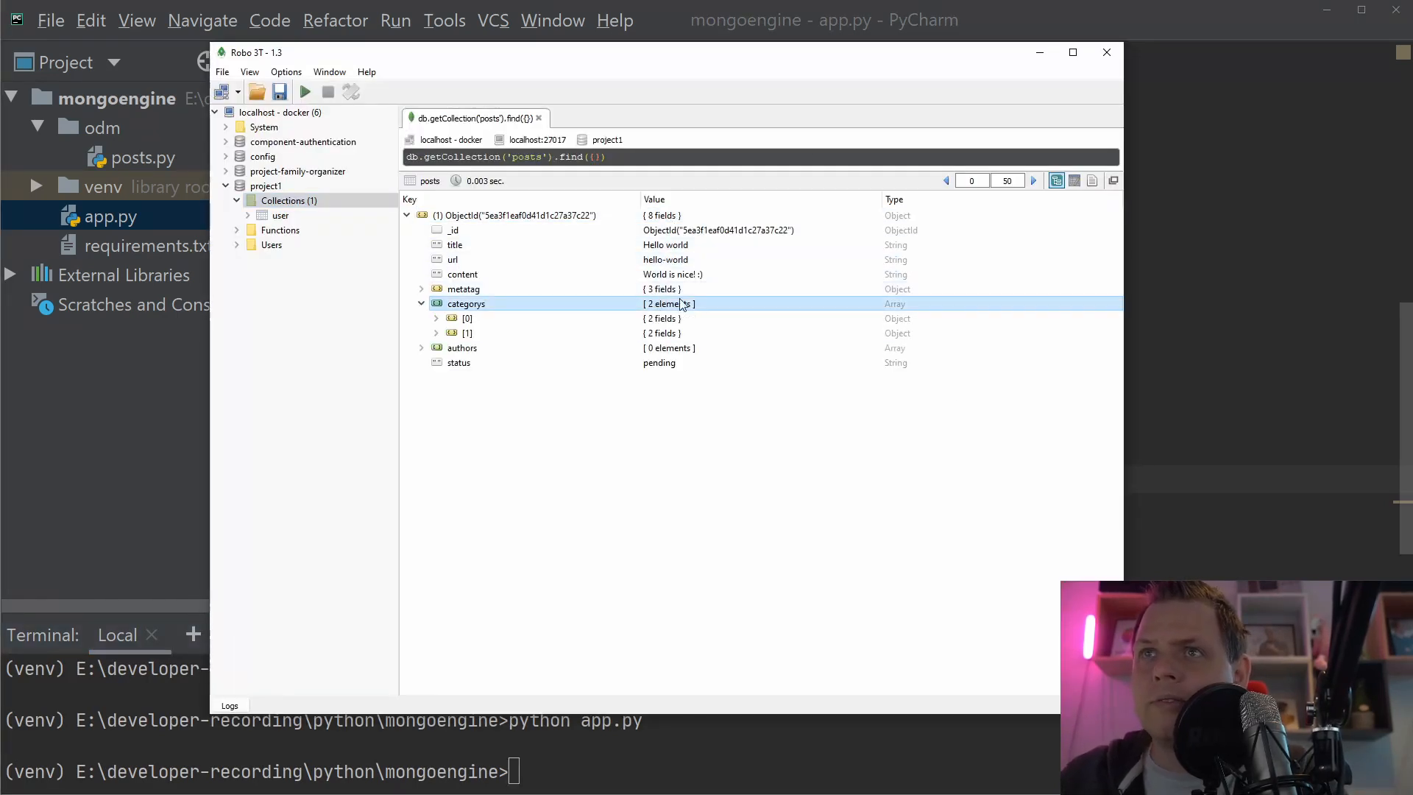
{"action": "left_click", "coordinate": [422, 318]}
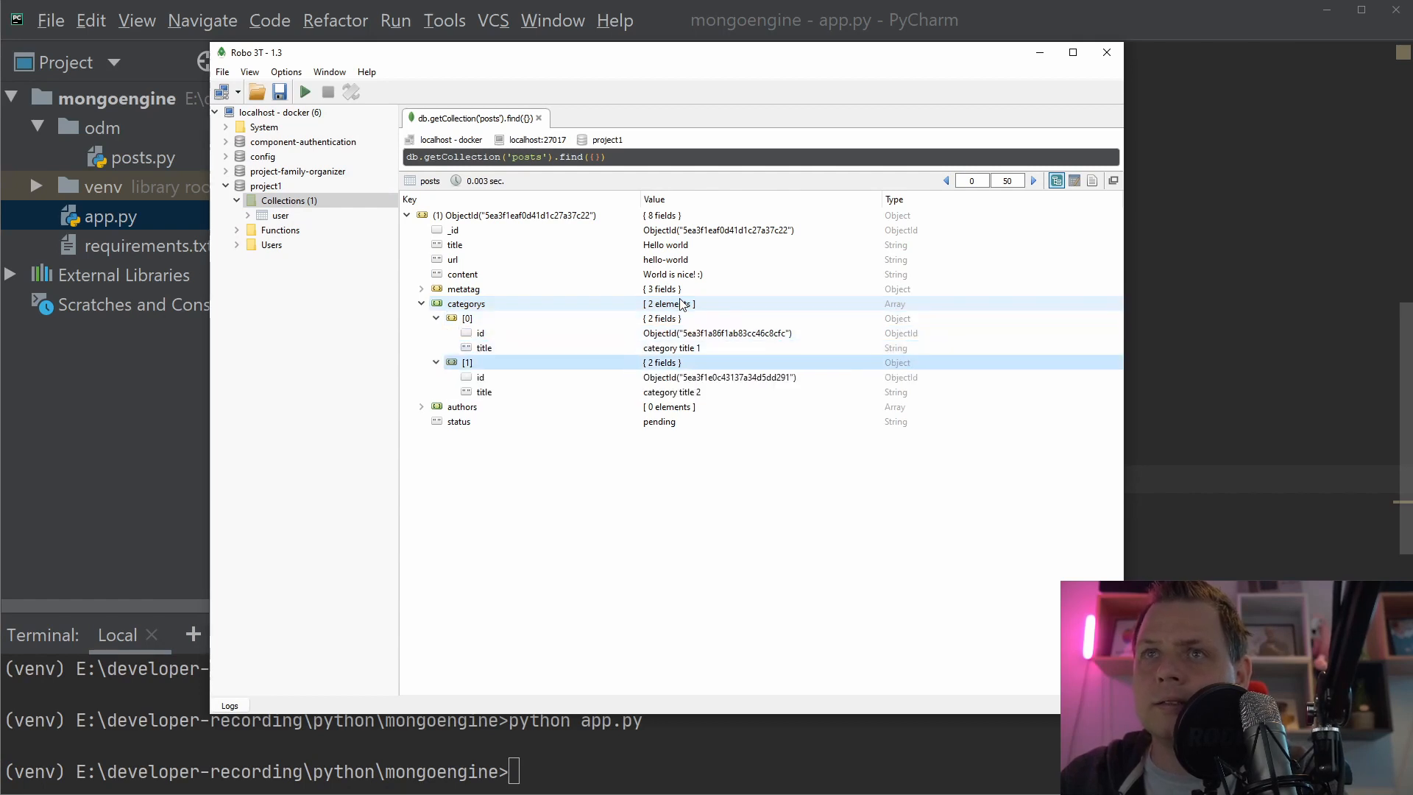
{"action": "left_click", "coordinate": [480, 377]}
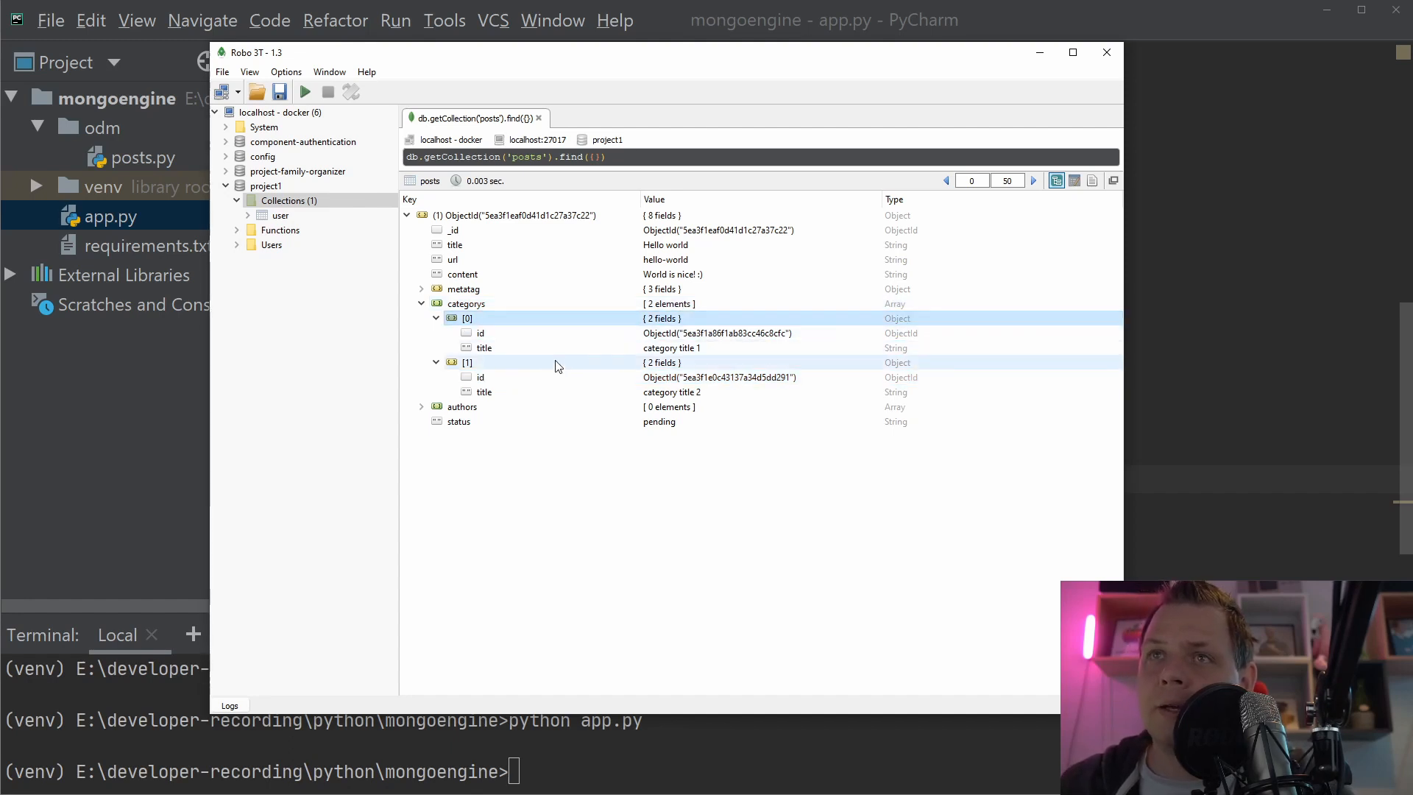
{"action": "left_click", "coordinate": [437, 318]}
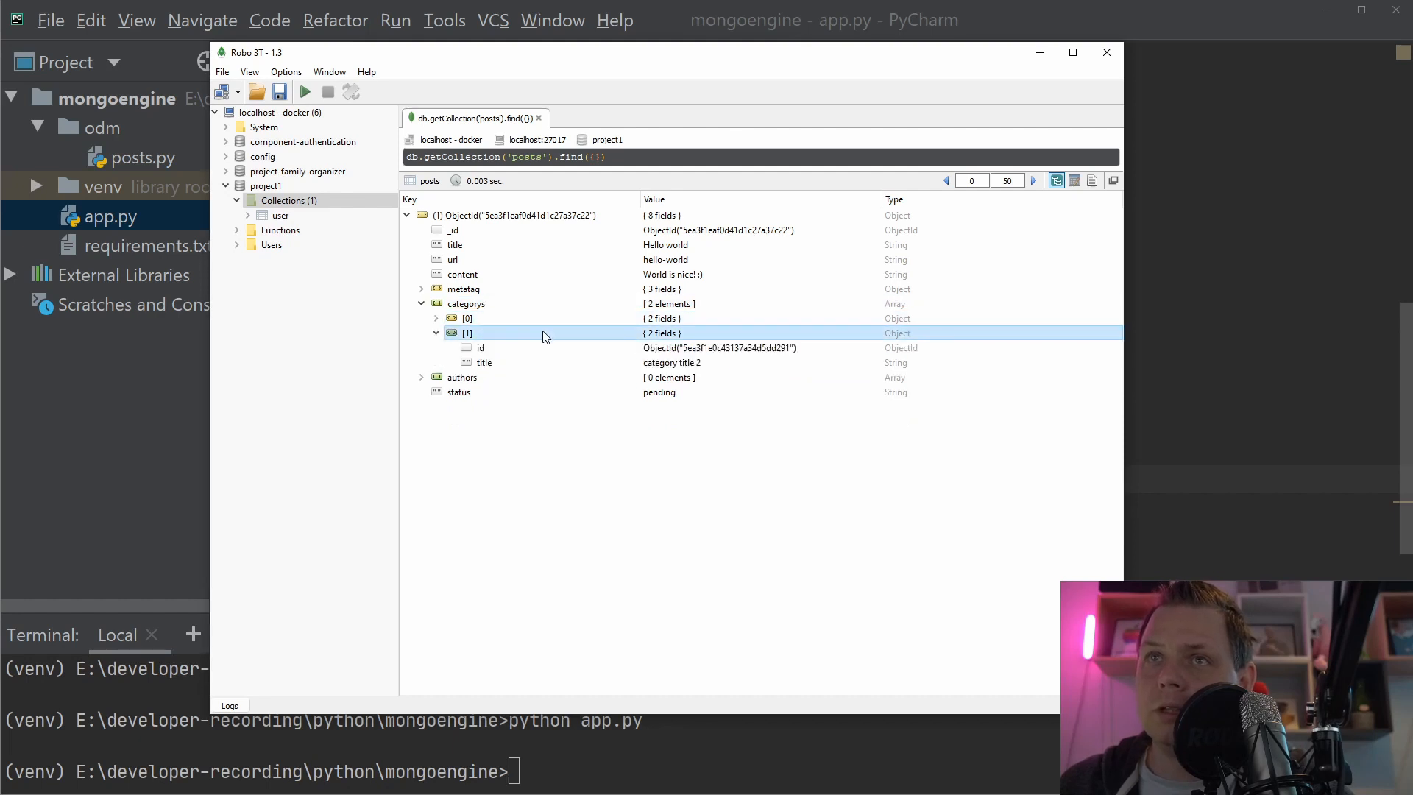
{"action": "left_click", "coordinate": [436, 318]}
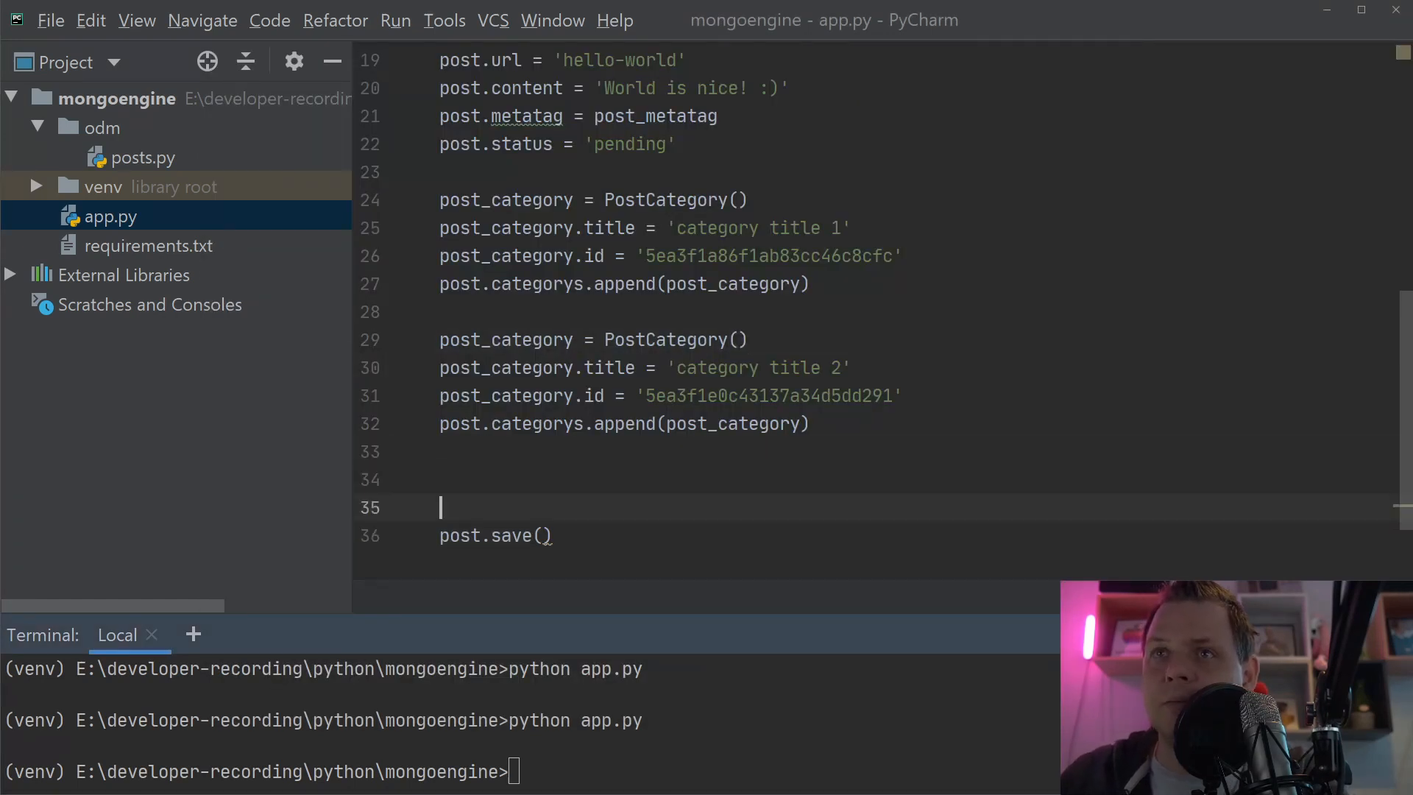
- Append author ObjectIds such as '5ea3f21e7515c00ee4abaec8' to post.authors in app.py
{"action": "type", "text": "post.a"}
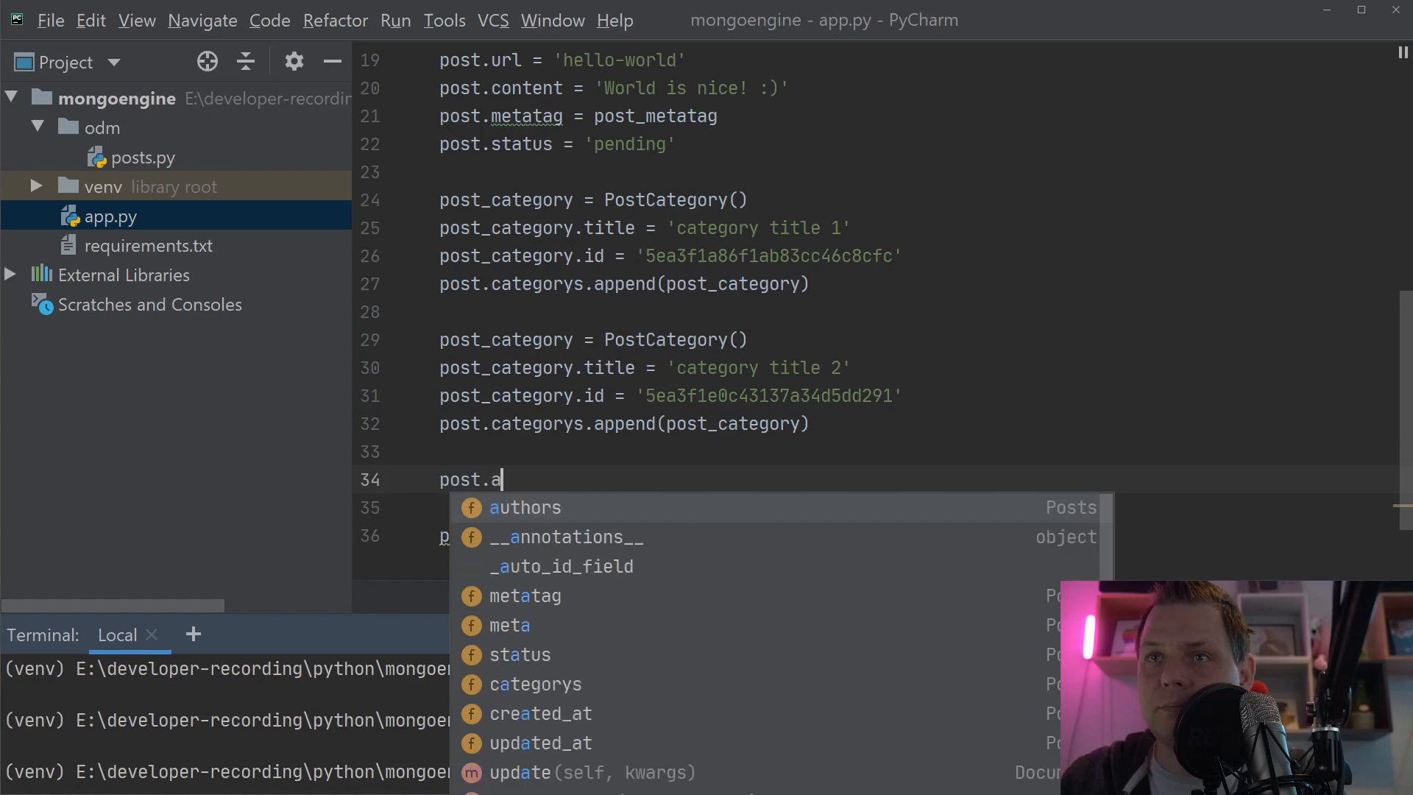
{"action": "type", "text": "uthors.append('5ea3f21351f65442e5e7383e"}
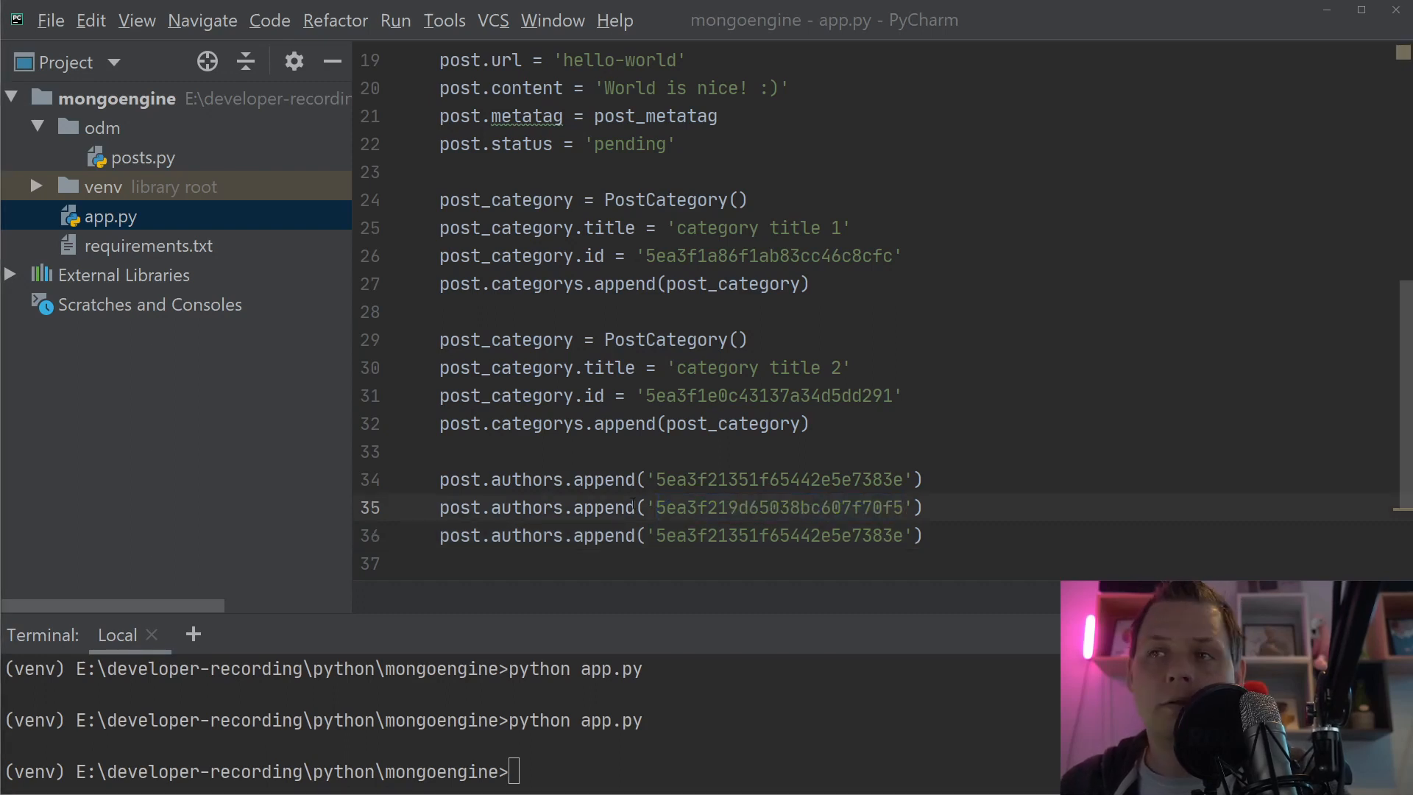
{"action": "type", "text": "5ea3f21e7515c00ee4abaec8"}
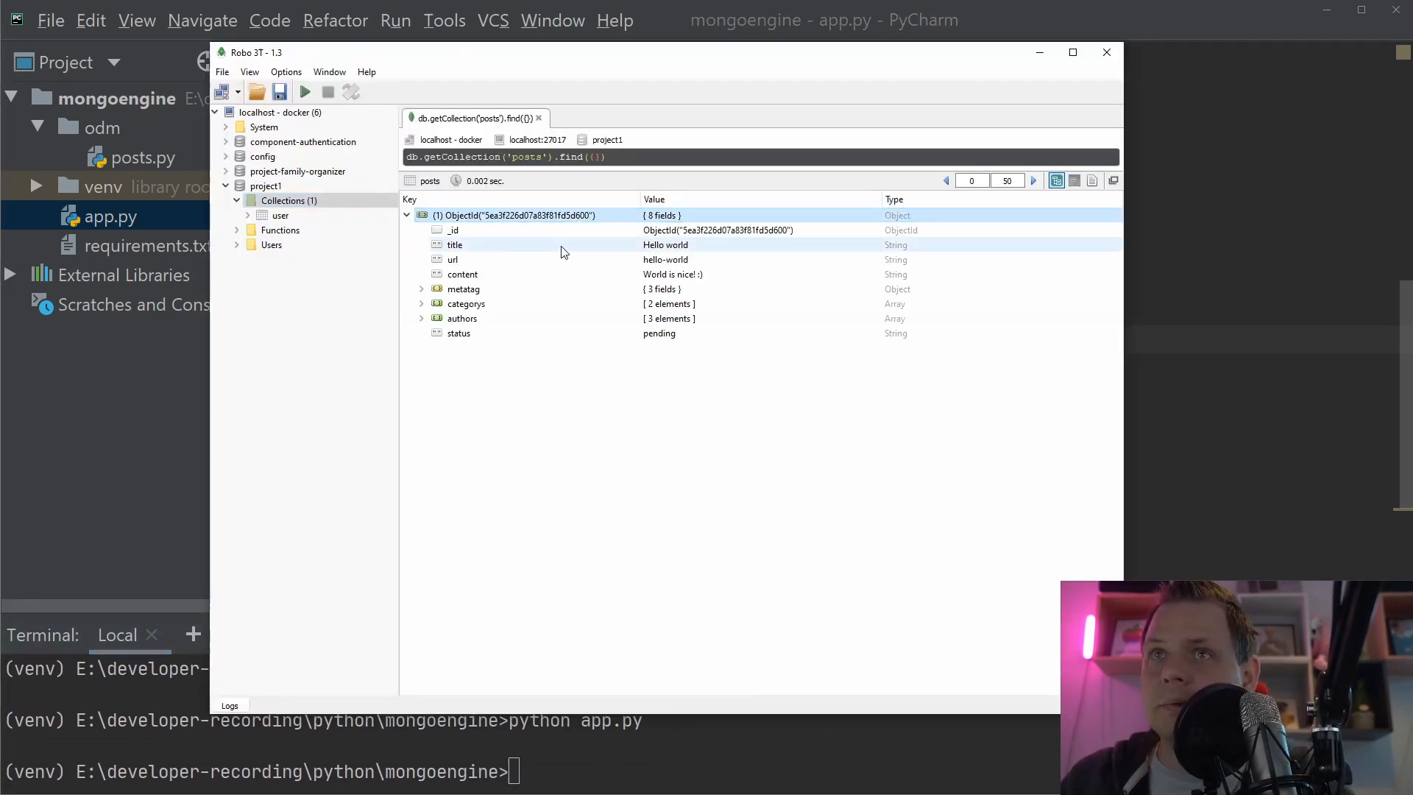
- Expand the new post's authors array in Robo 3T, then return to app.py
{"action": "left_click", "coordinate": [421, 318]}
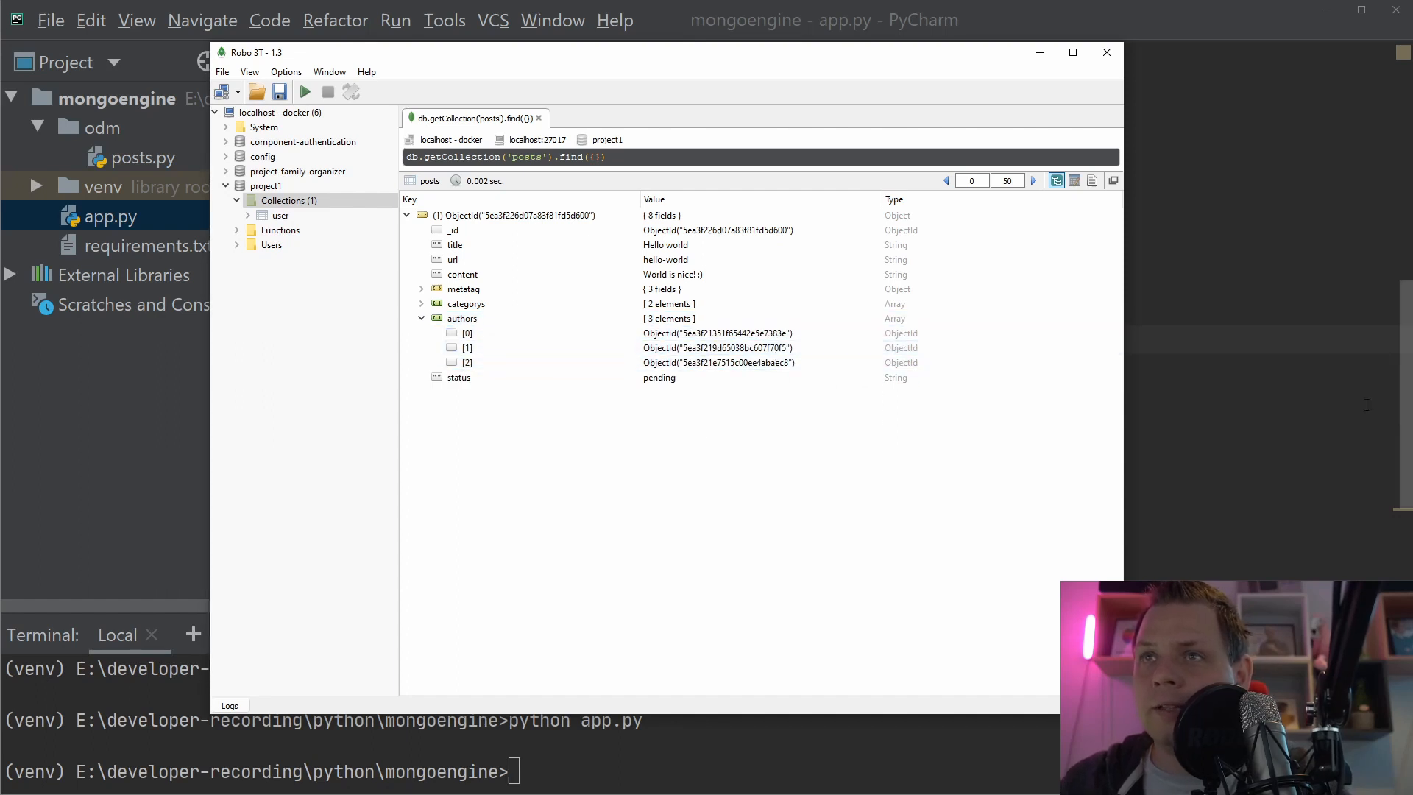
{"action": "left_click", "coordinate": [1106, 52]}
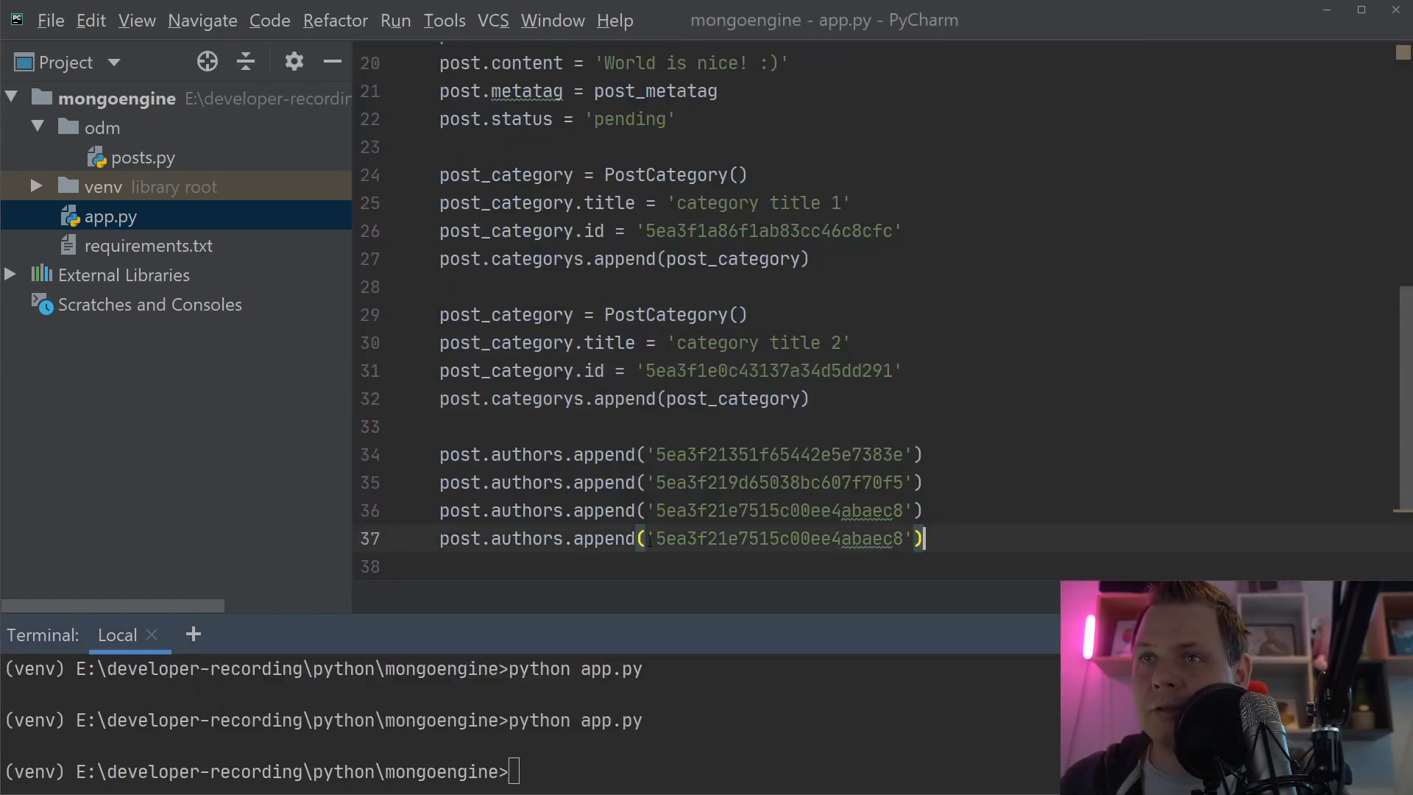
- Append author value 1234 to trigger the 'Invalid Object ID' error, then remove it
{"action": "type", "text": "1234)"}
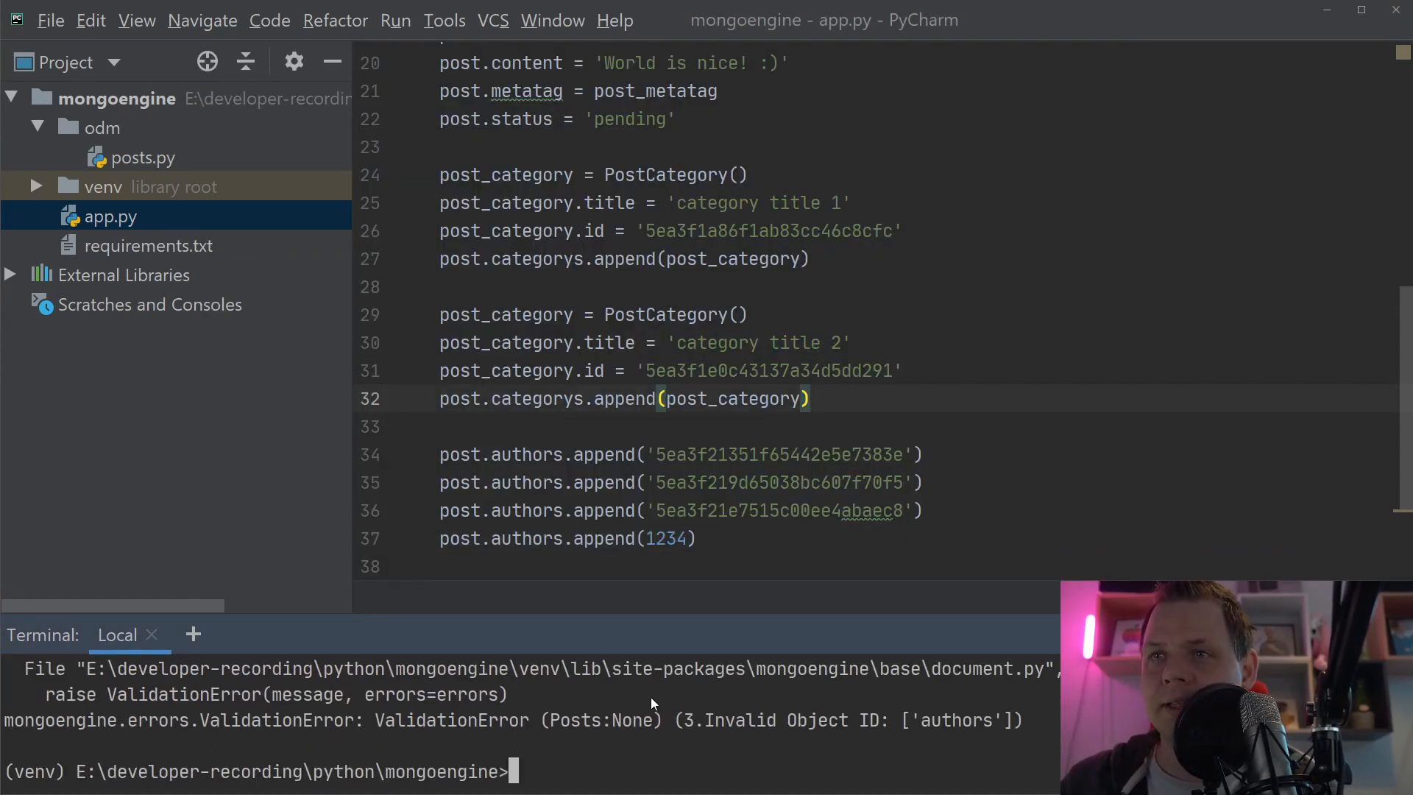
{"action": "mouse_move", "coordinate": [820, 726]}
{"action": "type", "text": "python app.py"}
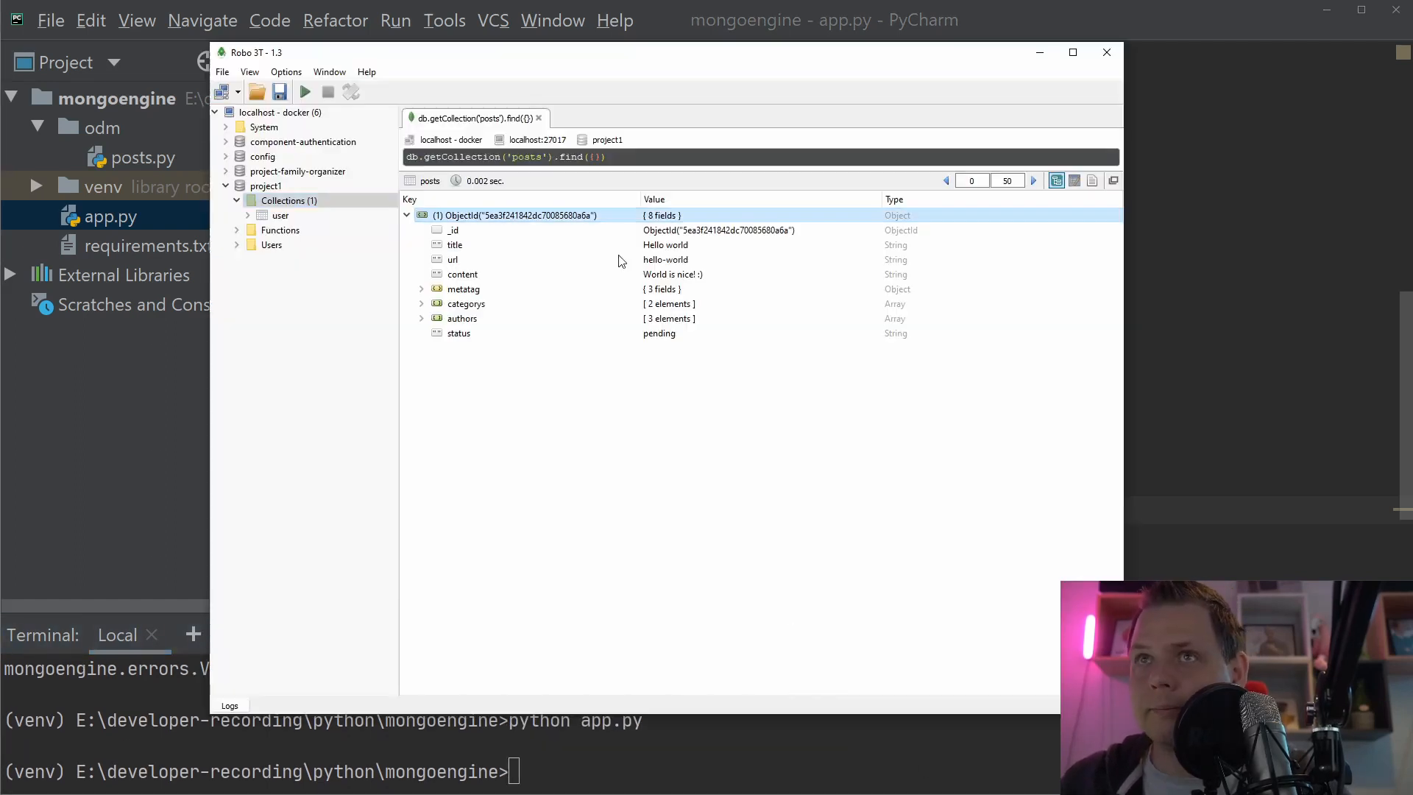
{"action": "left_click", "coordinate": [461, 317]}
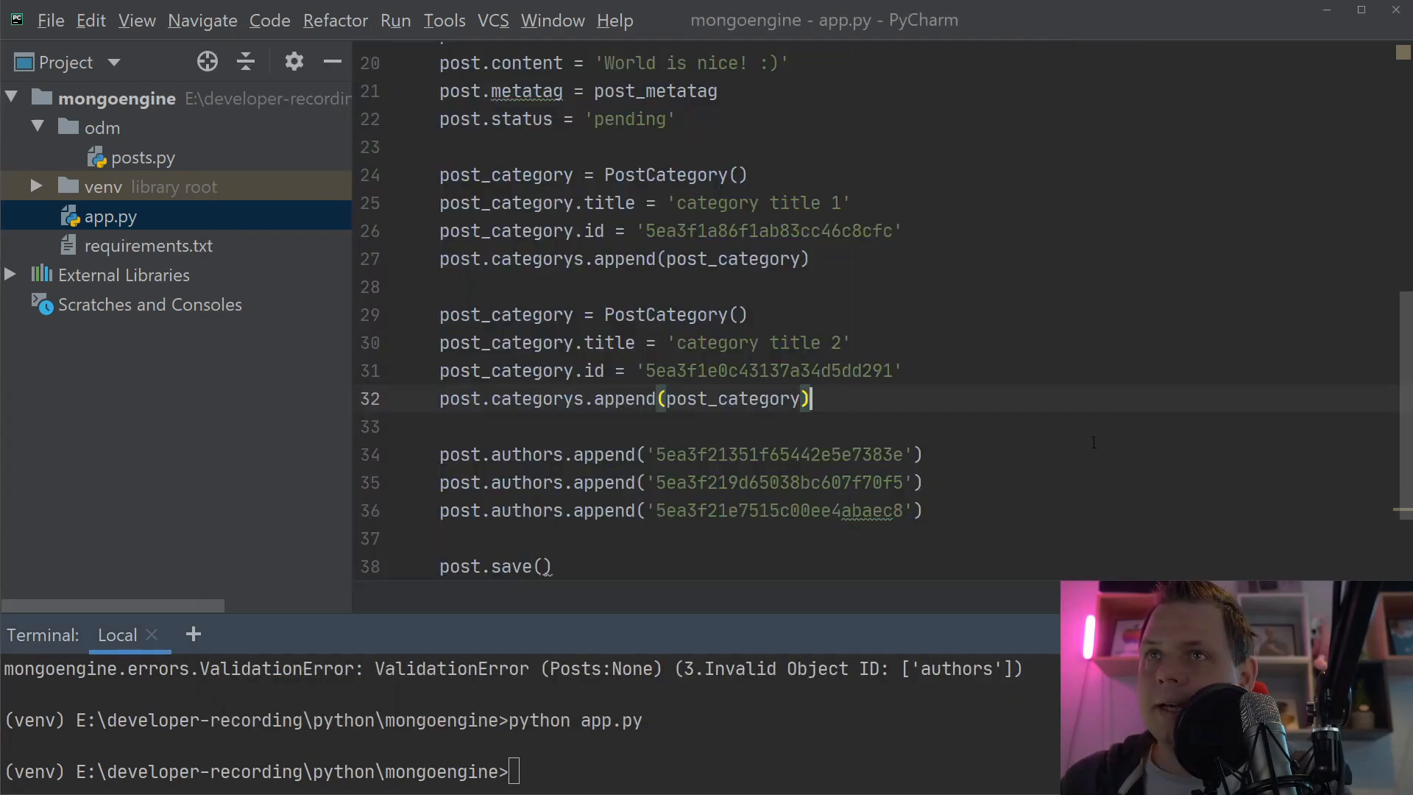
- Check POST_STATUS choices in posts.py, then set the post status to 'test' in app.py
{"action": "left_click", "coordinate": [140, 157]}
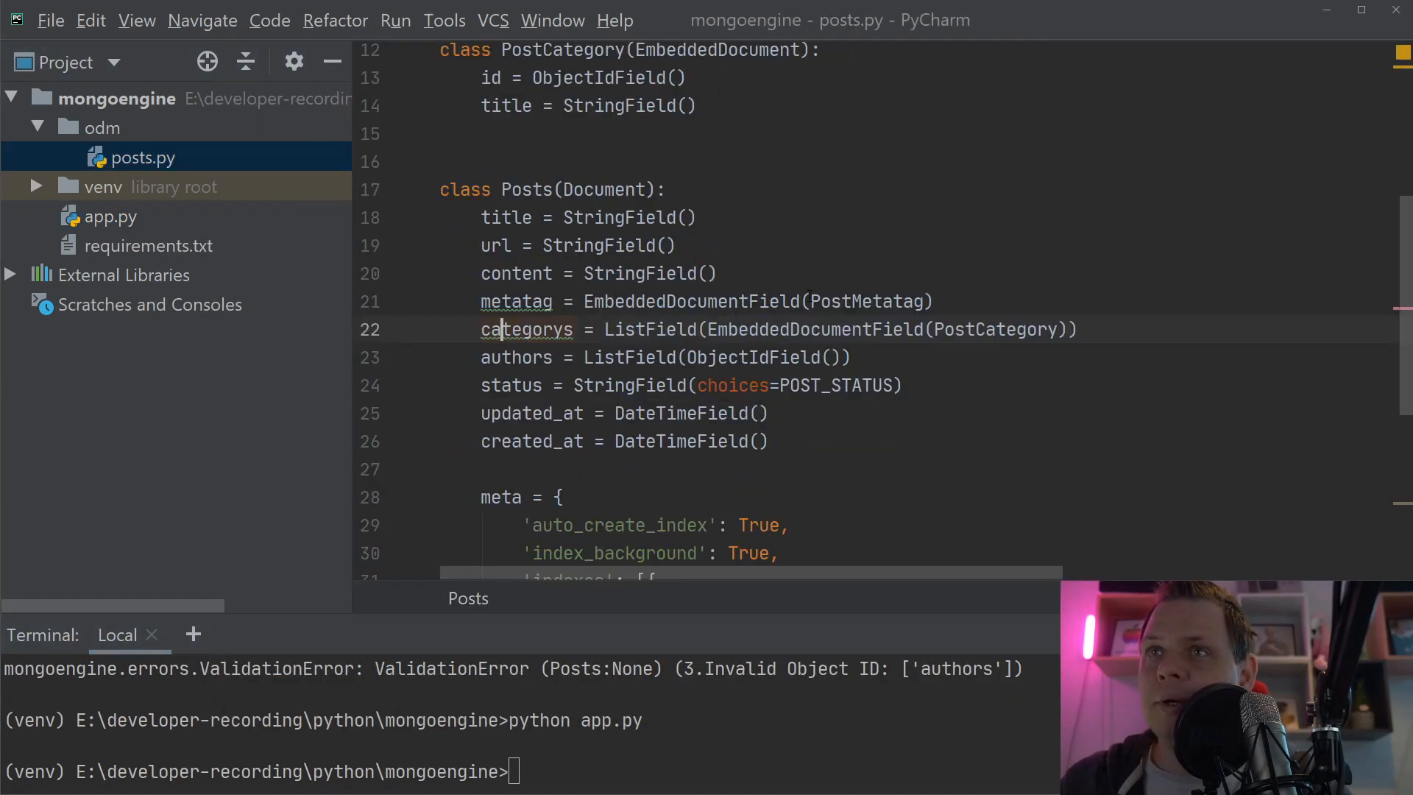
{"action": "scroll", "scroll_direction": "up", "scroll_amount": 3}
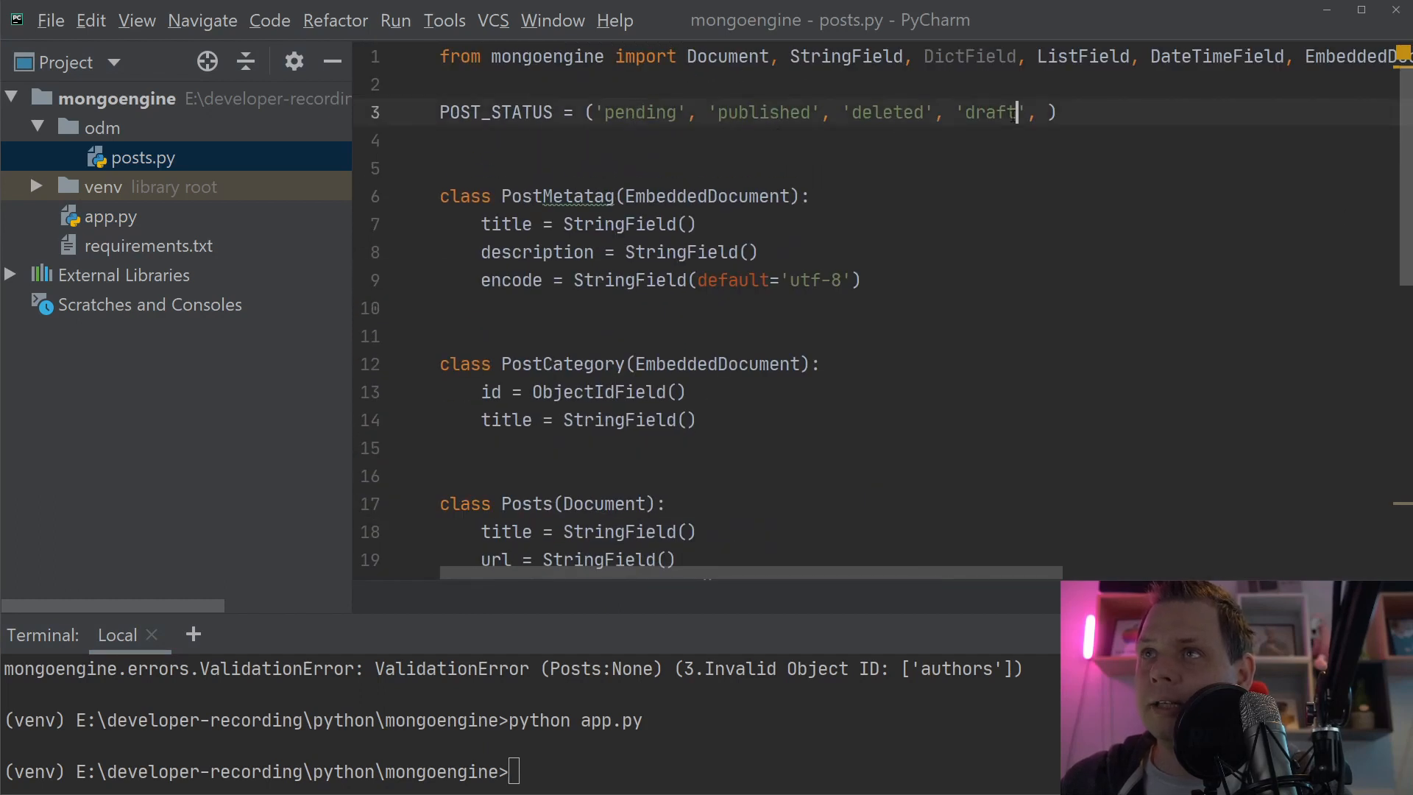
{"action": "left_click", "coordinate": [112, 217]}
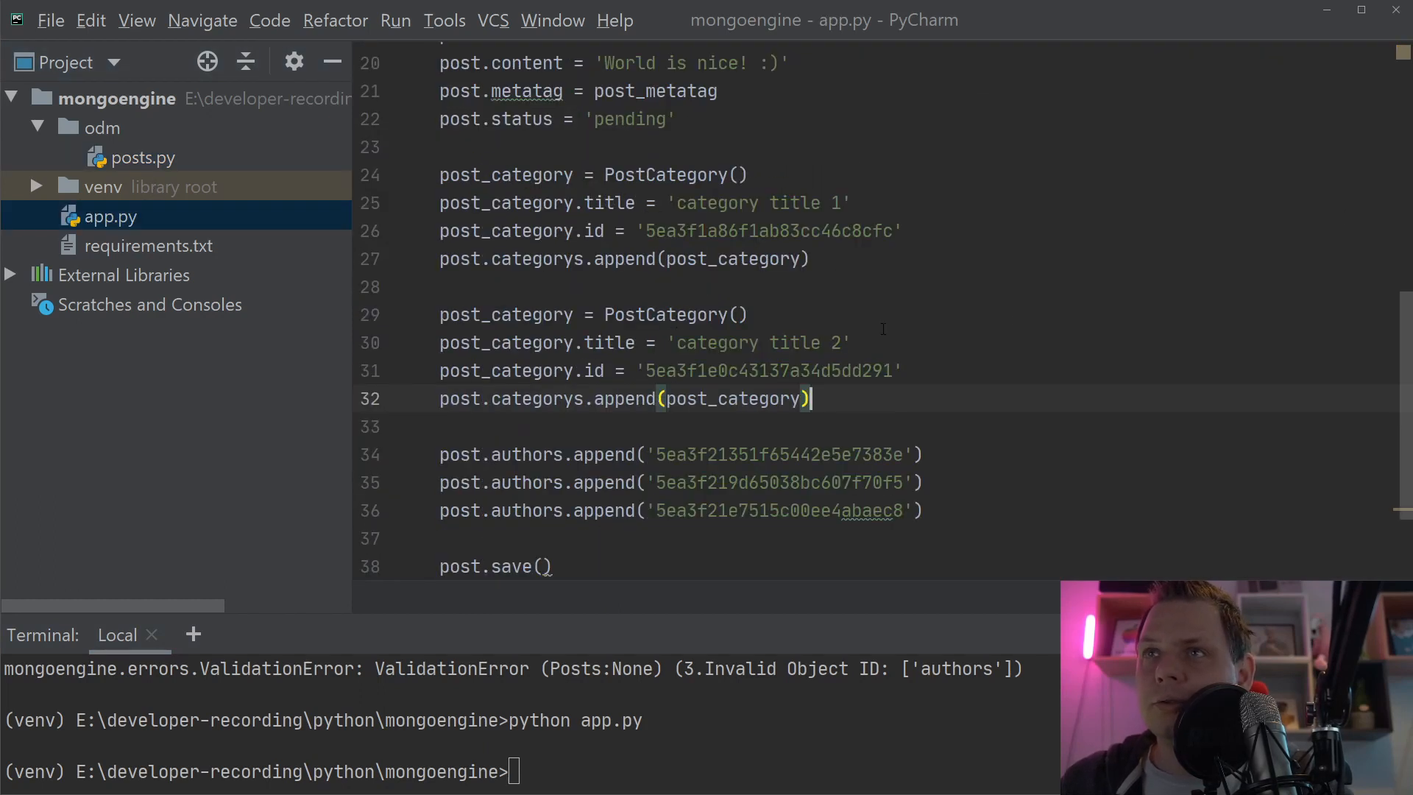
{"action": "scroll", "scroll_direction": "up", "scroll_amount": 3}
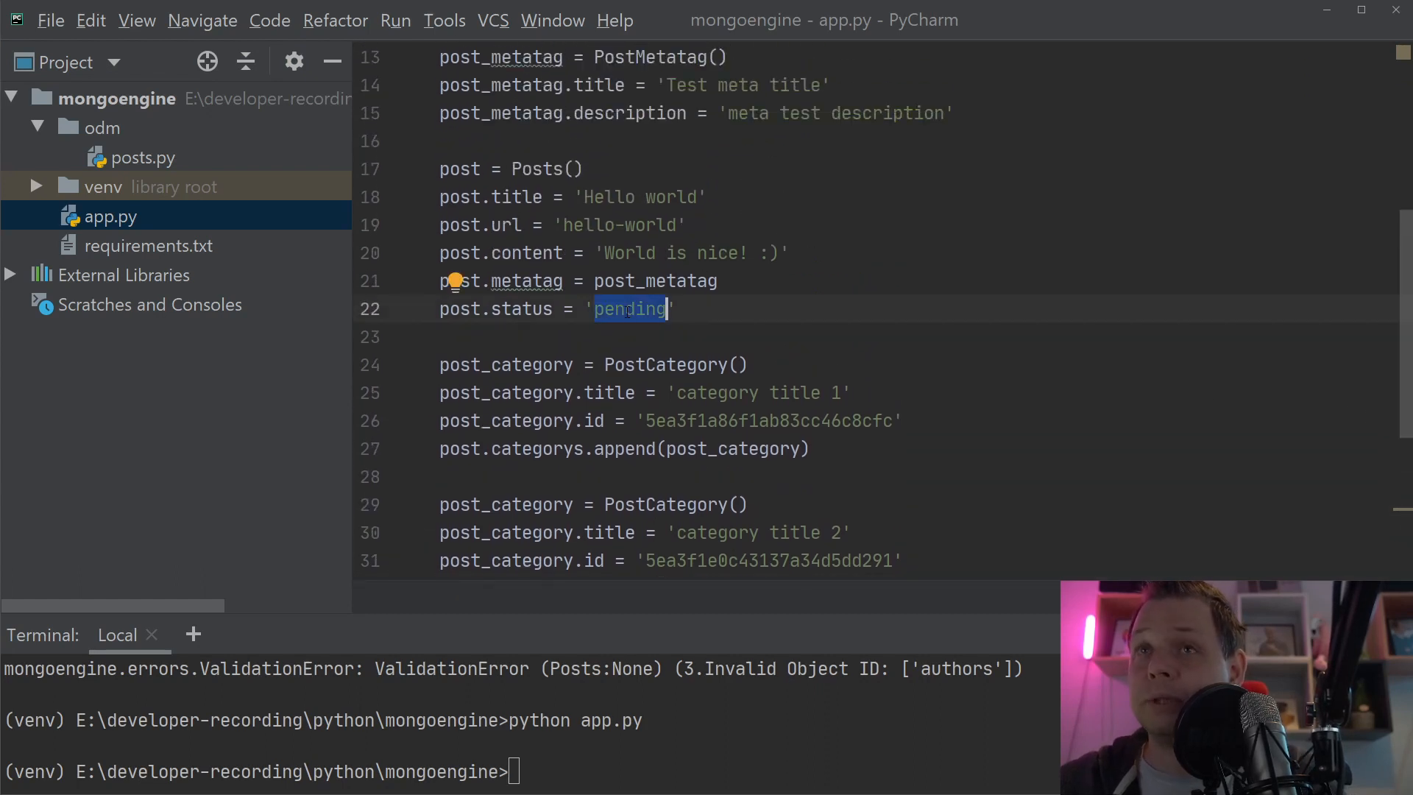
{"action": "type", "text": "te"}
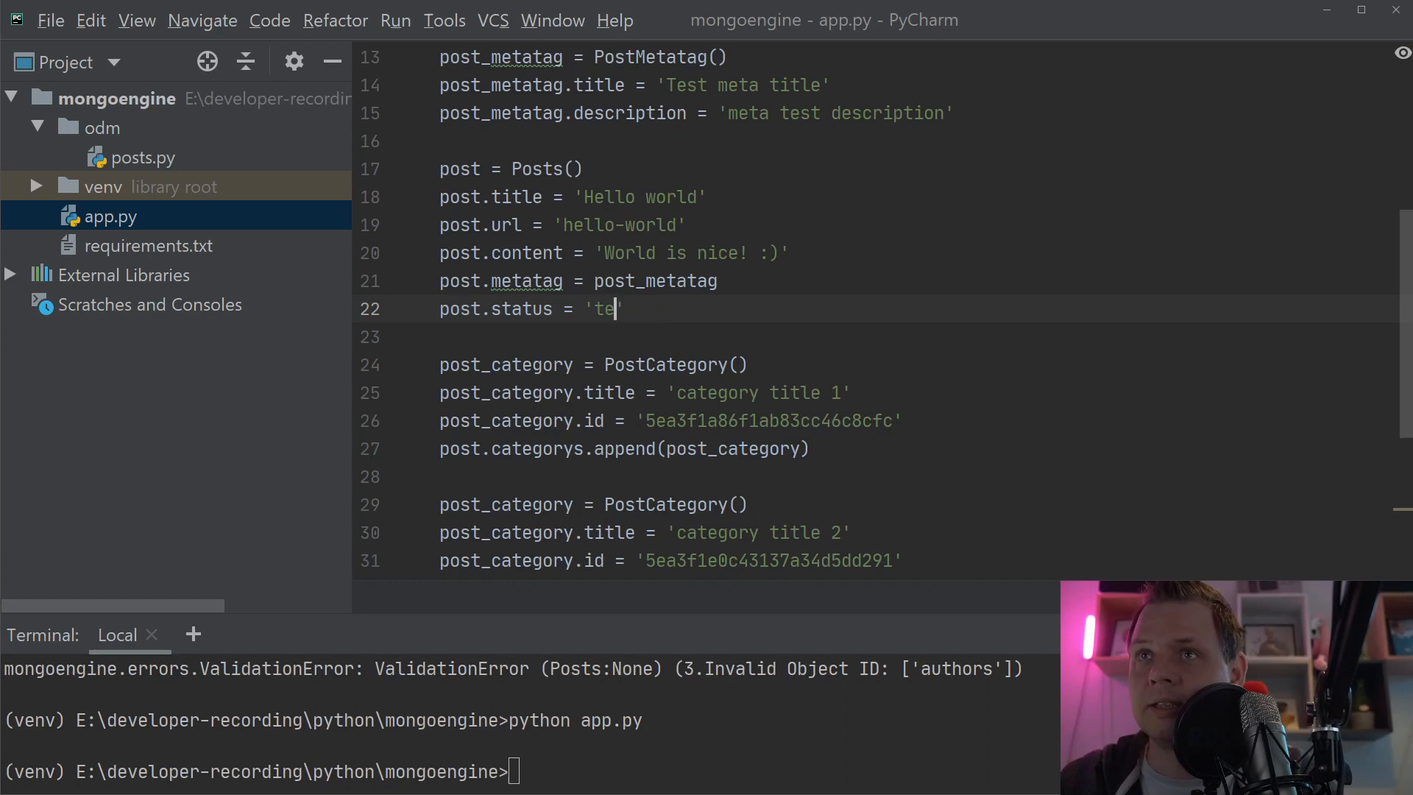
{"action": "type", "text": "st"}
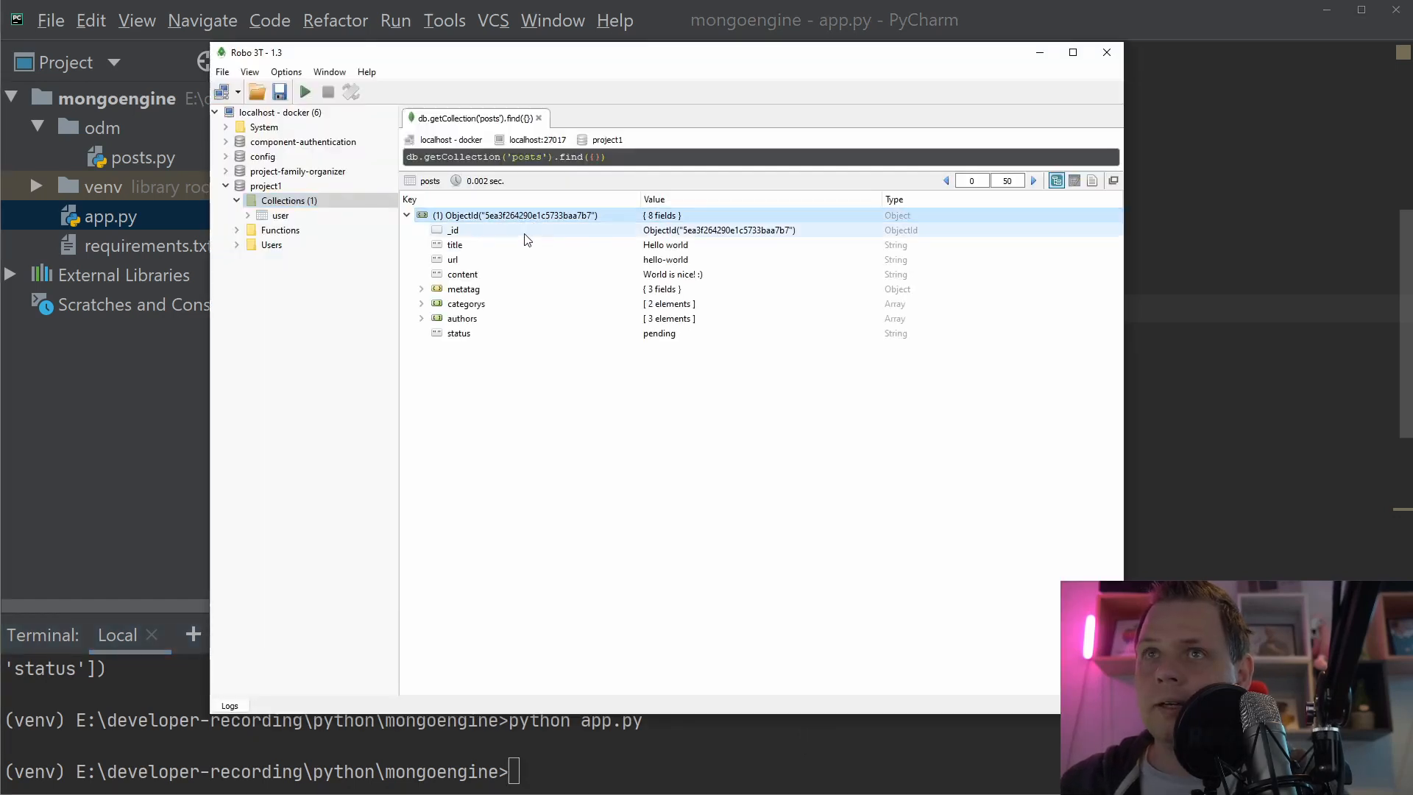
- Expand the post's metatag, categorys array and both category entries in Robo 3T
{"action": "left_click", "coordinate": [421, 289]}
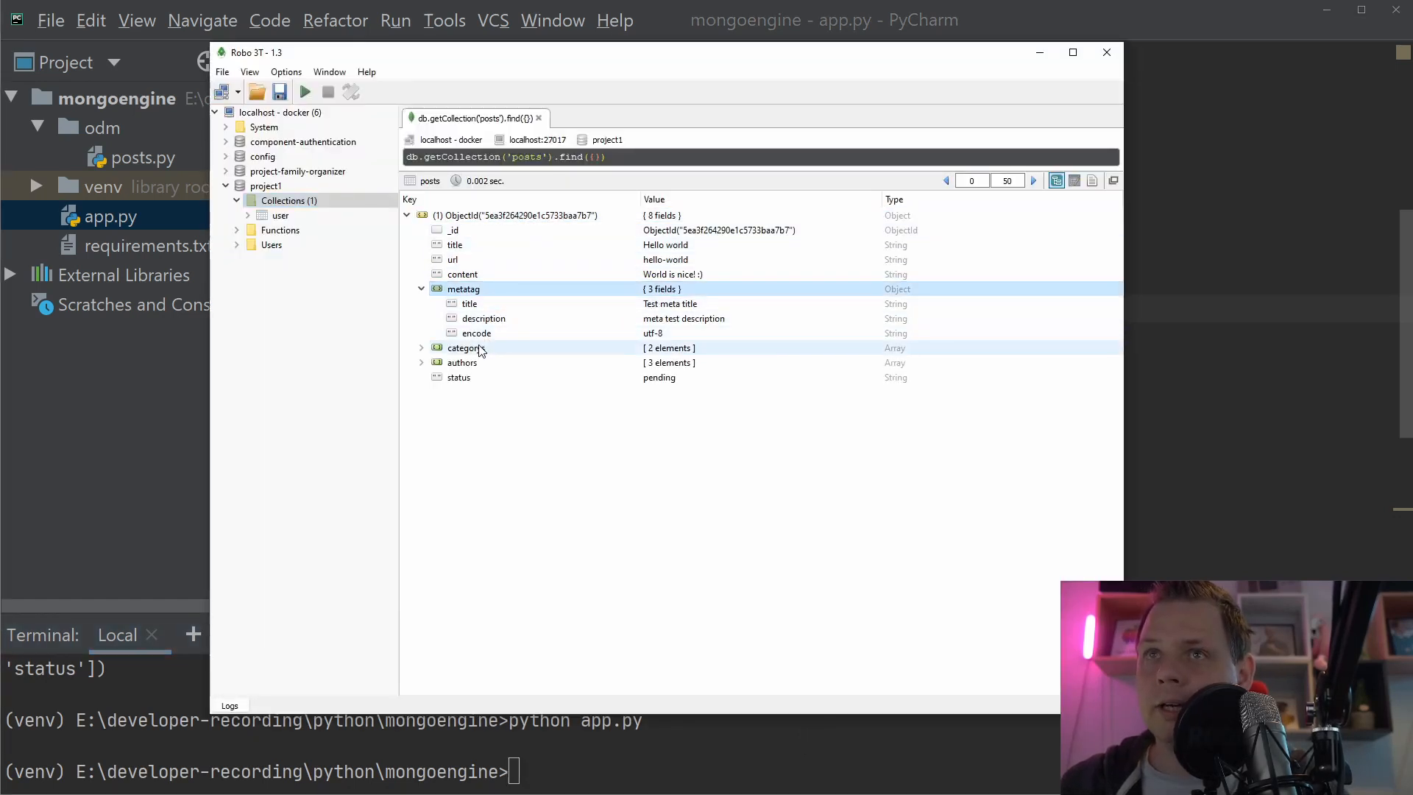
{"action": "left_click", "coordinate": [421, 348]}
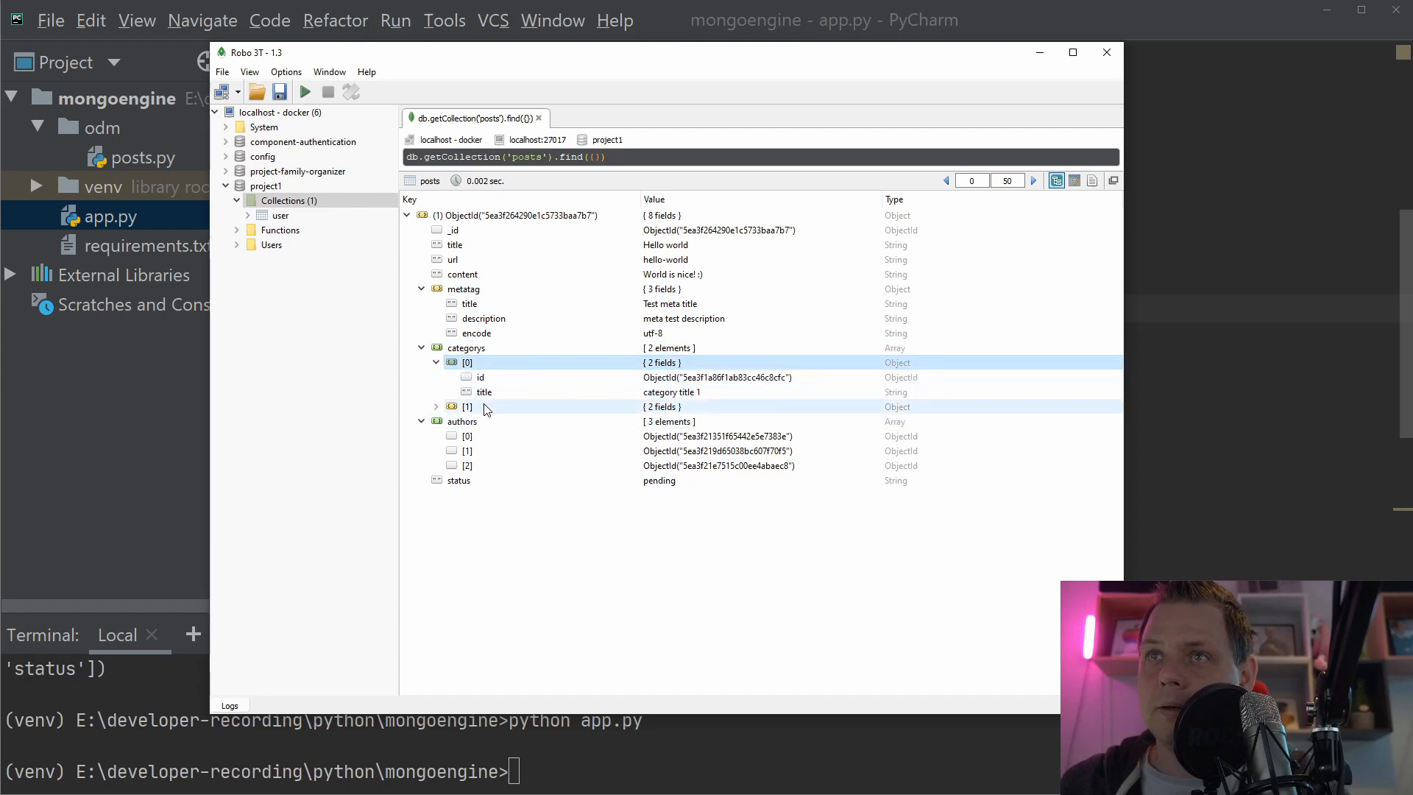
{"action": "left_click", "coordinate": [437, 406]}
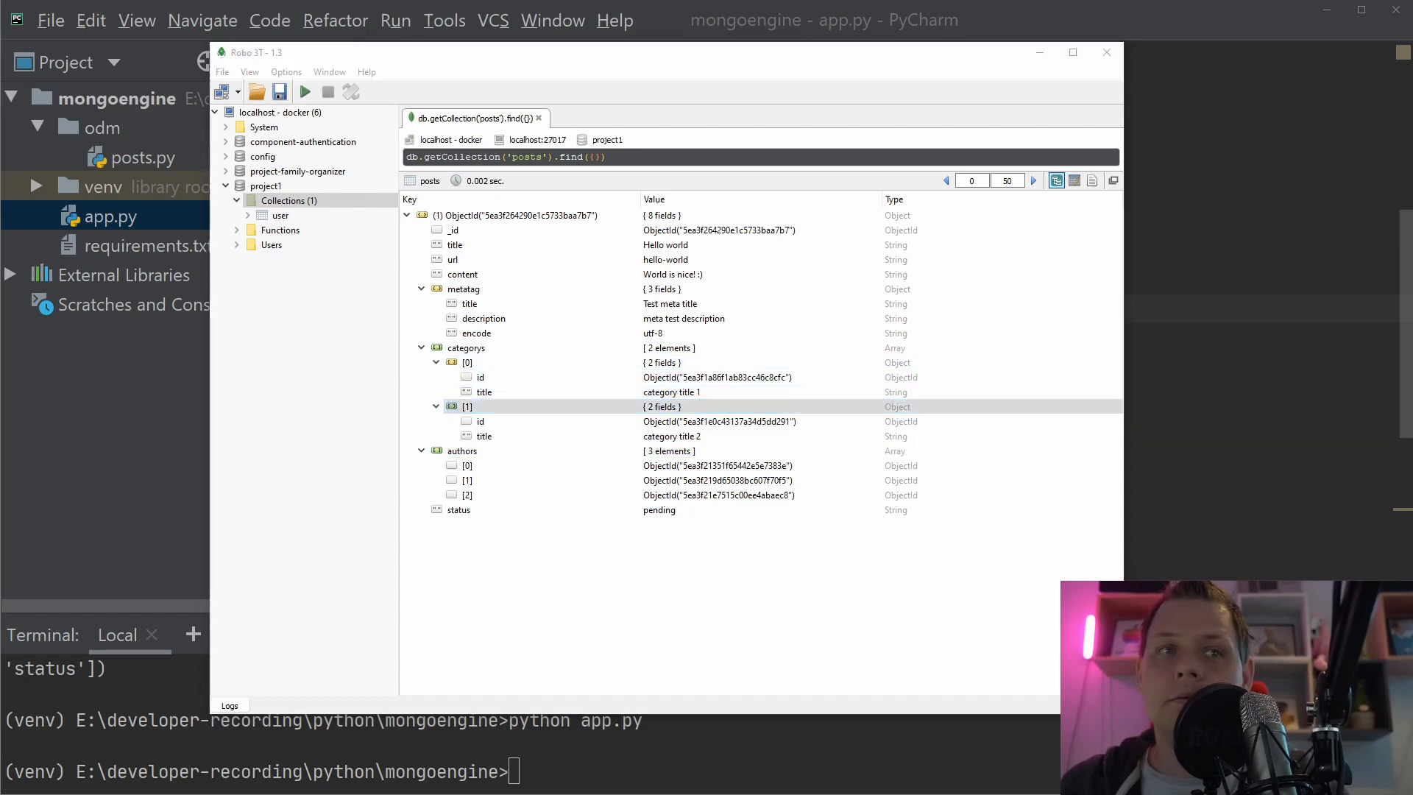